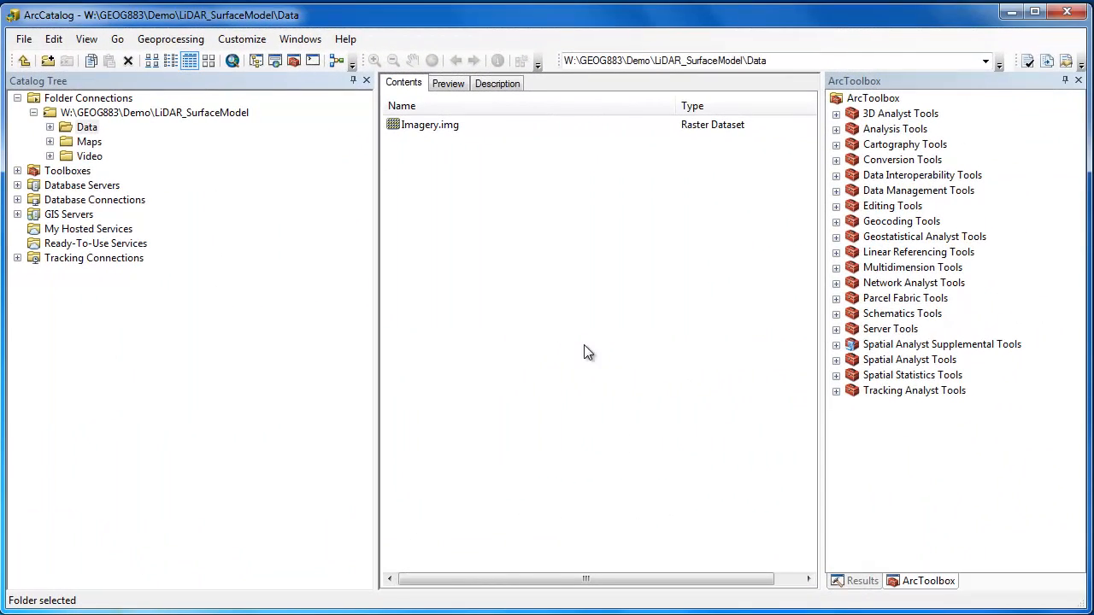
mouse_move(242, 45)
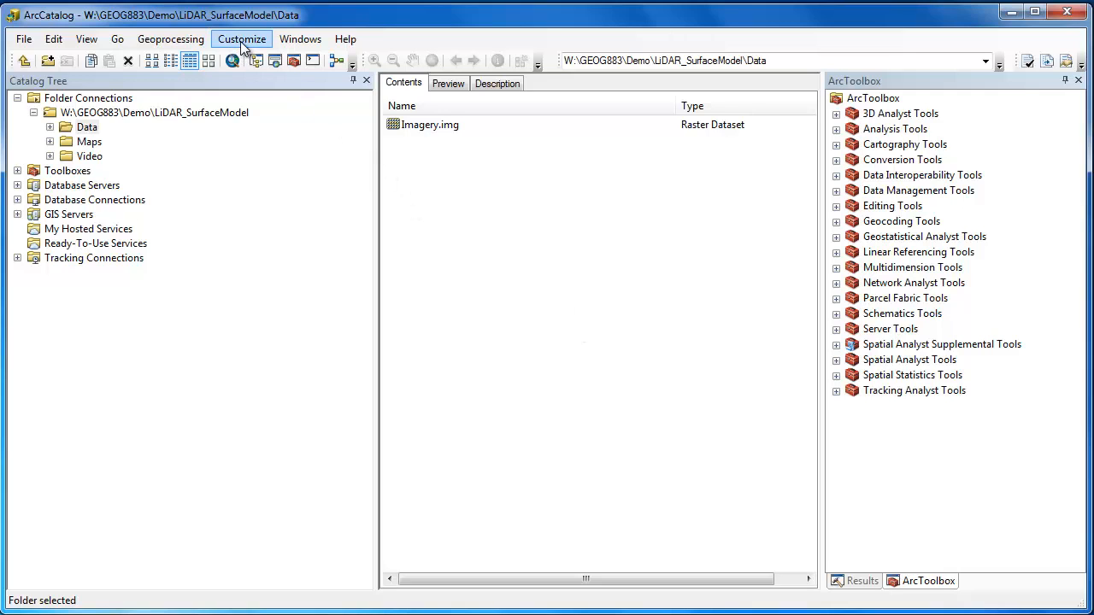
Step: Add a new 'las' file type described as 'LiDAR LAS dataset' with the globe icon
left_click(241, 38)
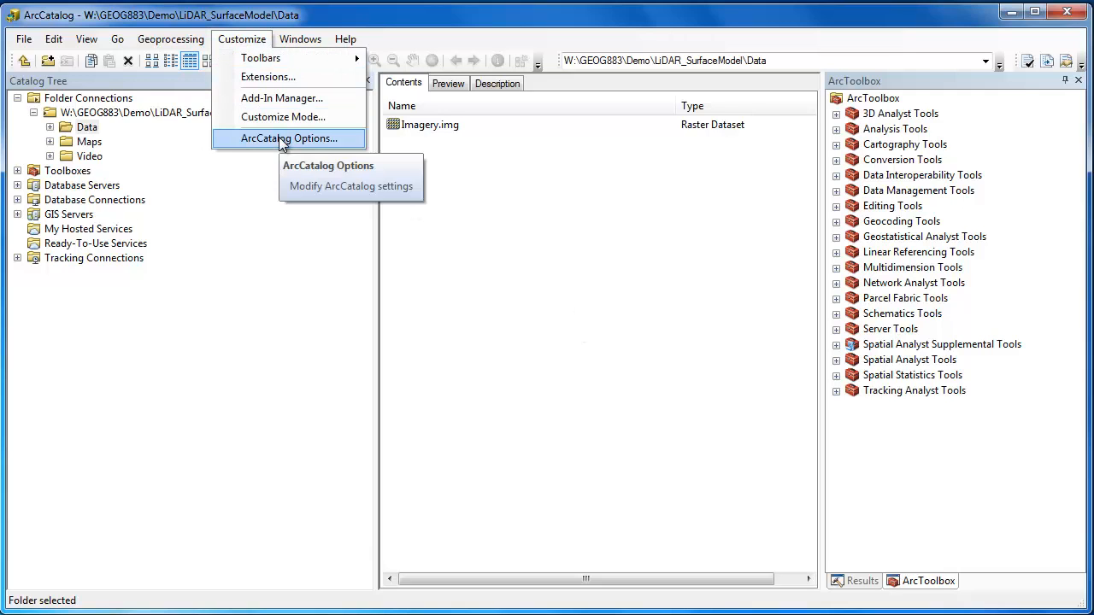
left_click(288, 138)
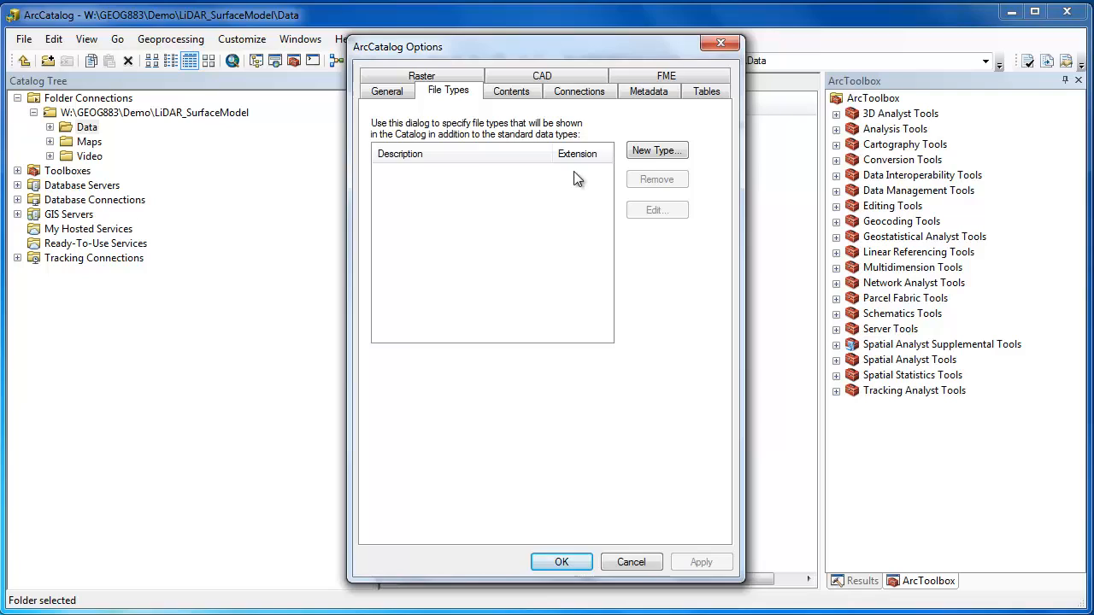
left_click(656, 150)
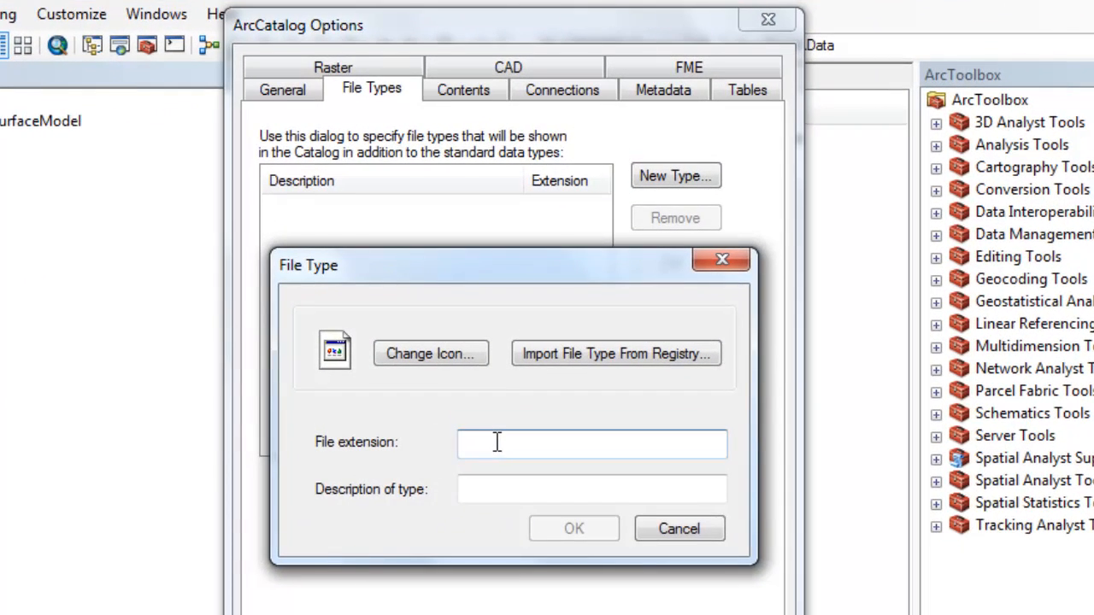
type("las")
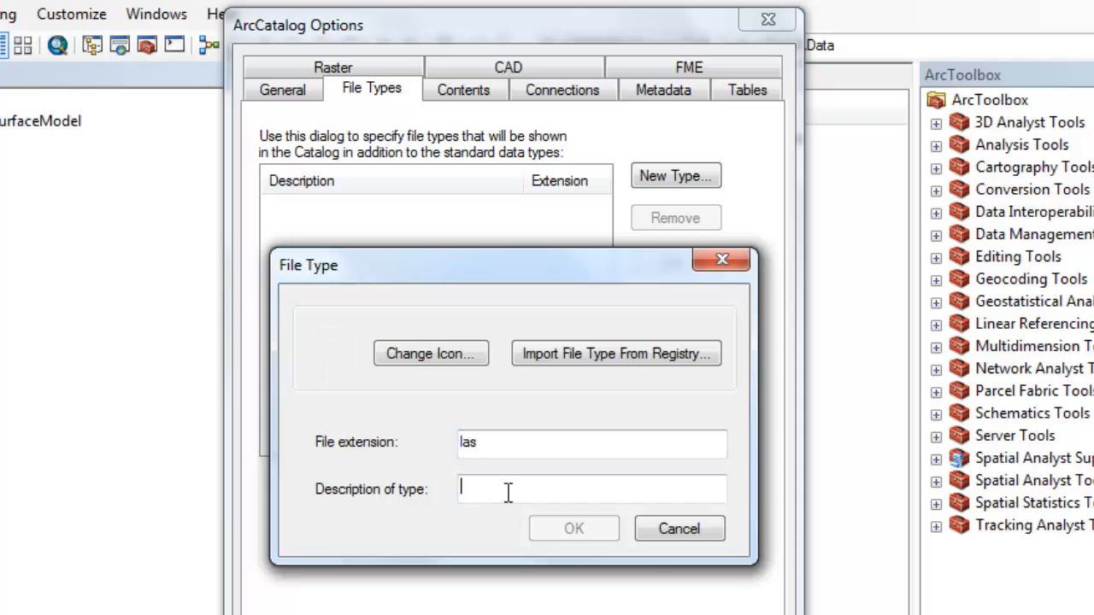
type("LiDAR")
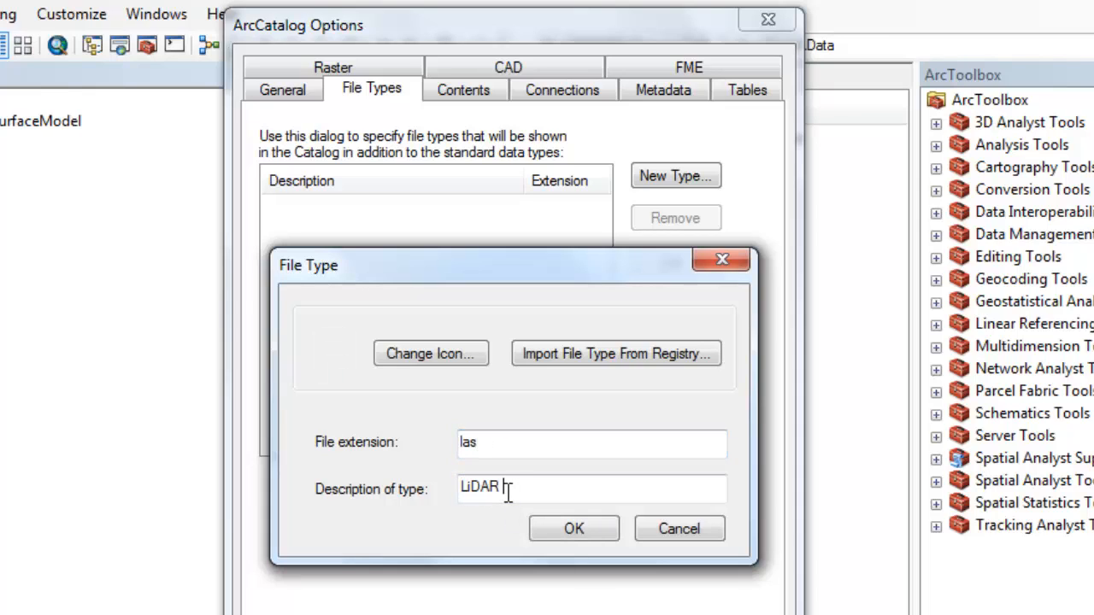
type("bAS")
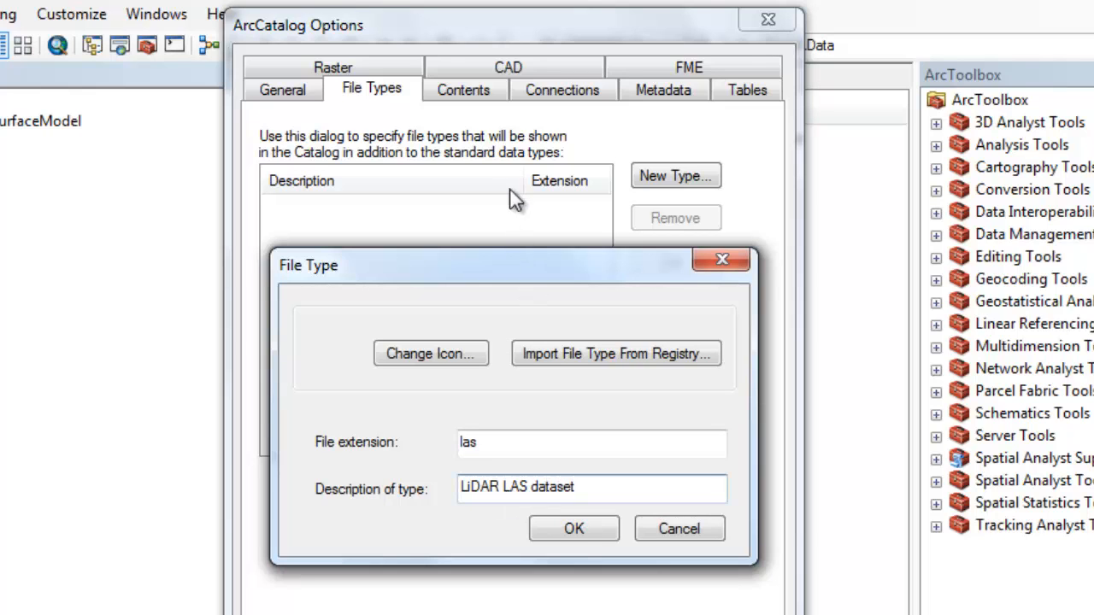
left_click(430, 352)
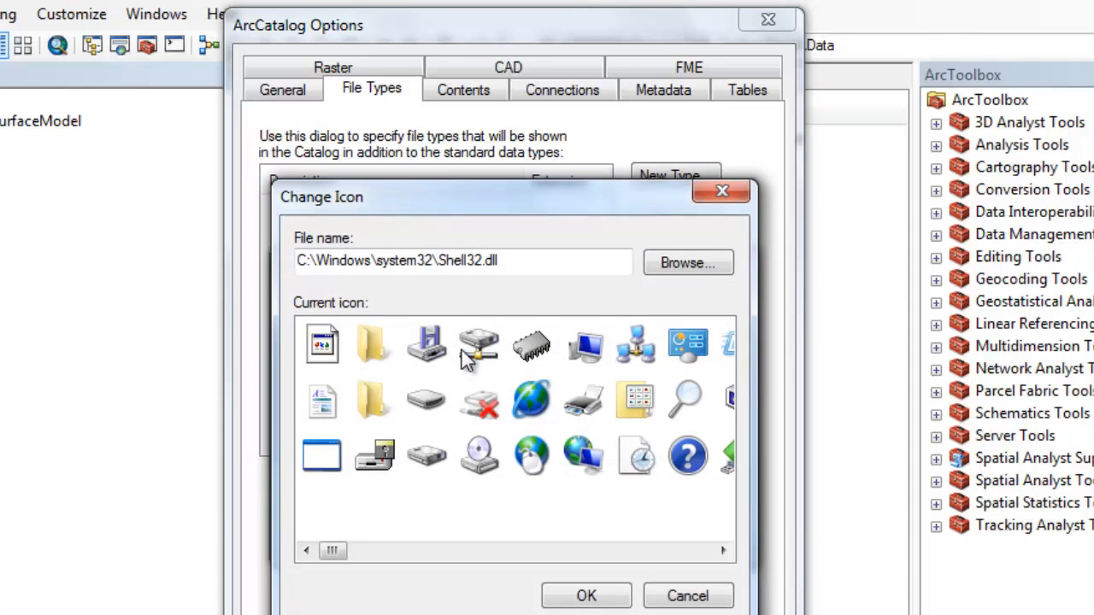
mouse_move(486, 394)
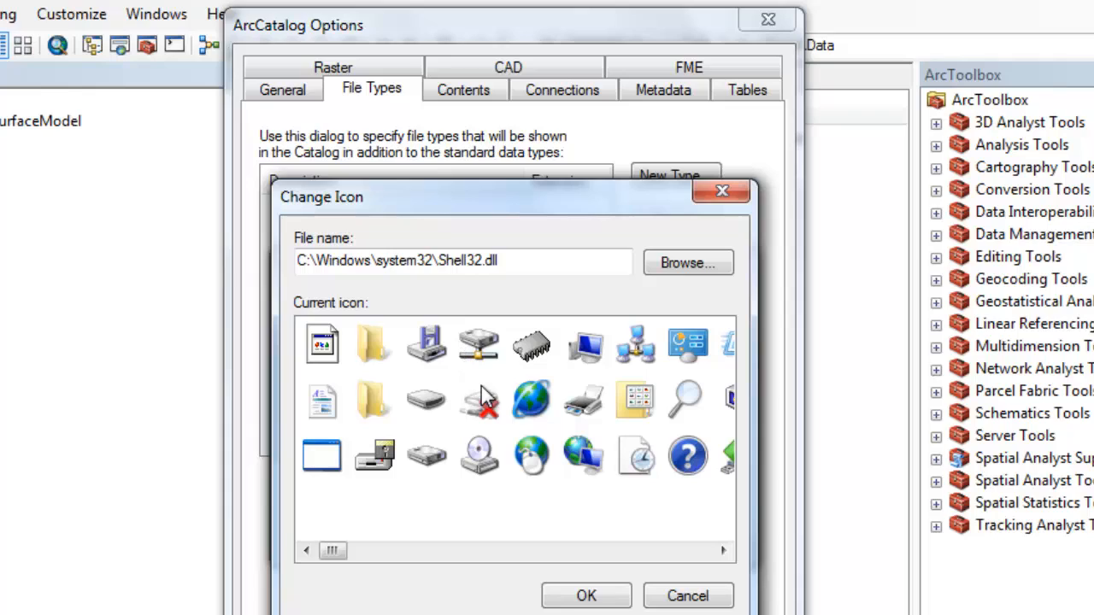
left_click(531, 400)
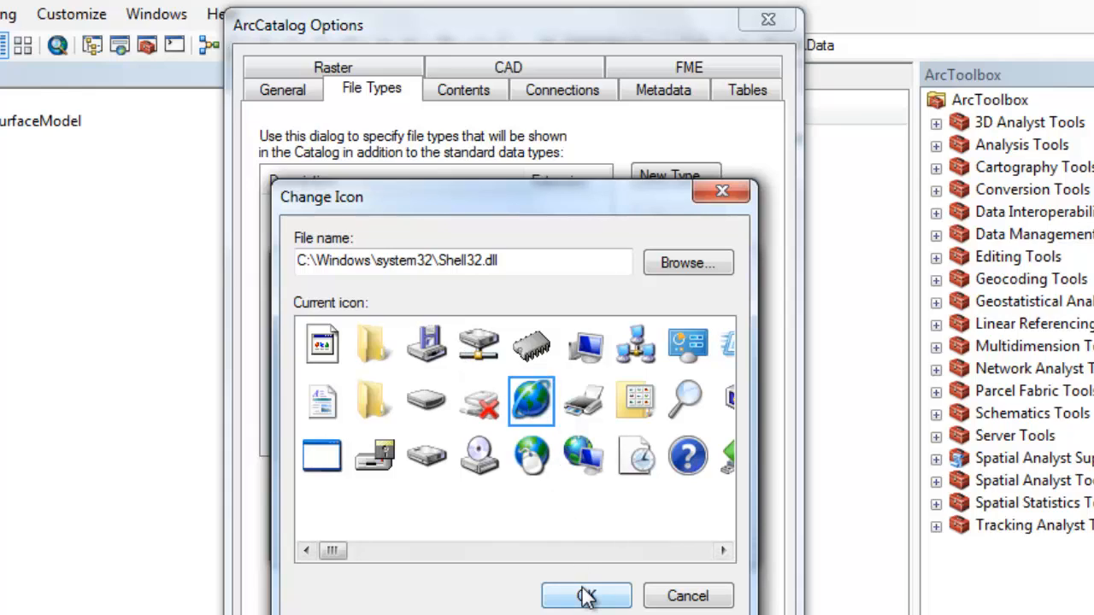
left_click(584, 594)
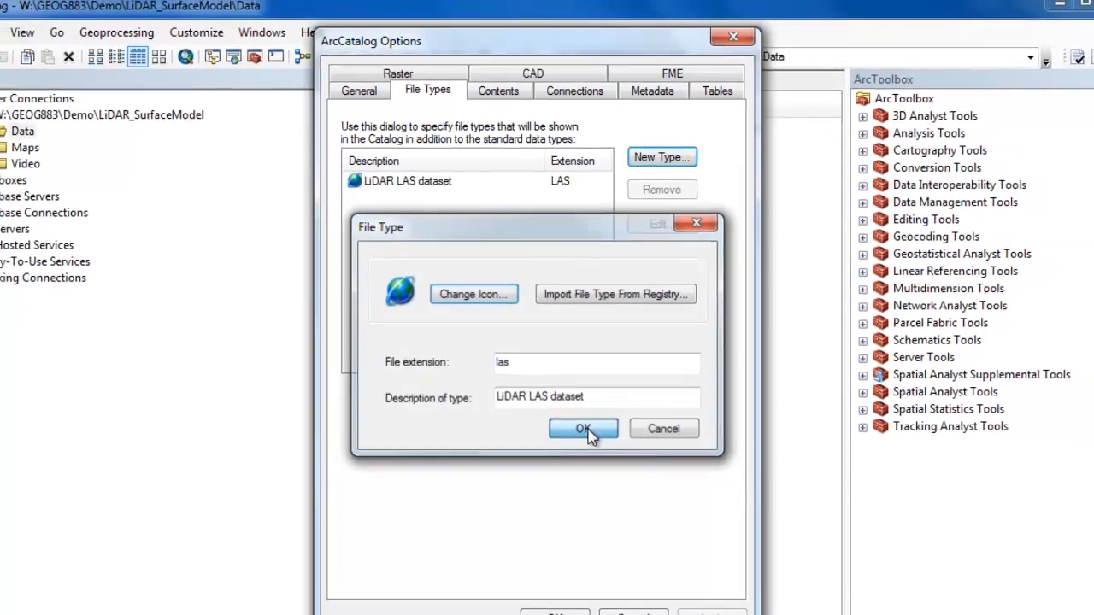
left_click(581, 428)
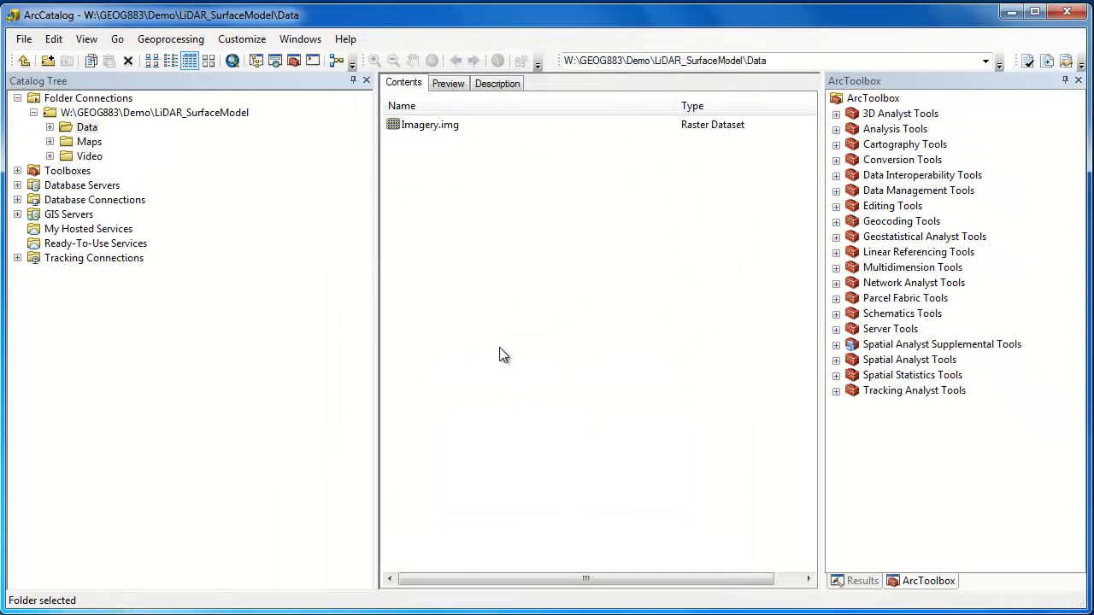
Step: Refresh the Data folder contents and select PointCloud.las, now listed as a LiDAR LAS dataset
right_click(504, 354)
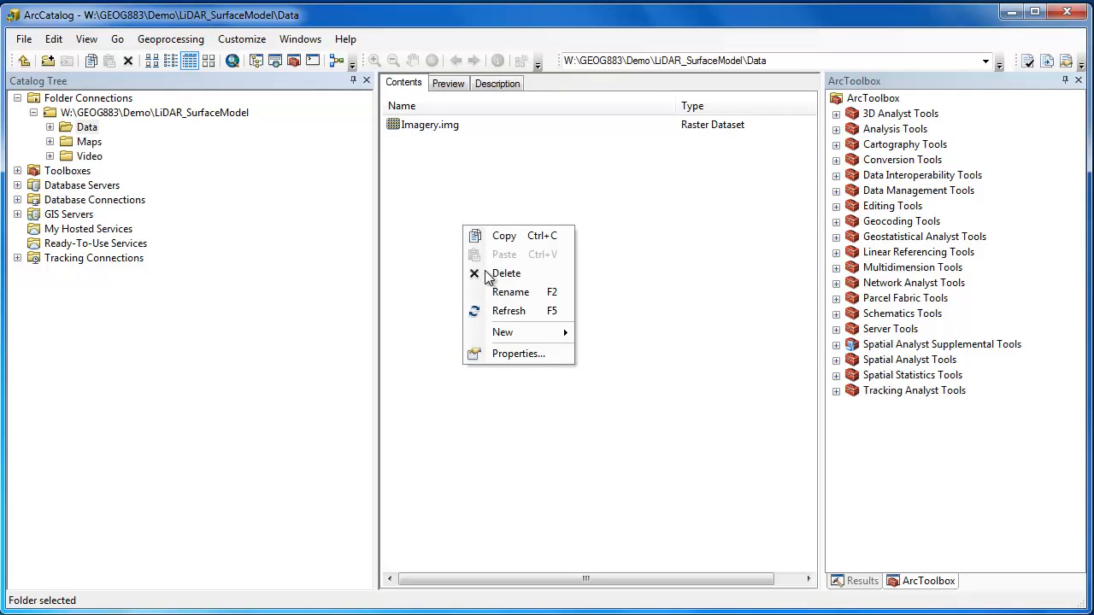
mouse_move(508, 311)
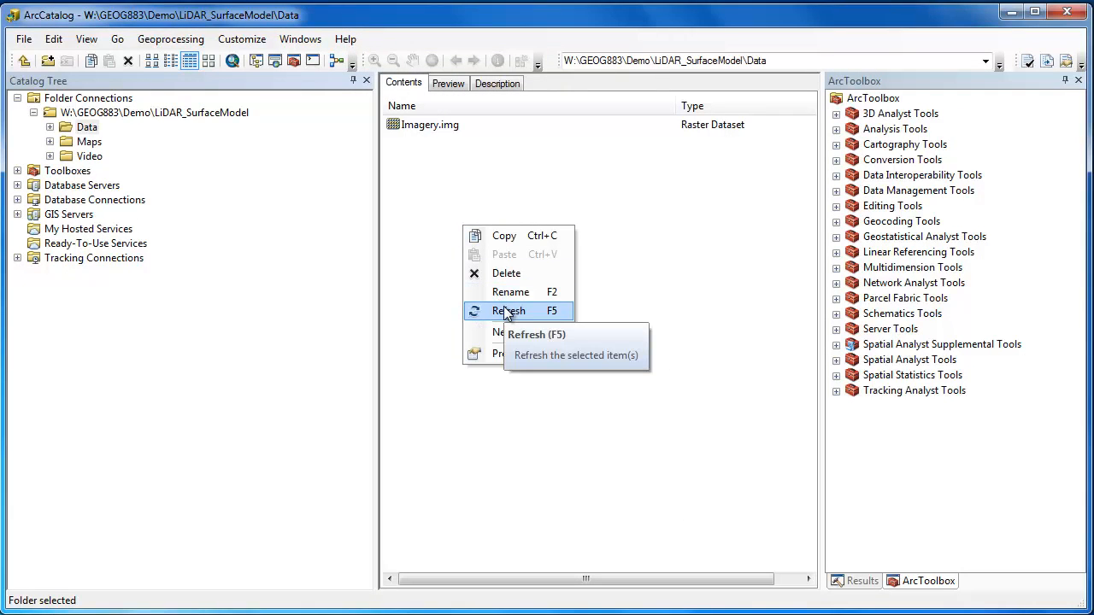
left_click(511, 311)
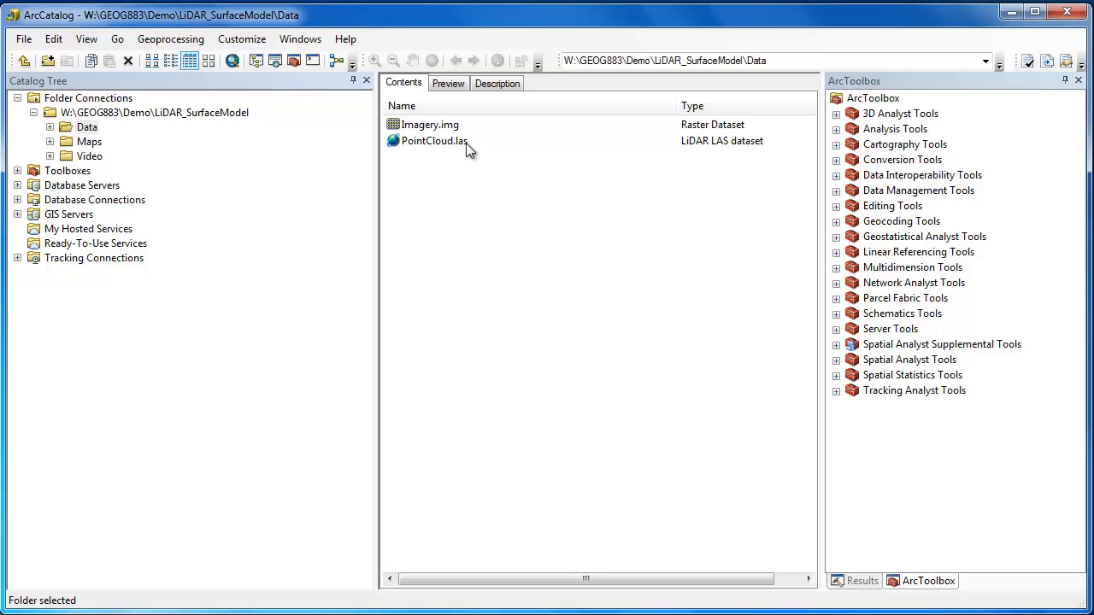
left_click(430, 141)
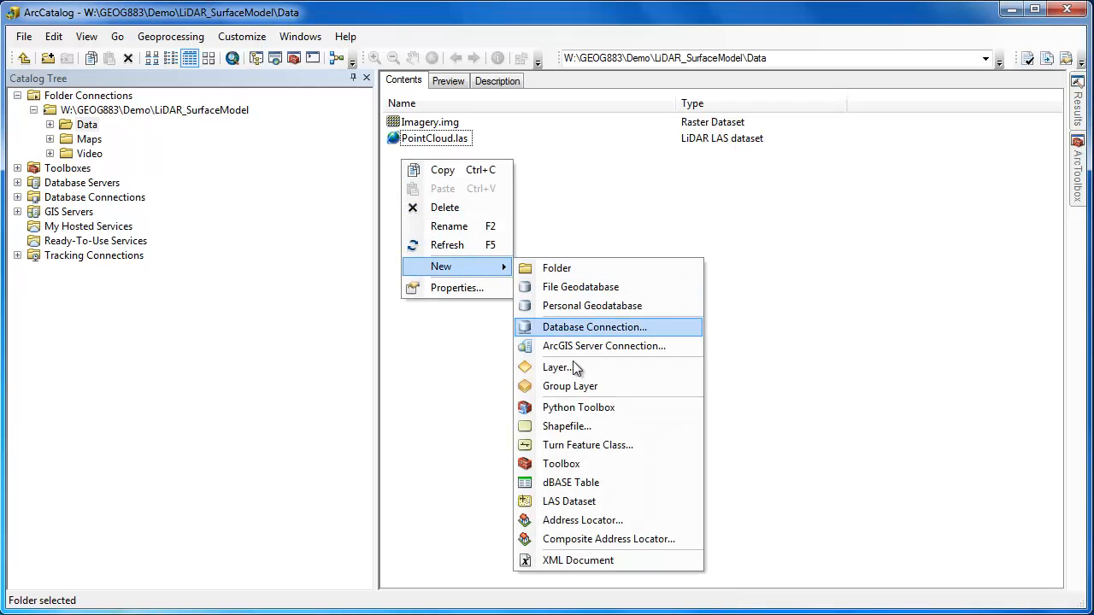
mouse_move(569, 501)
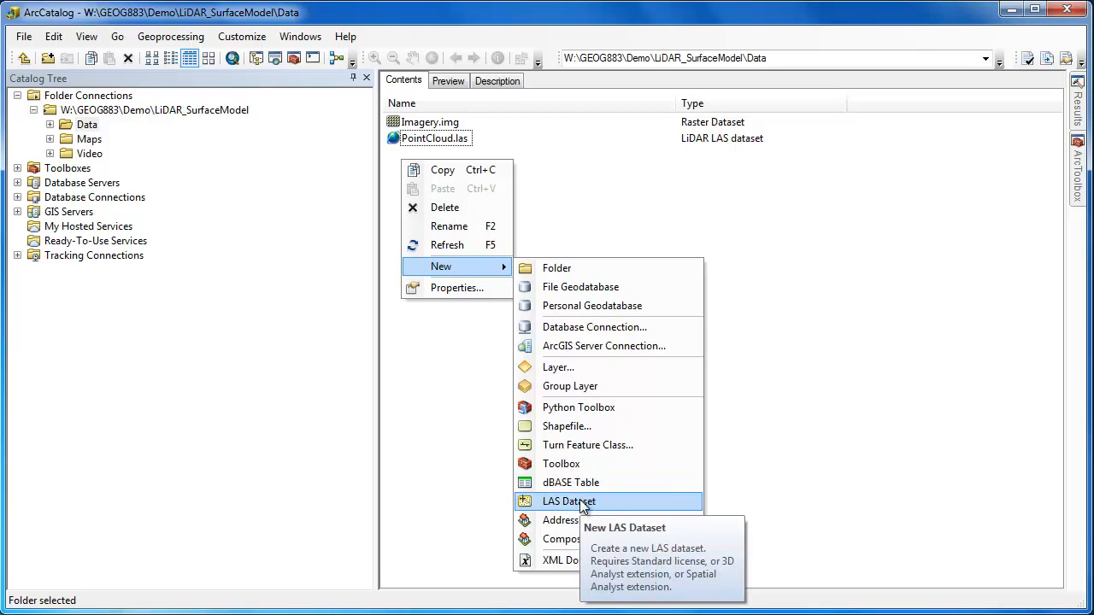
Step: Create a new LAS dataset in the Data folder and name it LasDataset.lasd
left_click(568, 501)
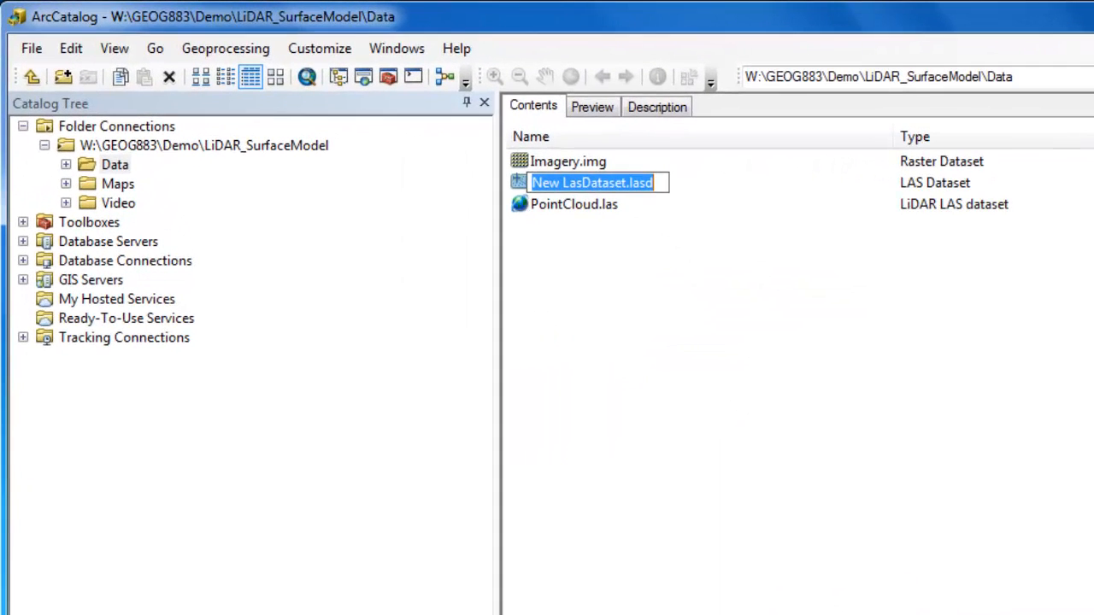
left_click(566, 182)
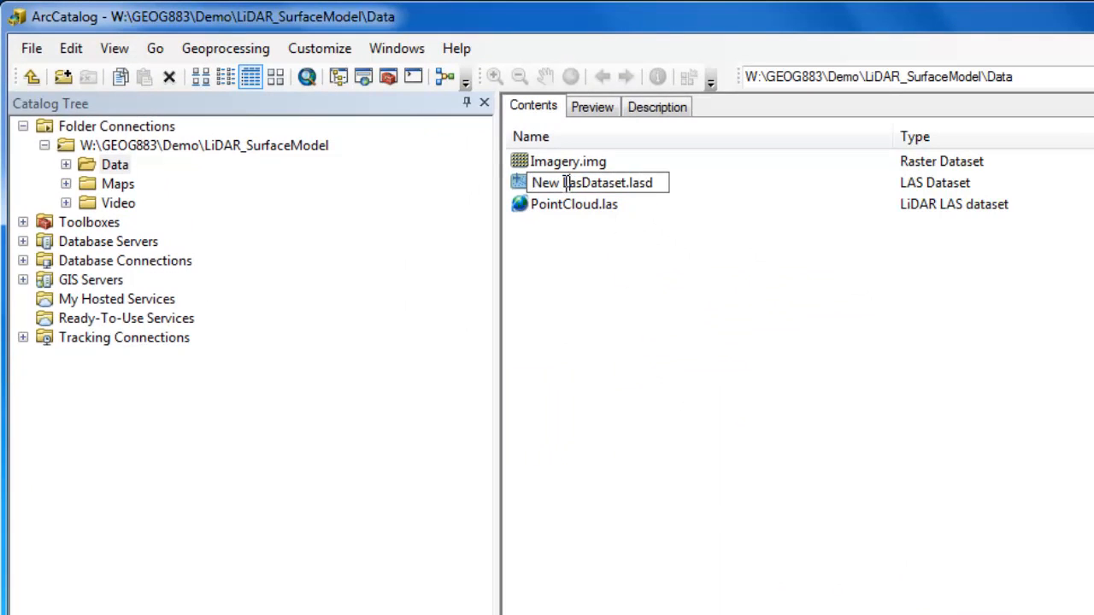
type("LasDataset.lasd")
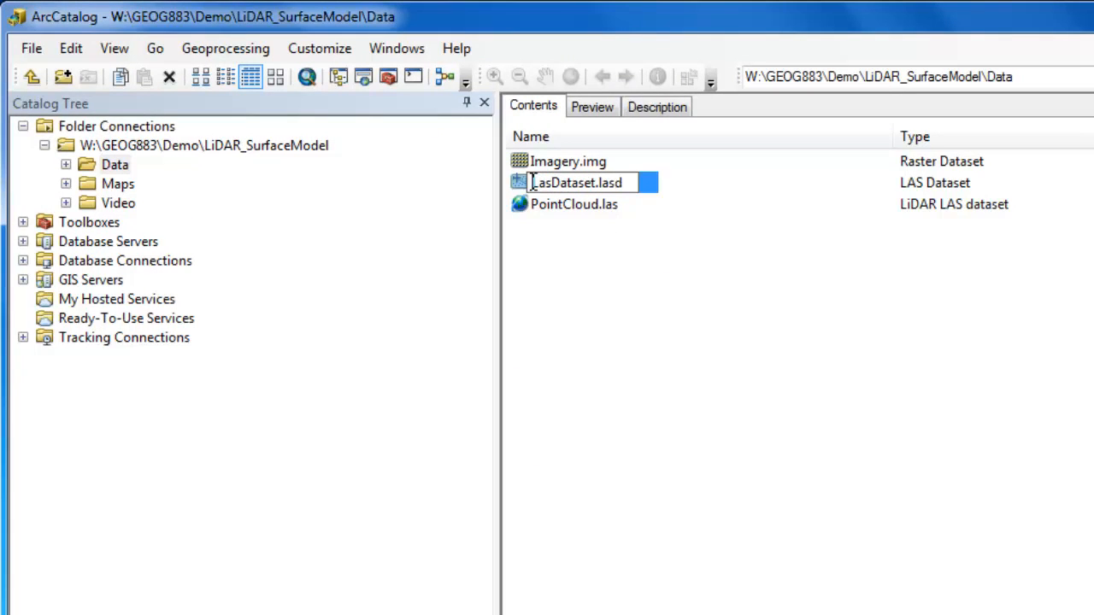
left_click(579, 245)
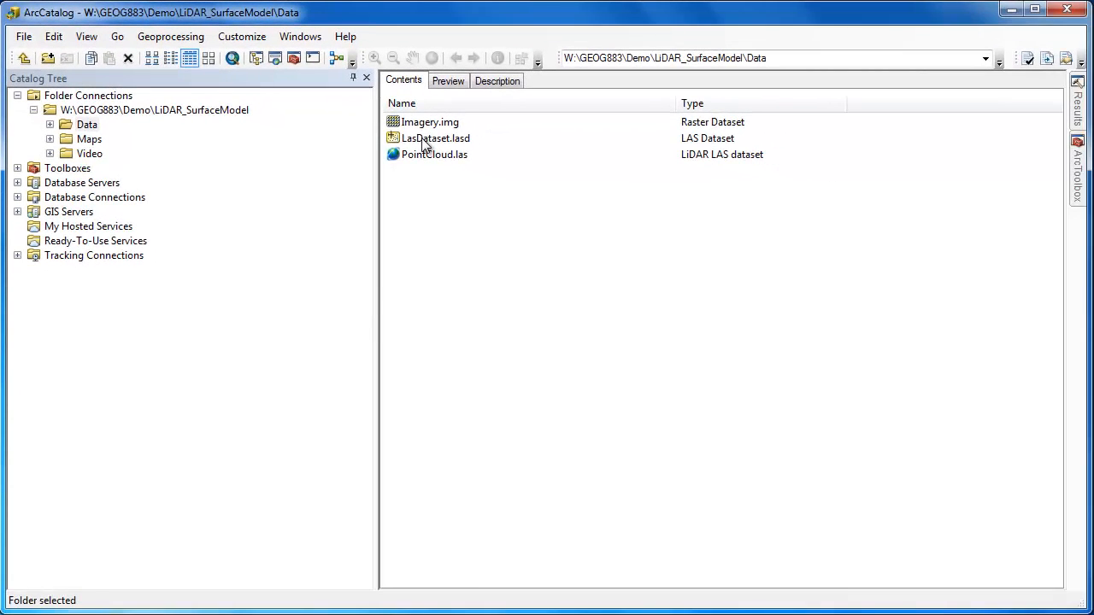
Step: In LasDataset.lasd properties, store relative path names and add PointCloud.las from the Data folder
double_click(434, 138)
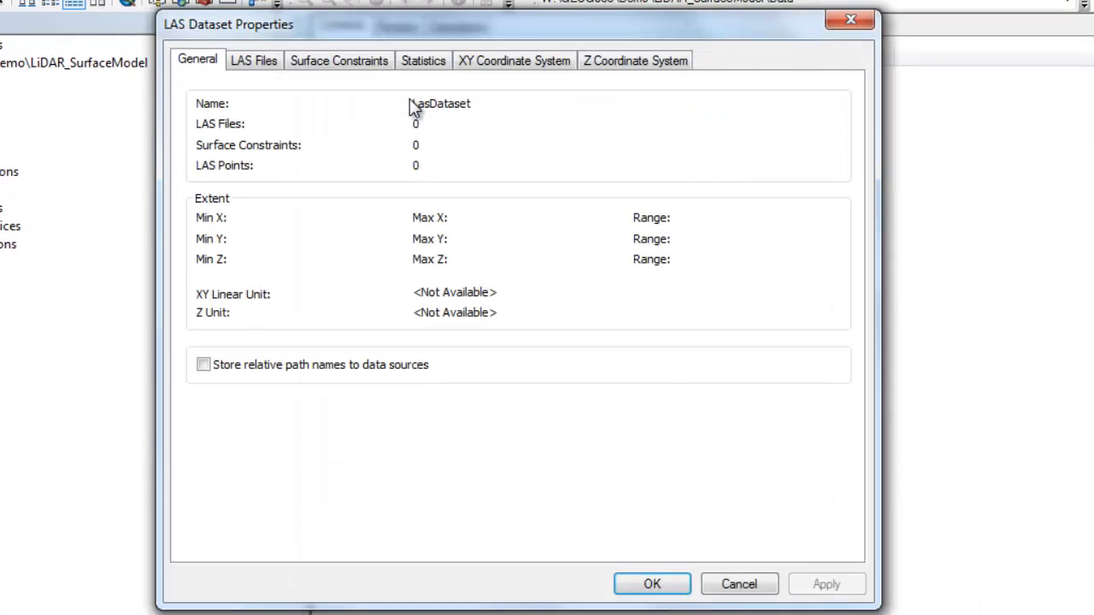
mouse_move(284, 81)
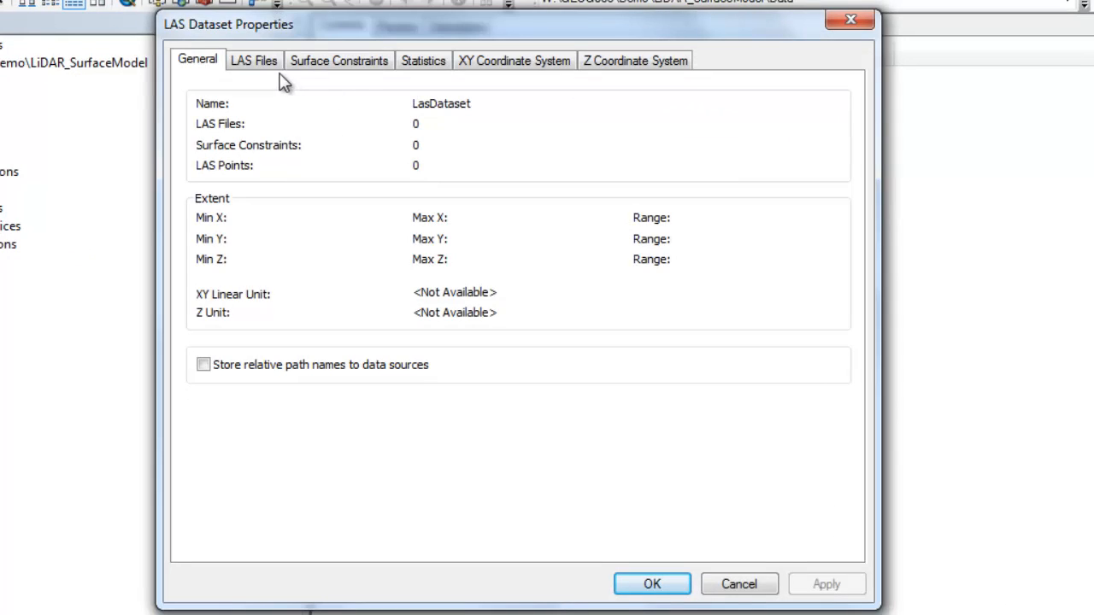
mouse_move(274, 81)
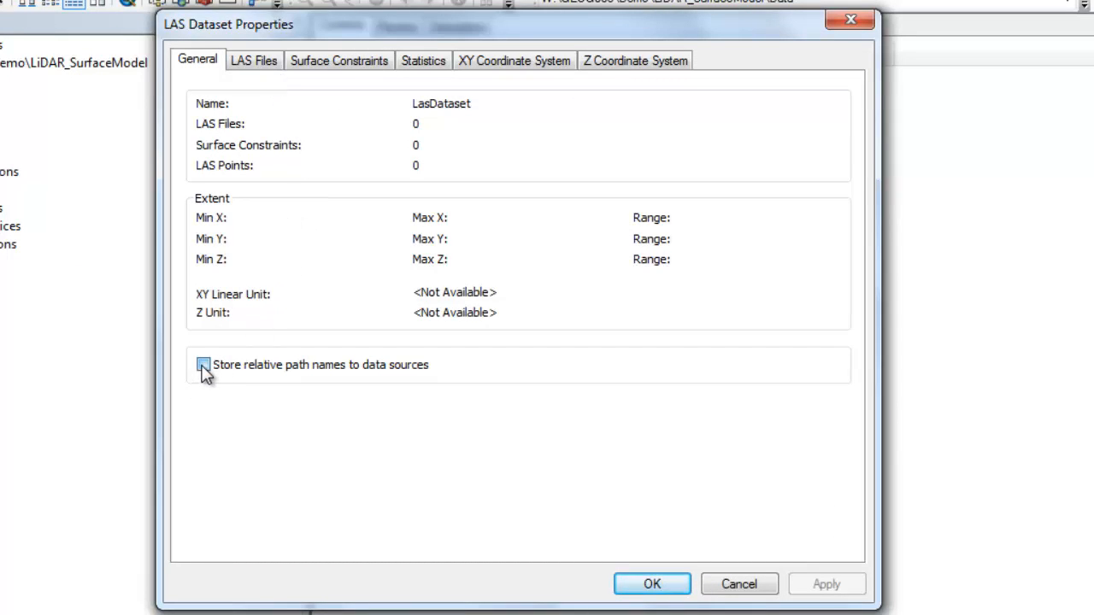
left_click(198, 364)
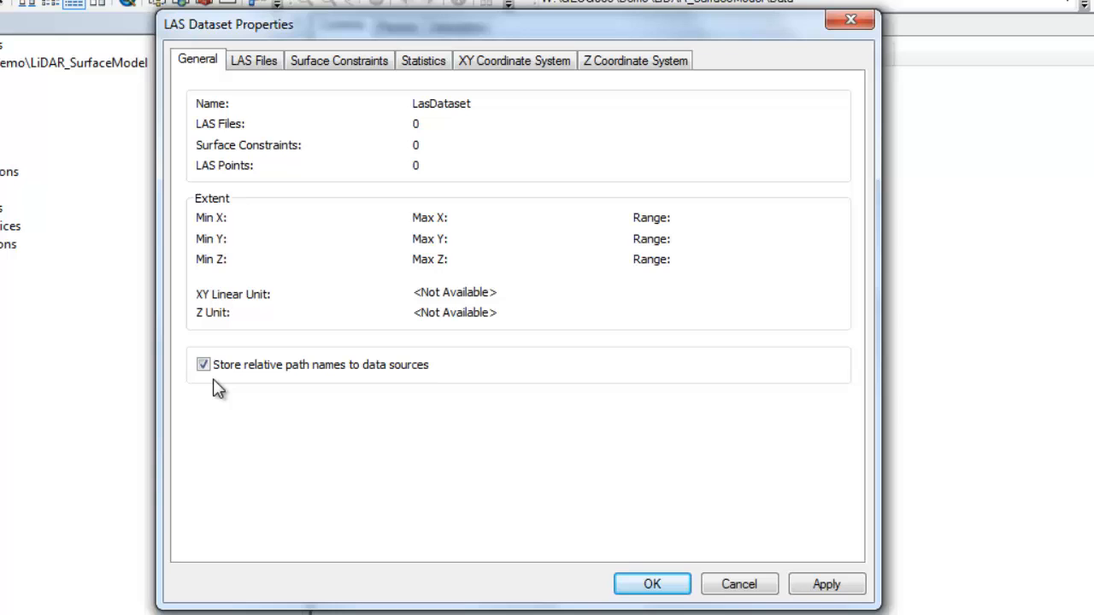
mouse_move(274, 210)
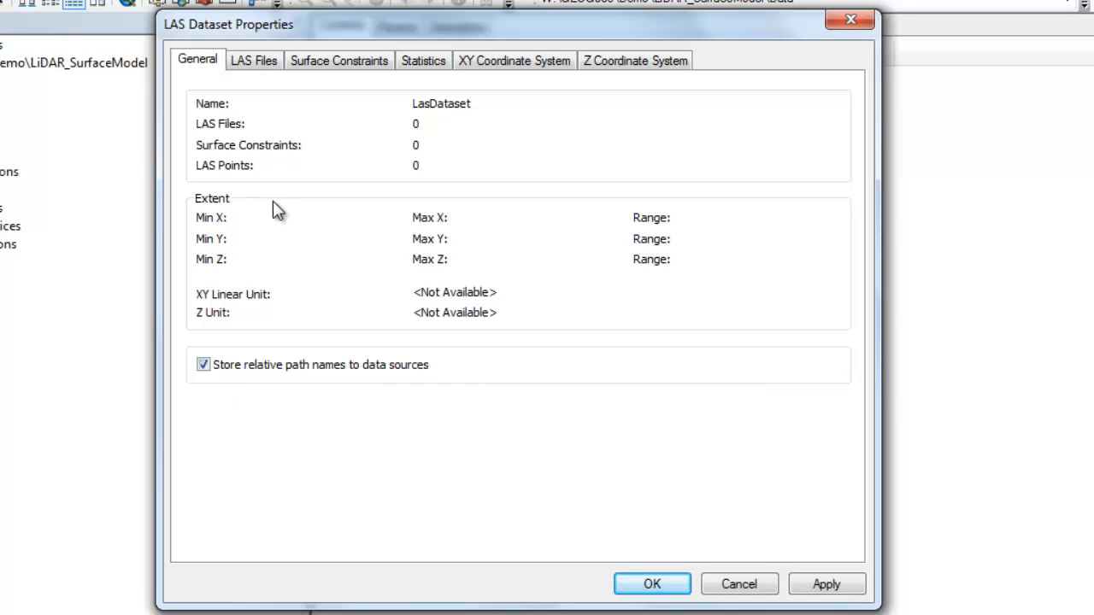
left_click(258, 61)
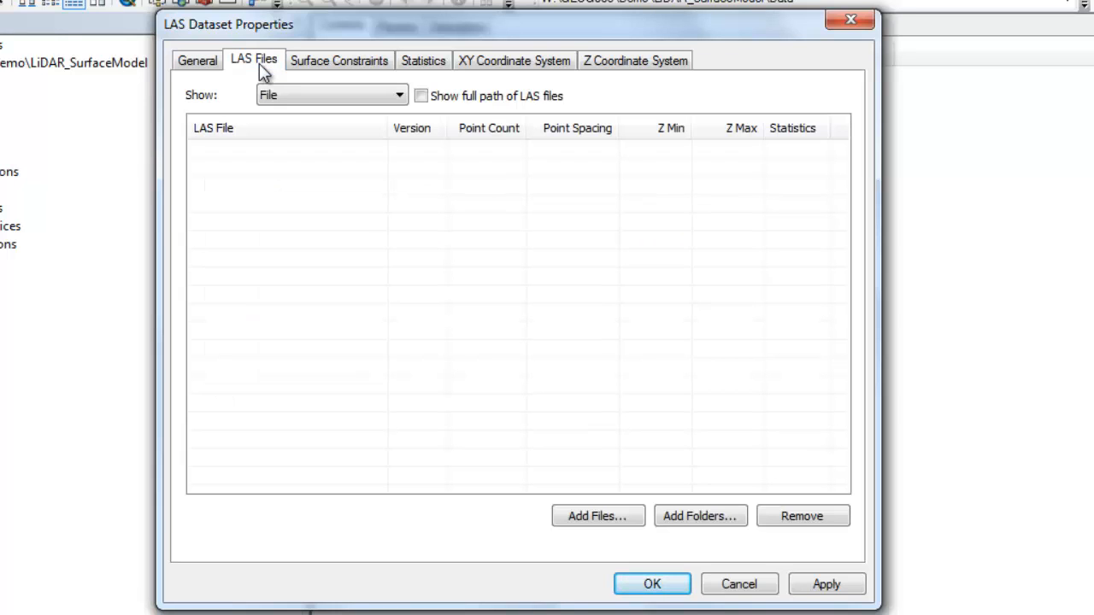
mouse_move(484, 319)
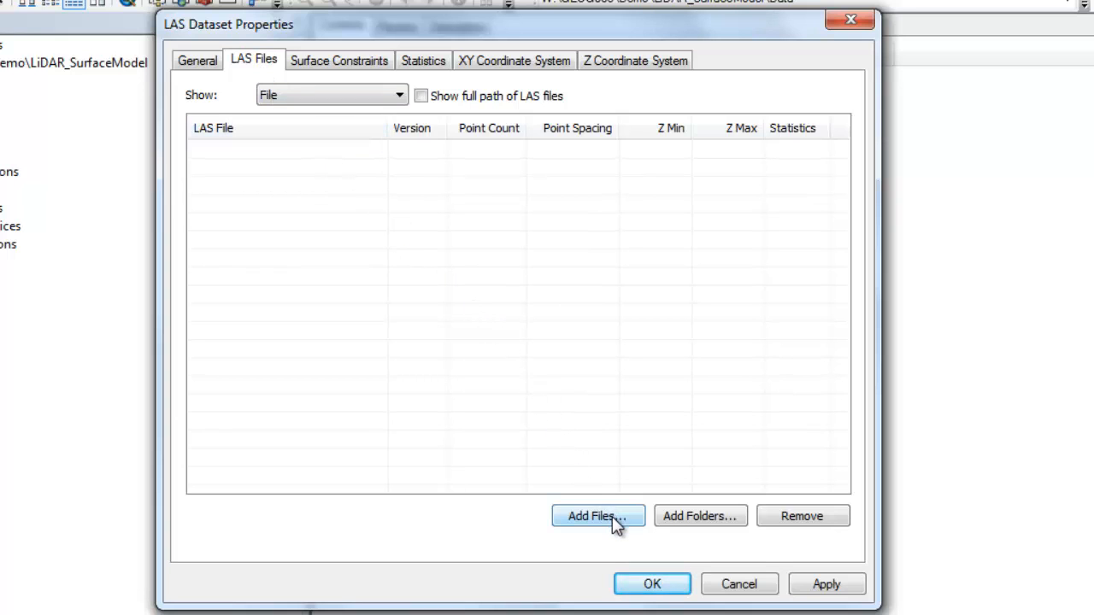
left_click(599, 516)
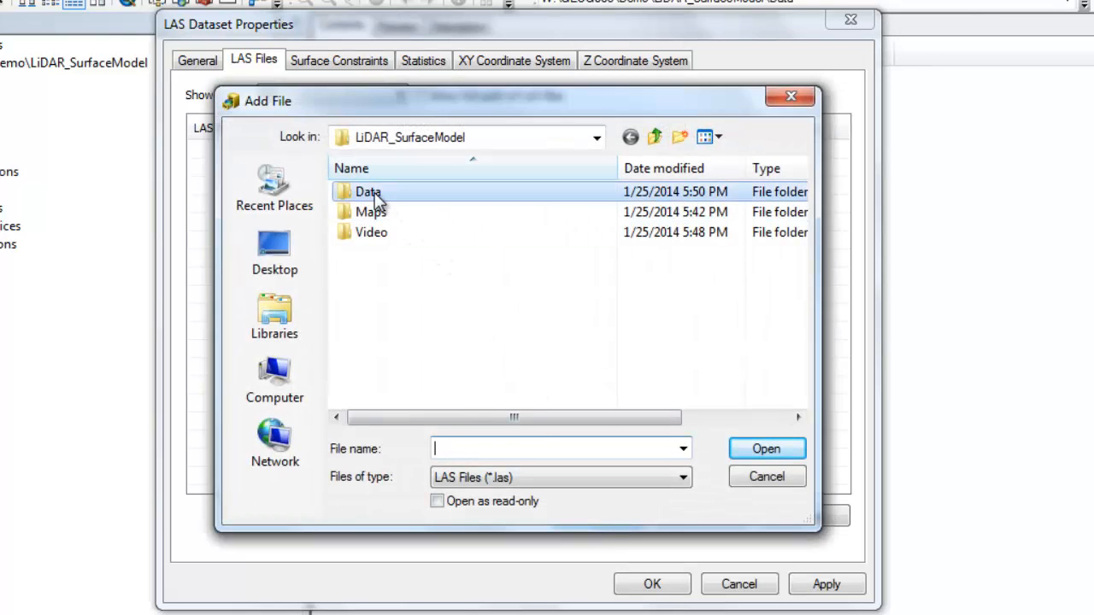
double_click(366, 191)
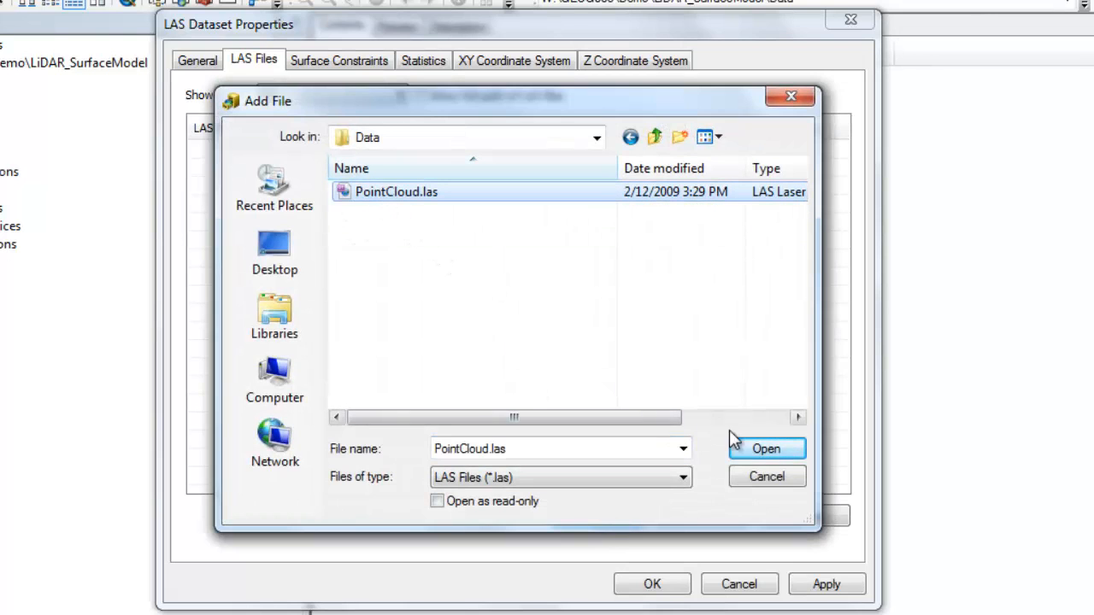
left_click(767, 448)
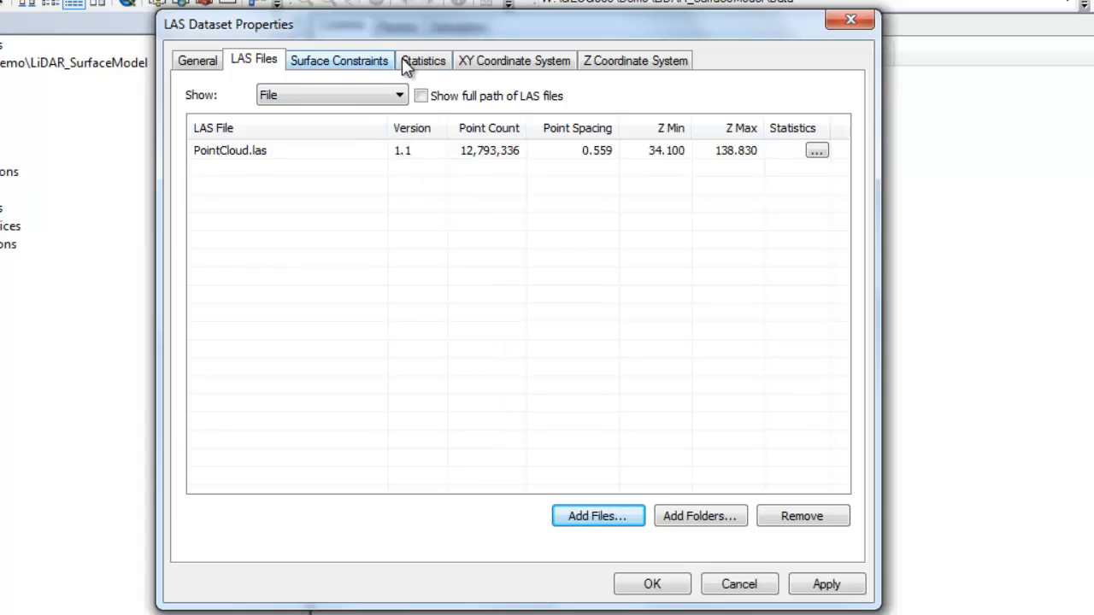
Step: Calculate statistics for LasDataset on the Statistics tab
left_click(423, 60)
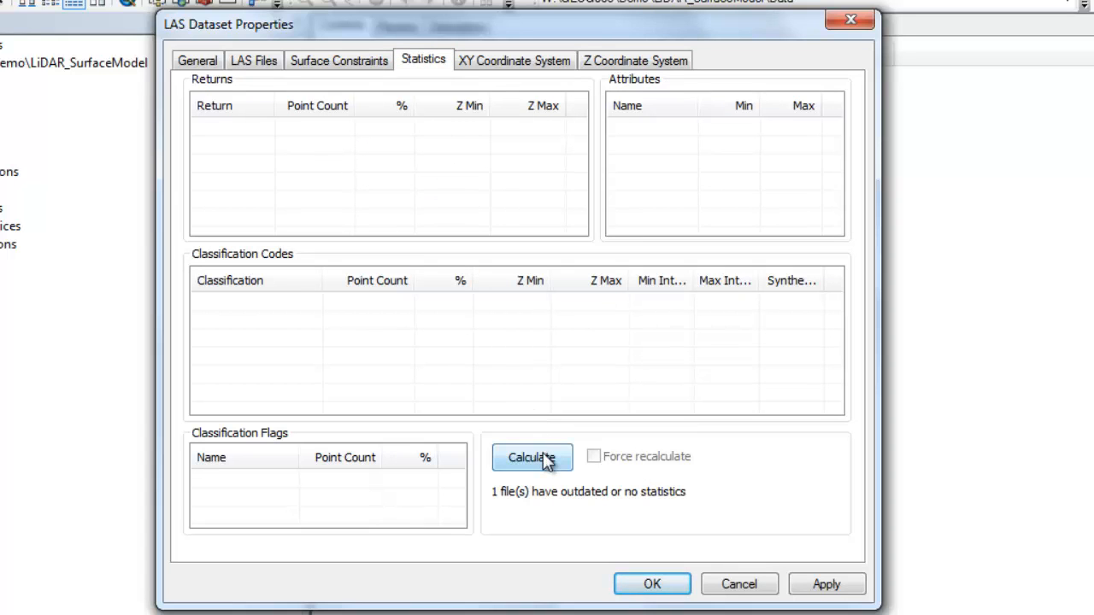
left_click(532, 456)
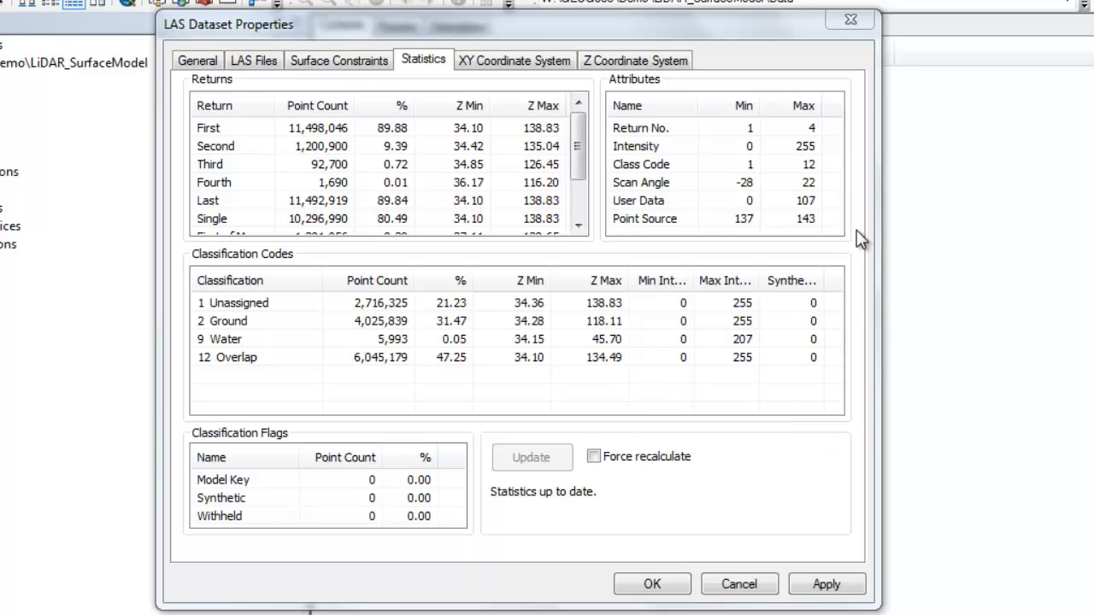
mouse_move(513, 70)
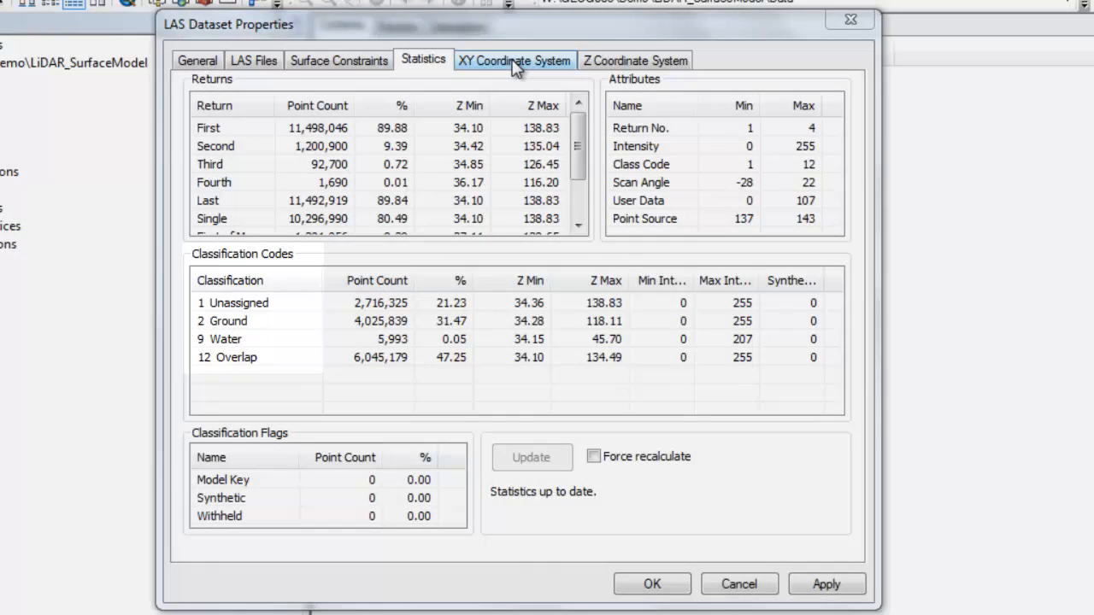
Step: Set the XY coordinate system to NAD_1983_StatePlane_Vermont_FIPS_4400 and close the properties
left_click(514, 60)
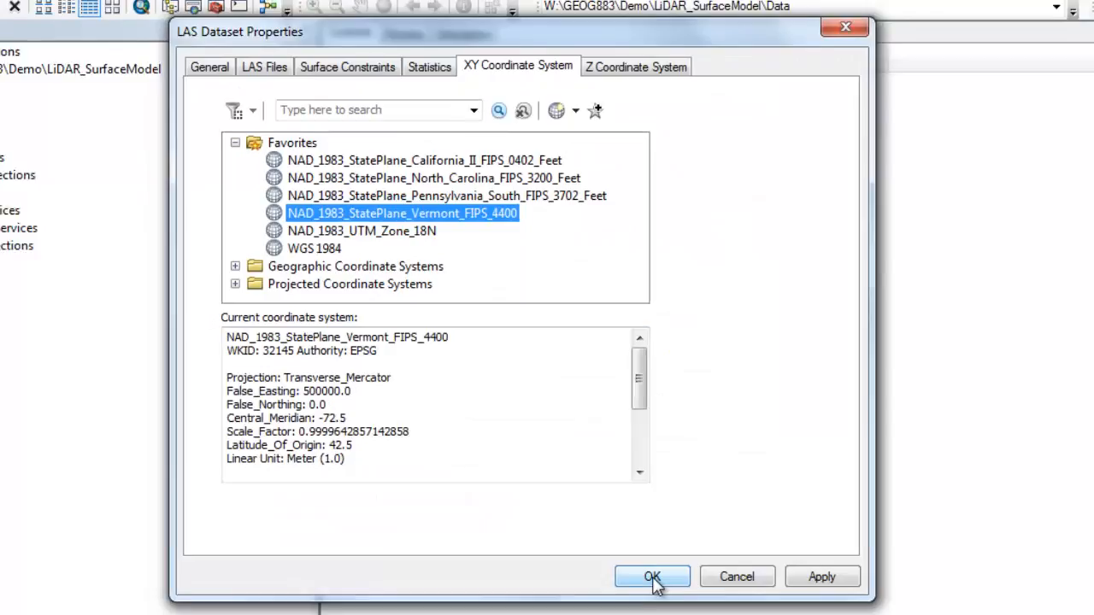
left_click(652, 577)
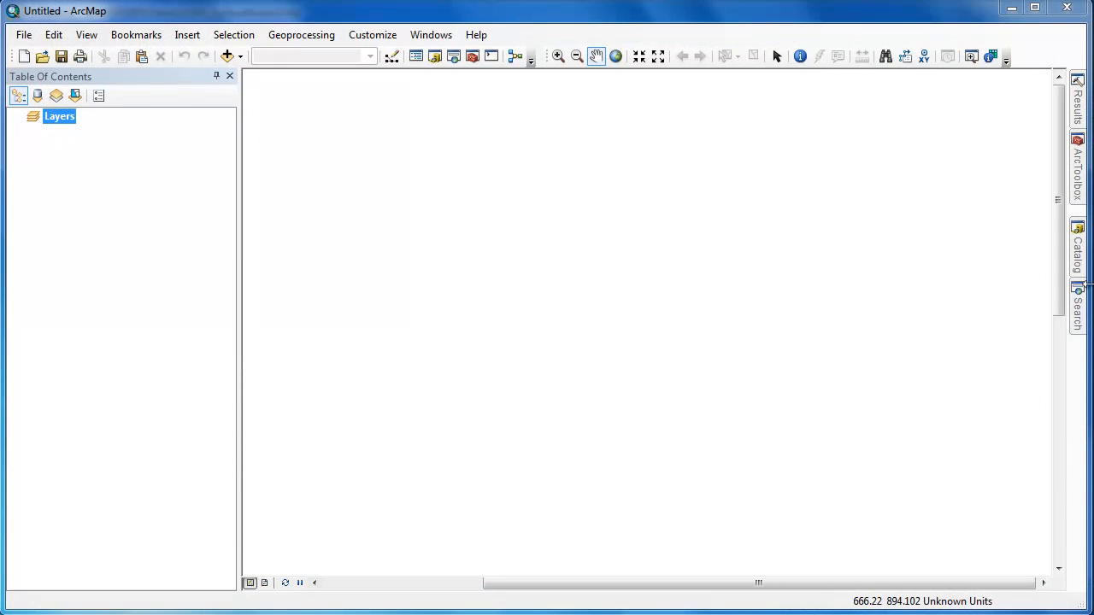
Step: Load LasDataset.lasd and Imagery.img into the map and hide the imagery layer
left_click(1078, 248)
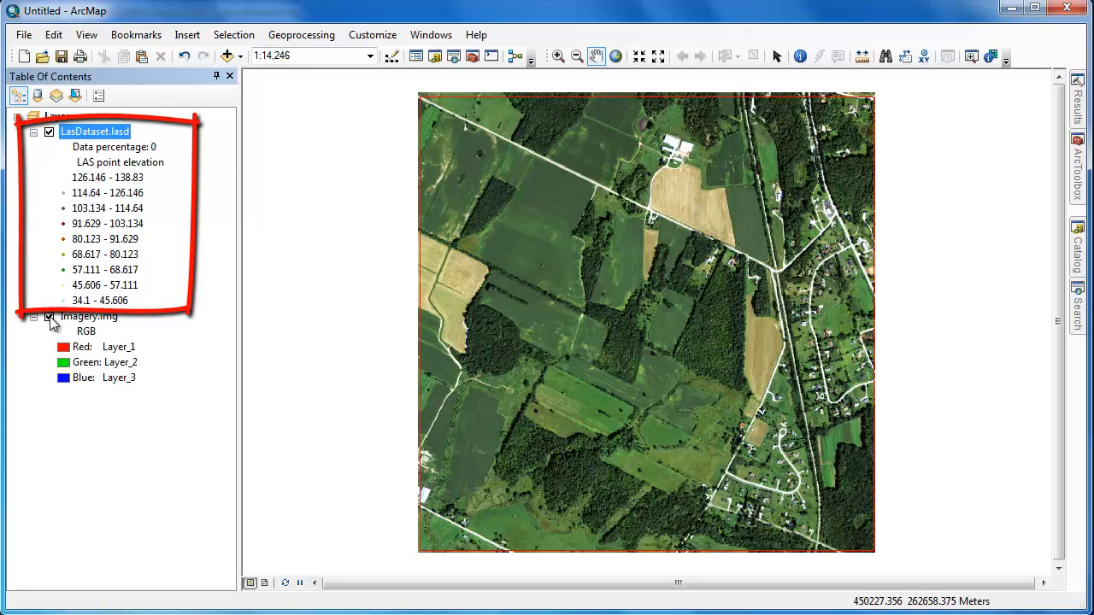
left_click(48, 317)
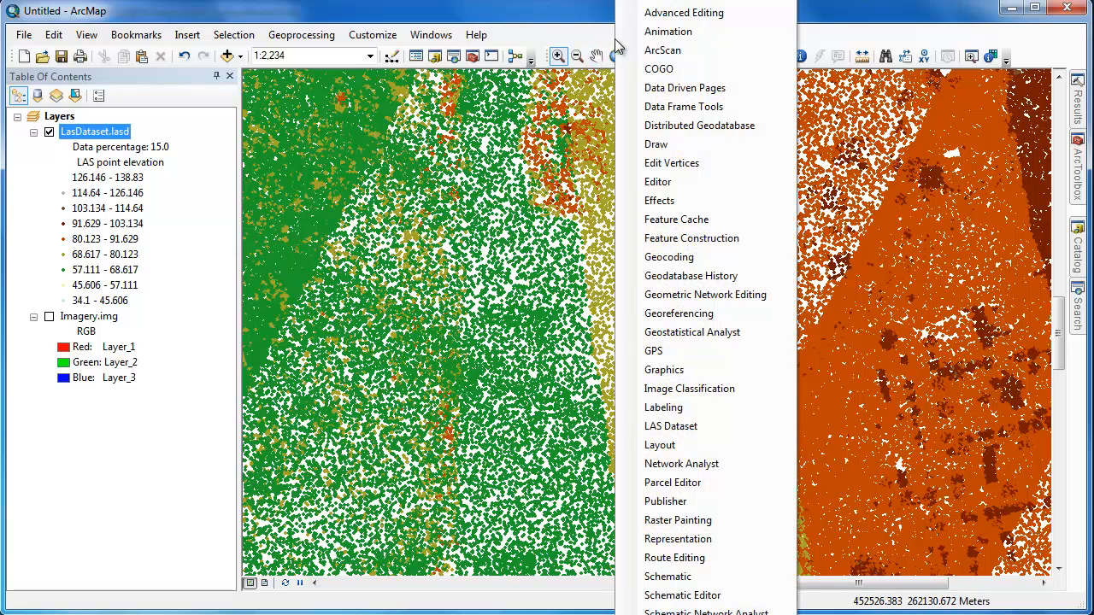
mouse_move(691, 332)
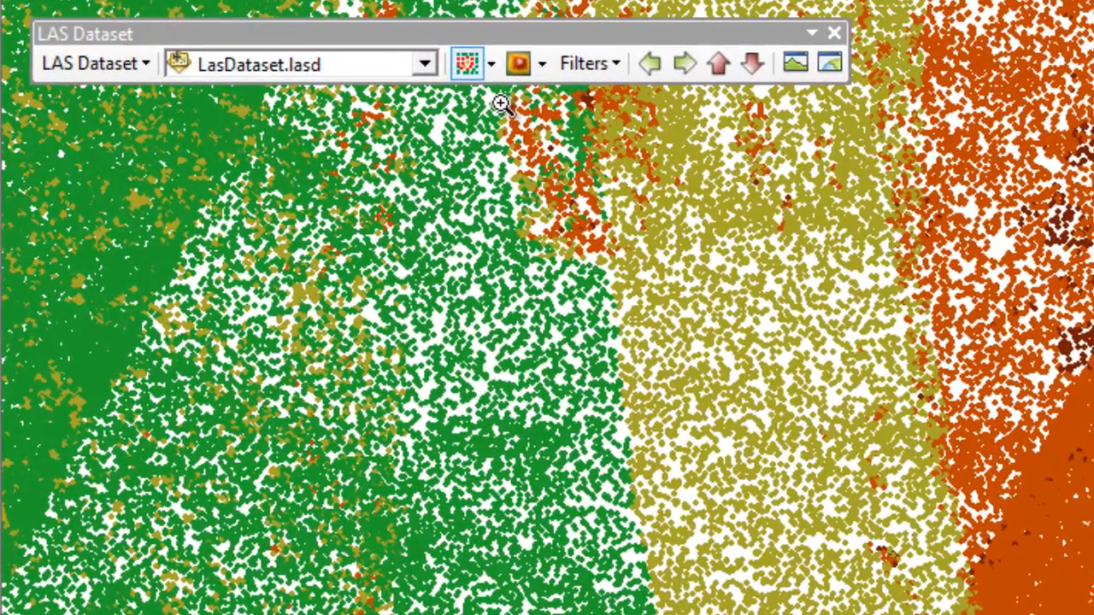
Step: Symbolize the LAS points by class, then by return number, then back to class
left_click(488, 62)
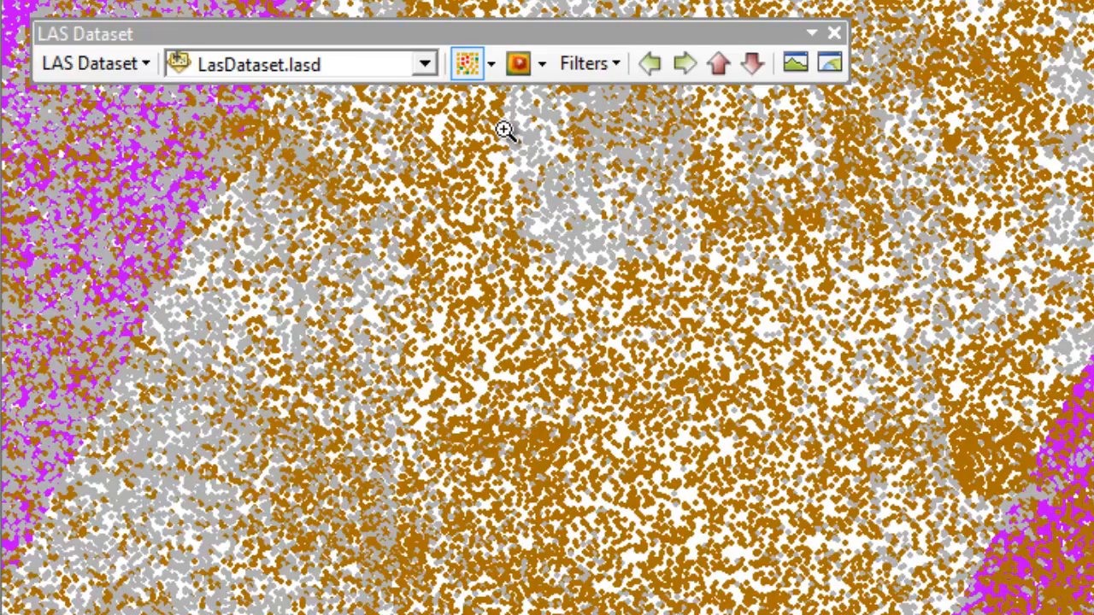
mouse_move(494, 67)
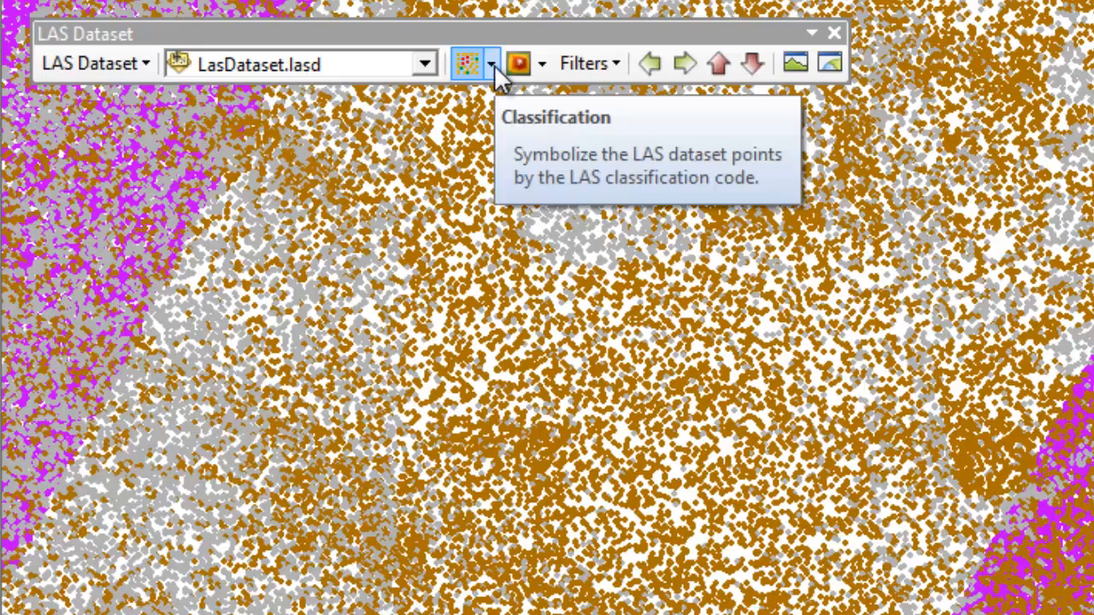
left_click(485, 63)
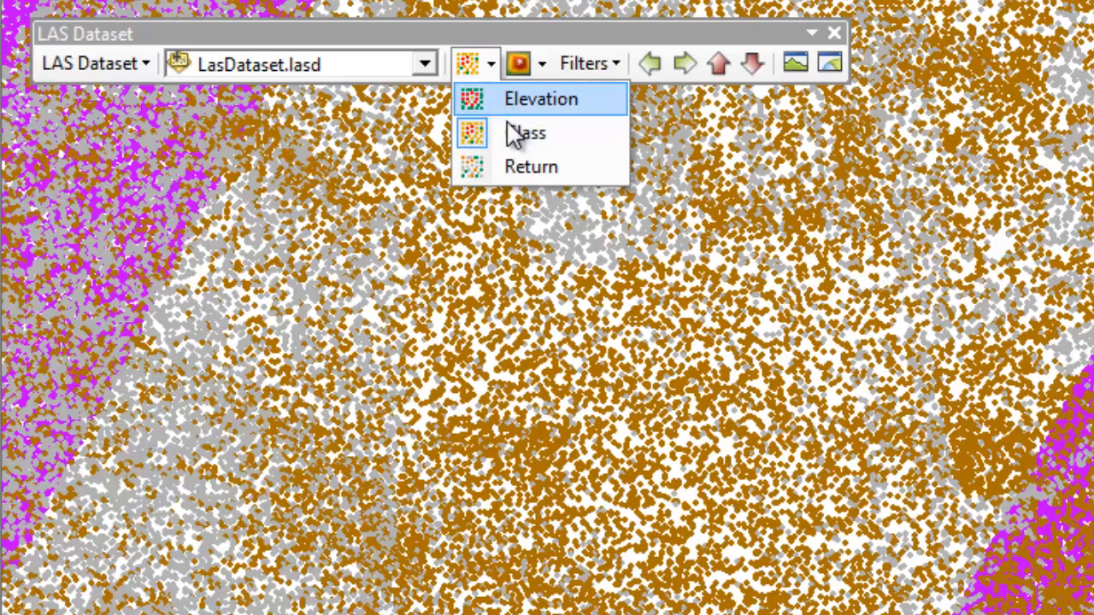
left_click(527, 133)
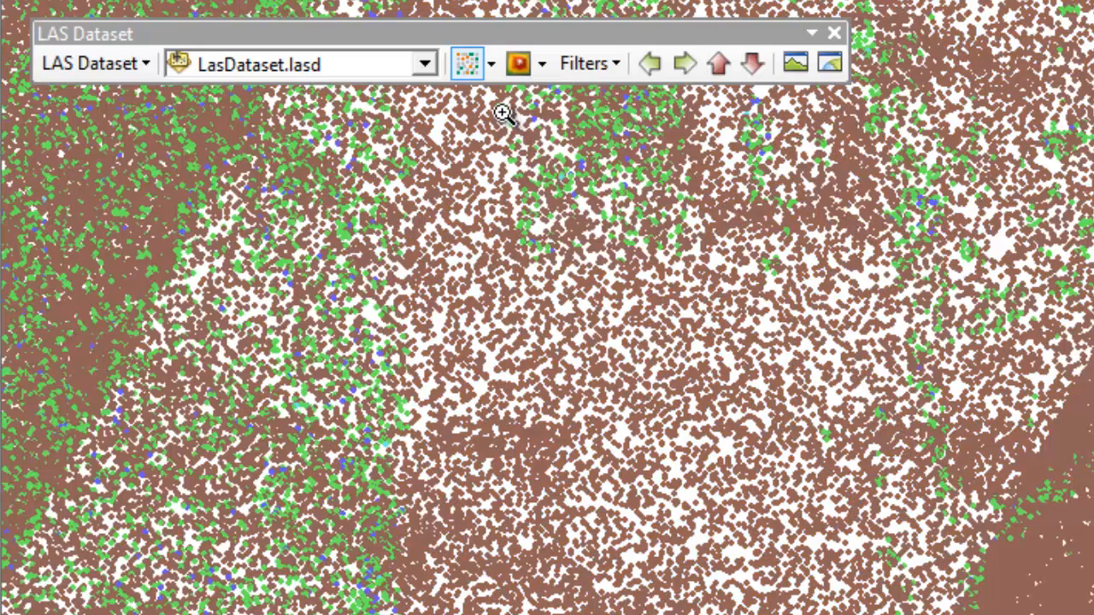
mouse_move(492, 67)
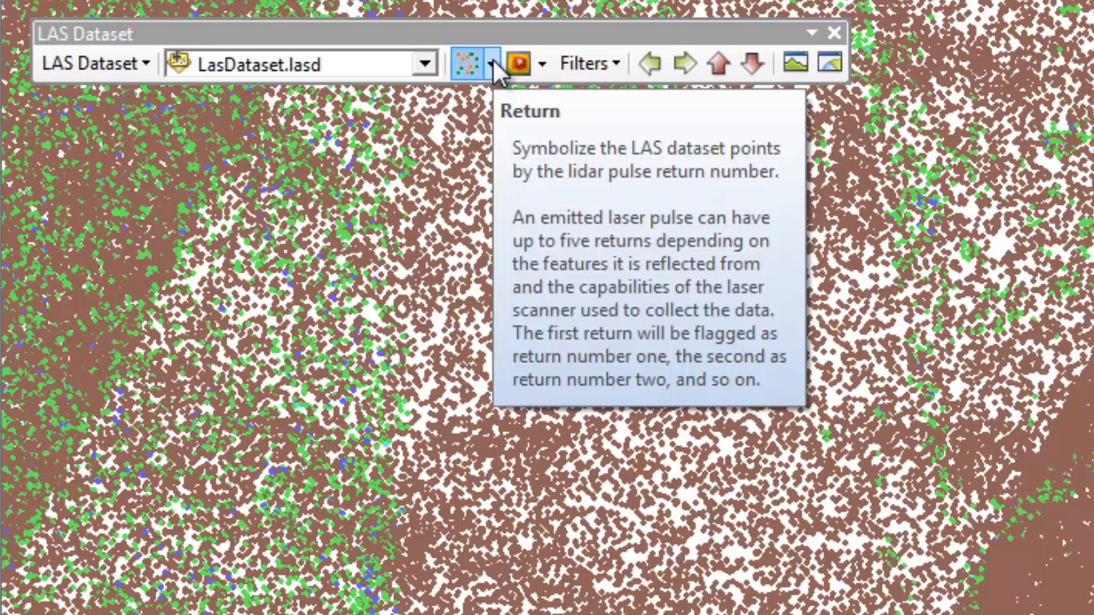
left_click(491, 63)
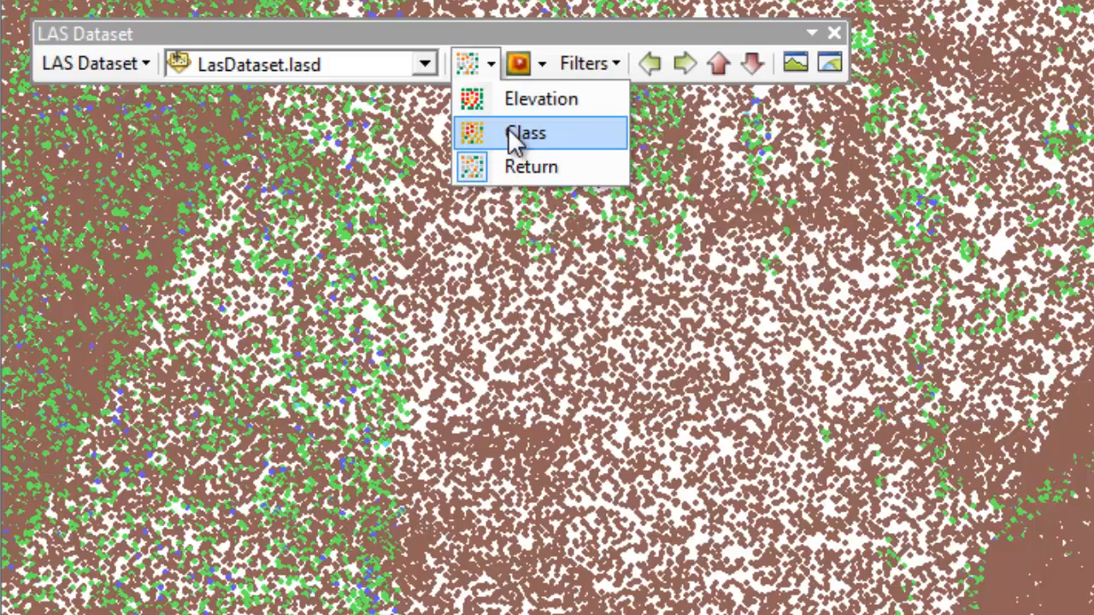
left_click(525, 133)
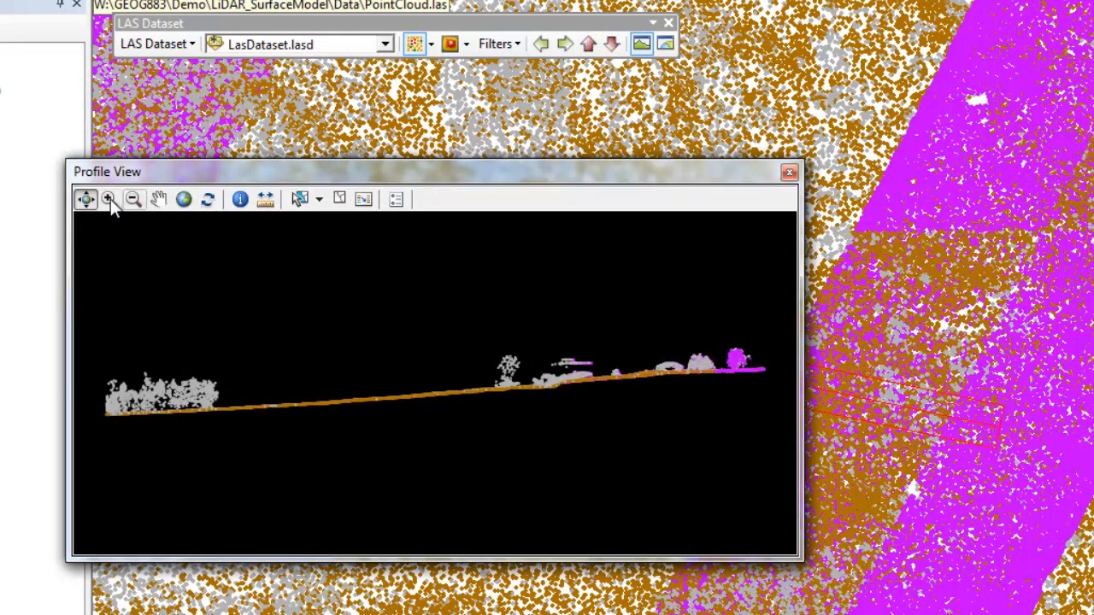
Step: Zoom the Profile View in on the building and tree cross-section
left_click_drag(470, 299, 737, 395)
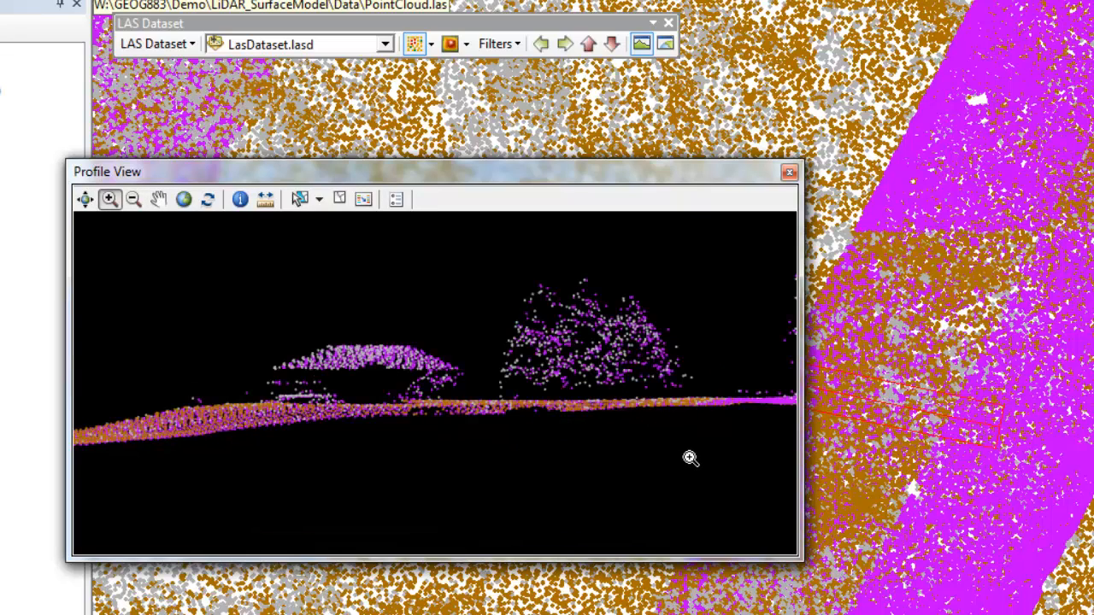
mouse_move(431, 391)
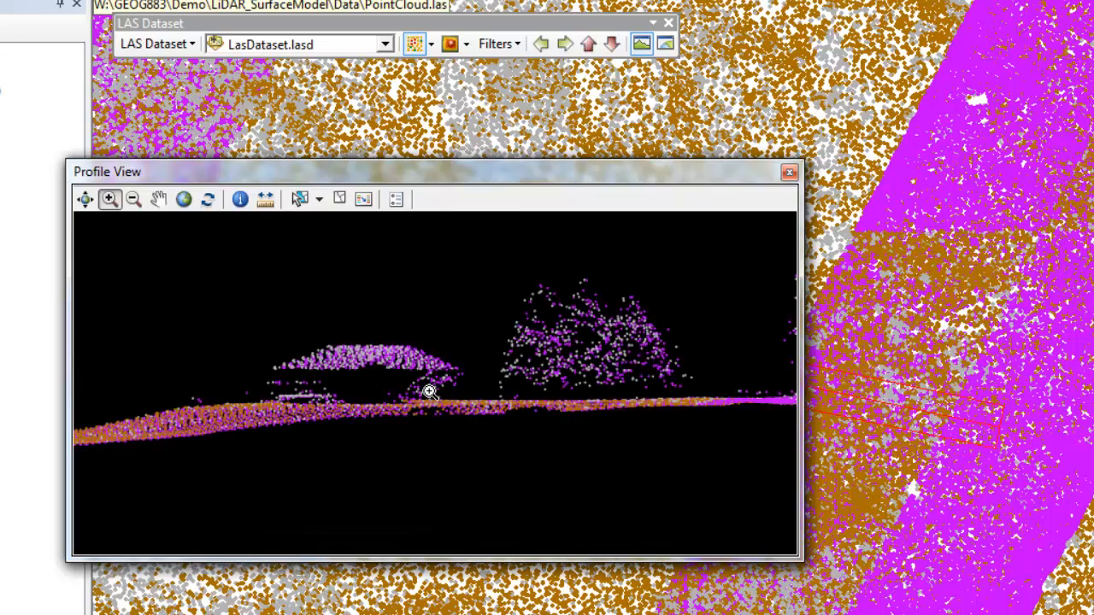
left_click(425, 43)
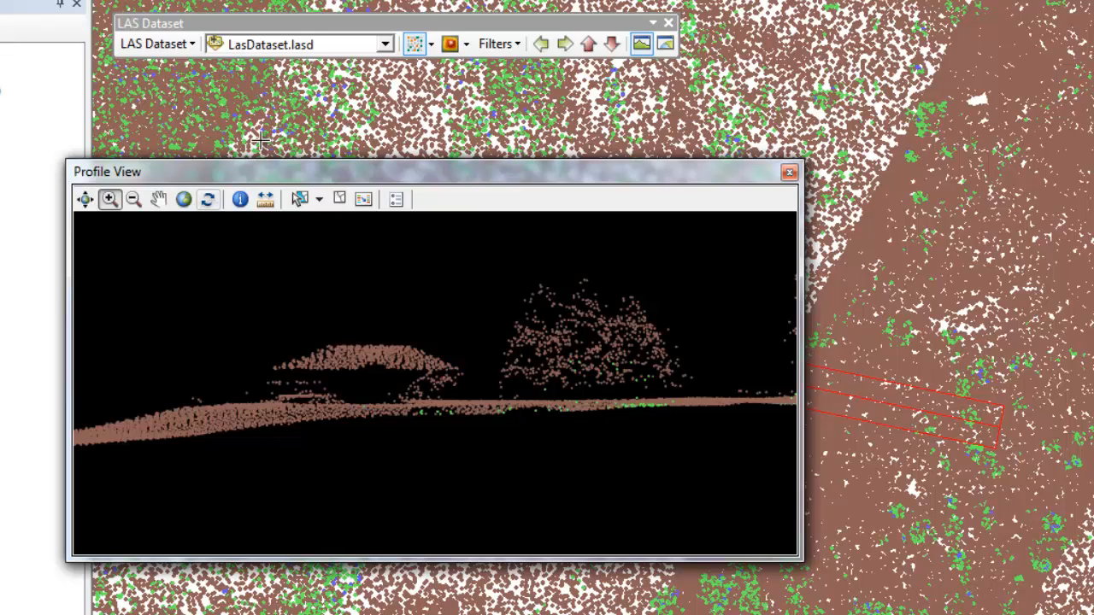
Step: Colour points by class, filter to ground points only, and refresh the profile
left_click(431, 43)
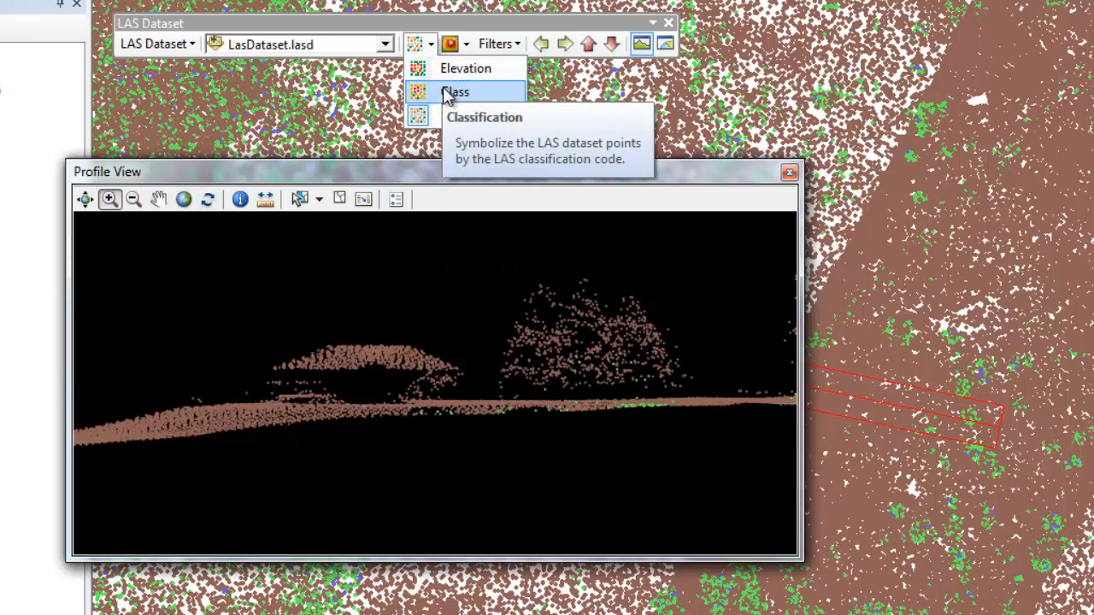
left_click(498, 44)
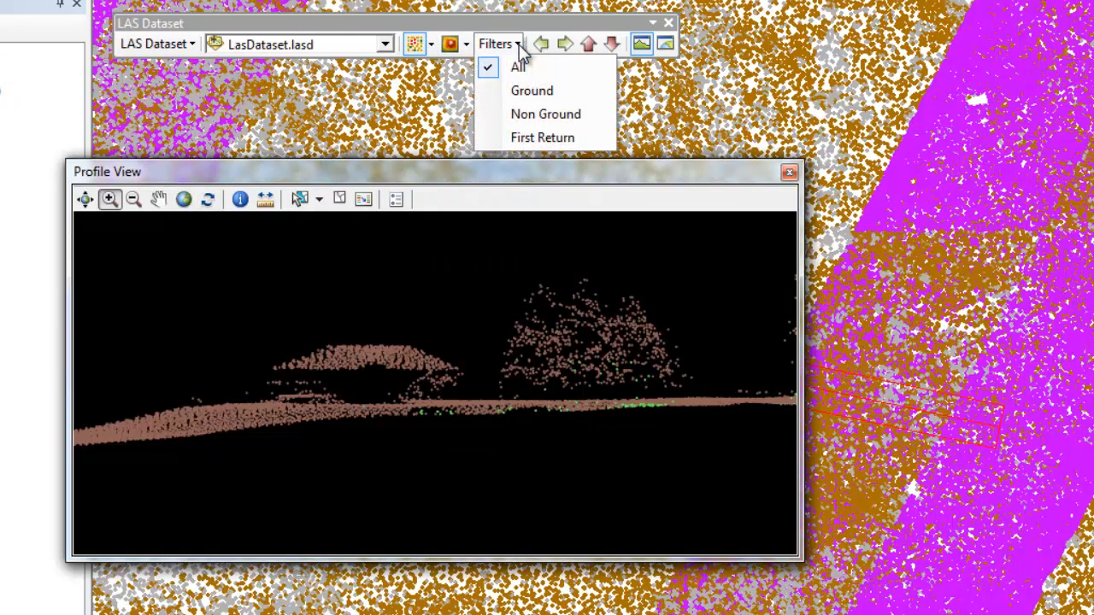
mouse_move(519, 90)
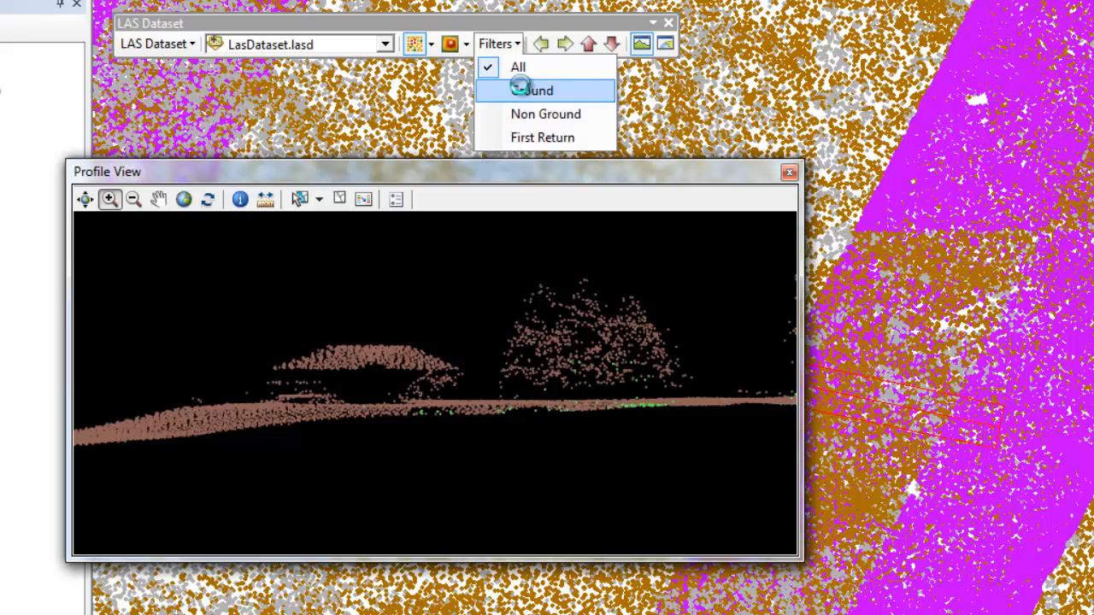
left_click(536, 91)
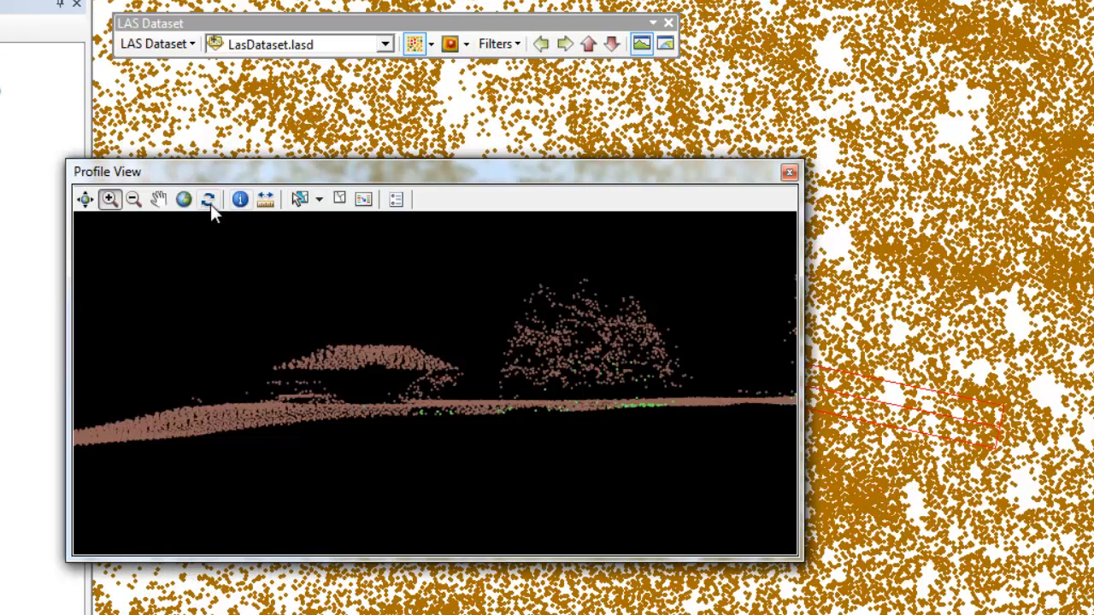
left_click(208, 200)
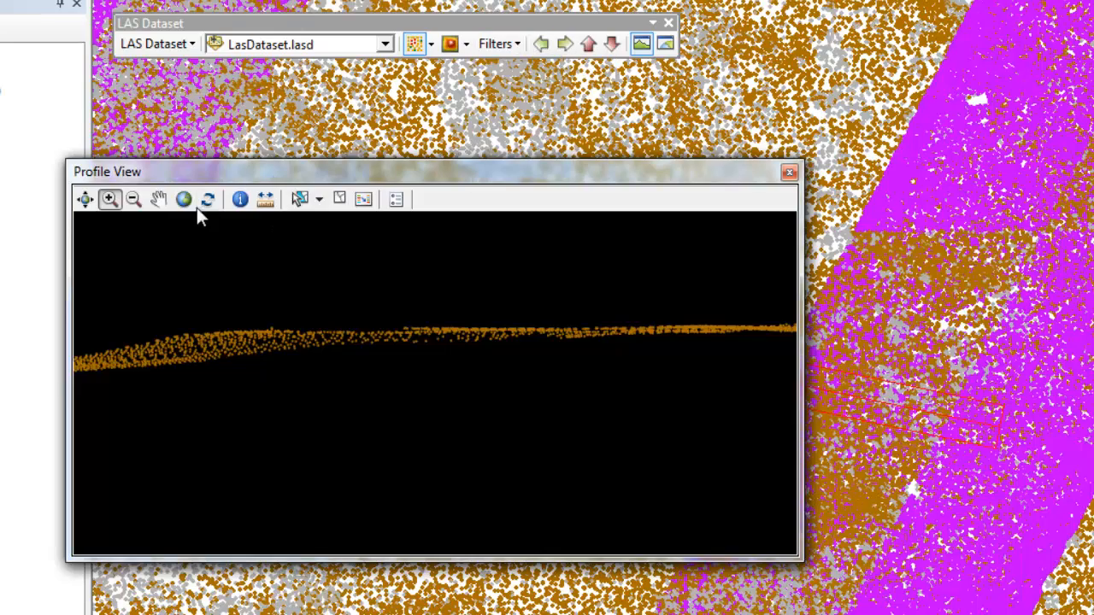
left_click(787, 172)
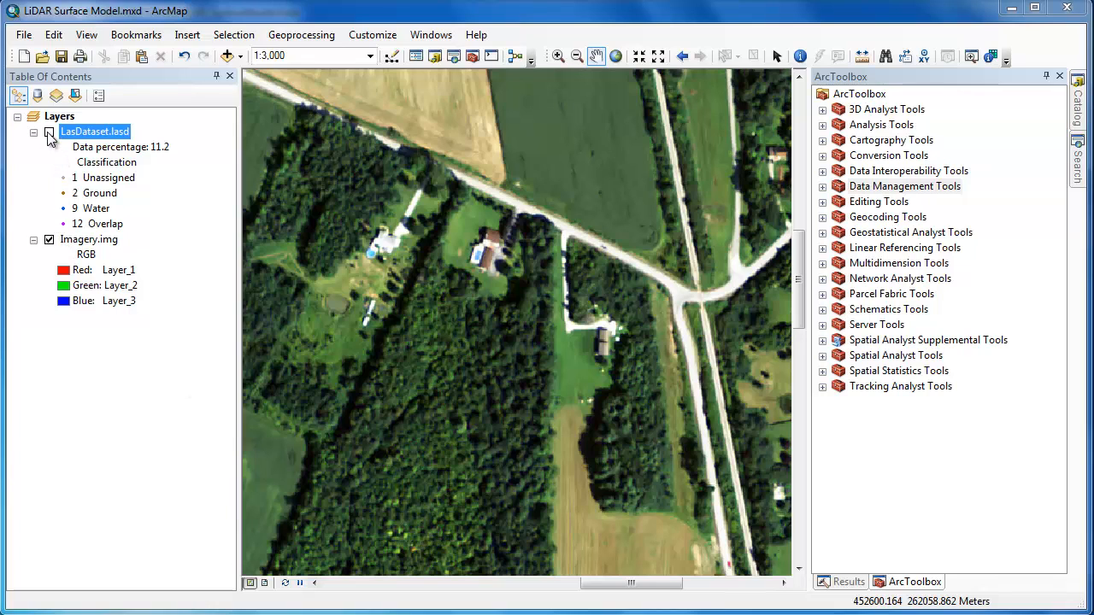
Step: Show LasDataset.lasd instead of Imagery.img and launch Make LAS Dataset Layer
left_click(49, 131)
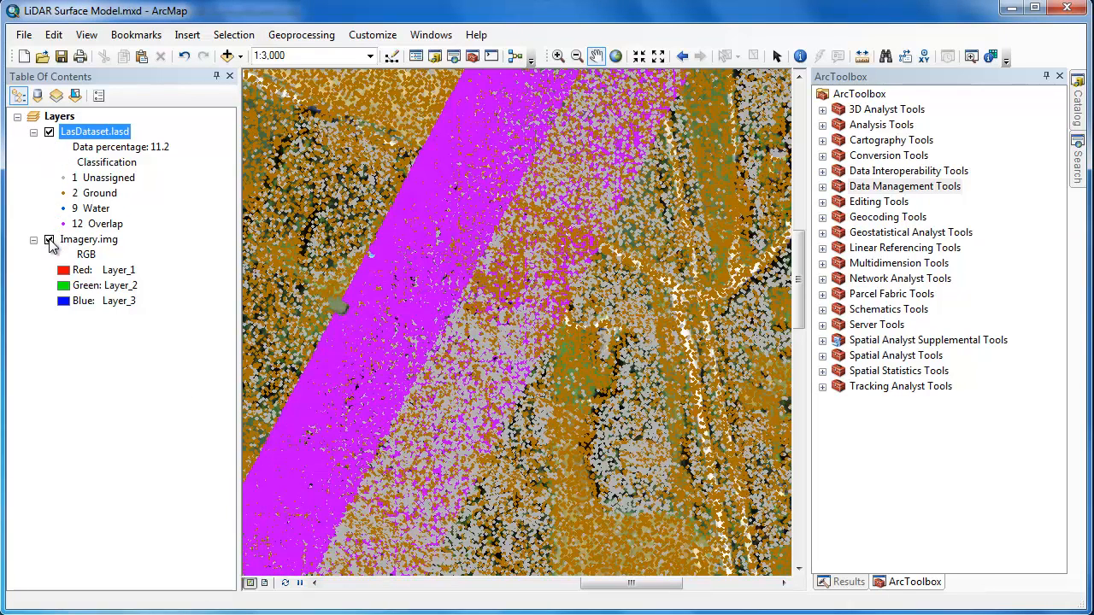
left_click(48, 239)
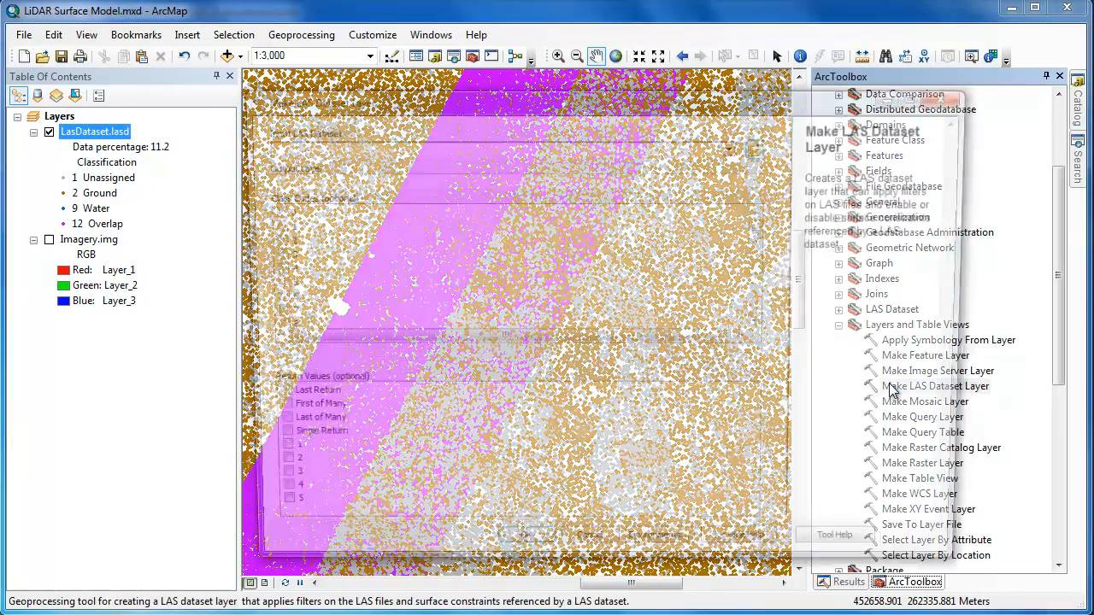
double_click(936, 387)
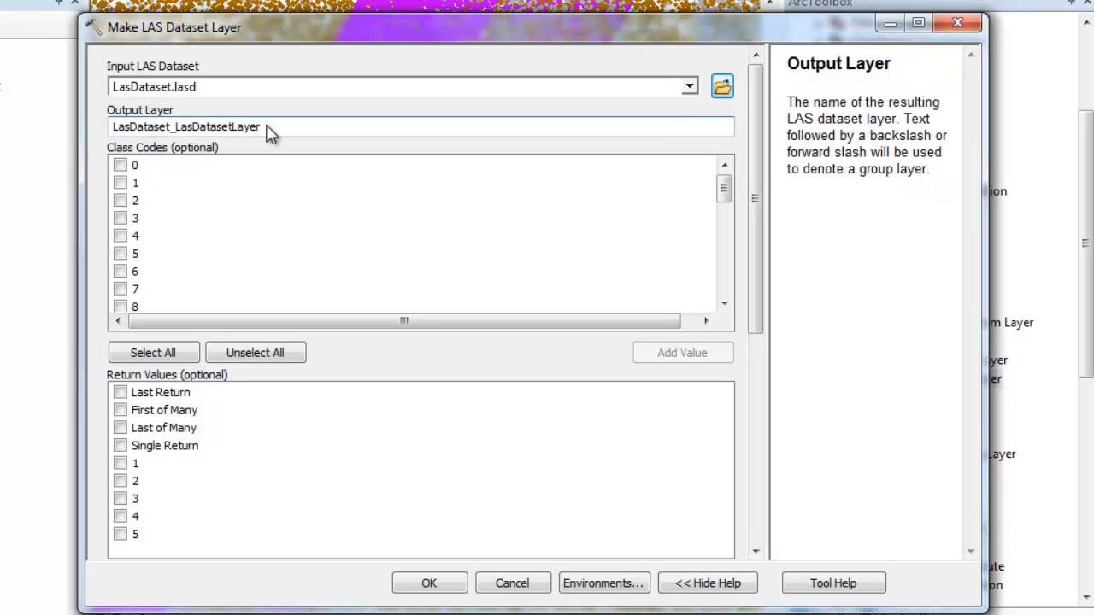
Step: Create output layer 'Ground' restricted to class code 2
type("G")
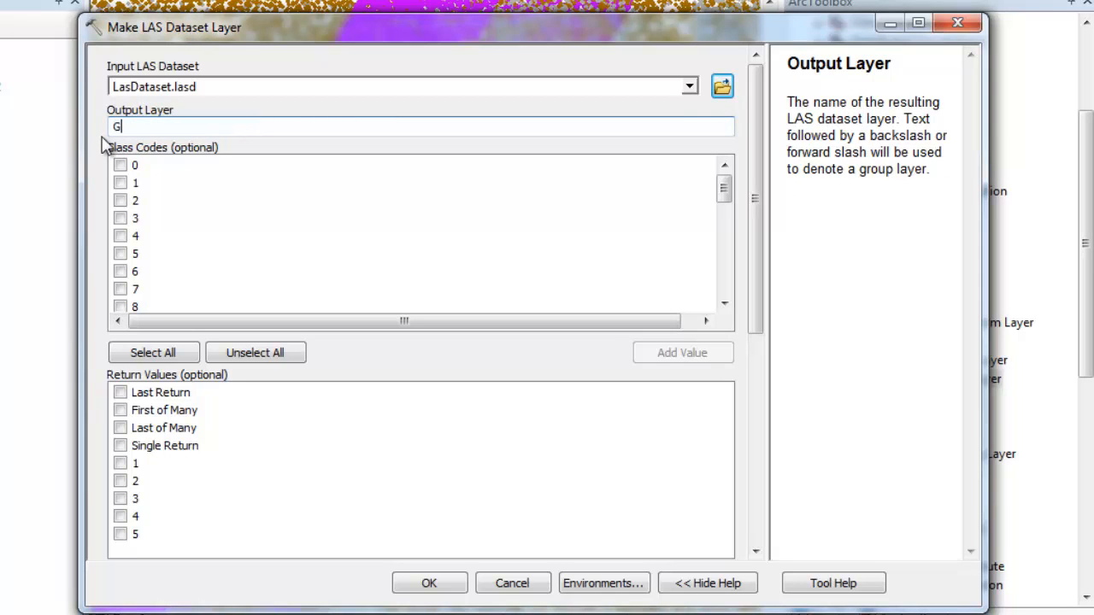
type("round")
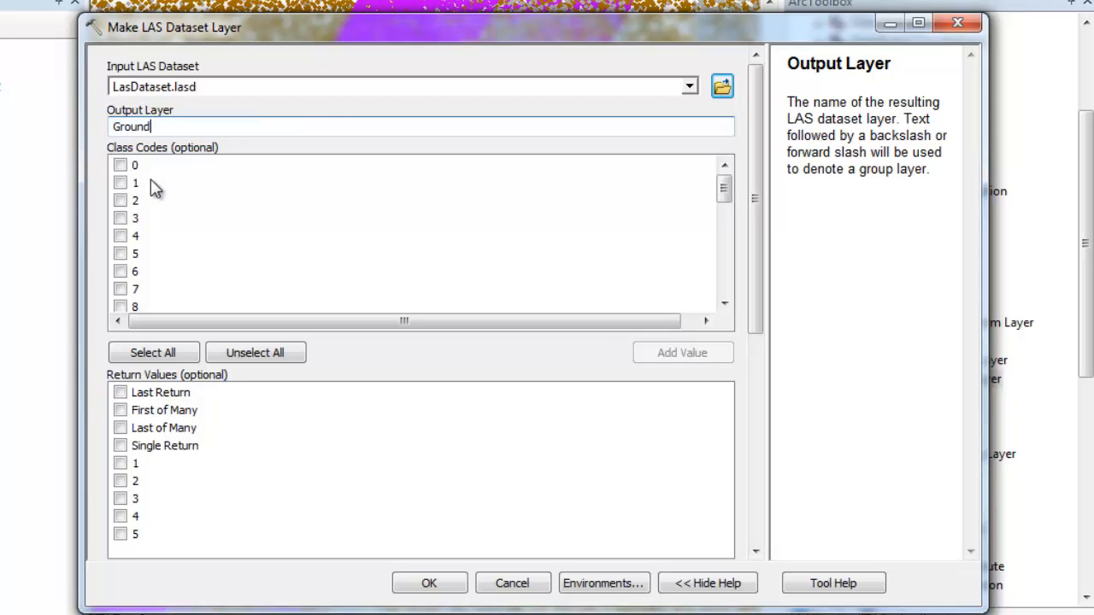
left_click(118, 199)
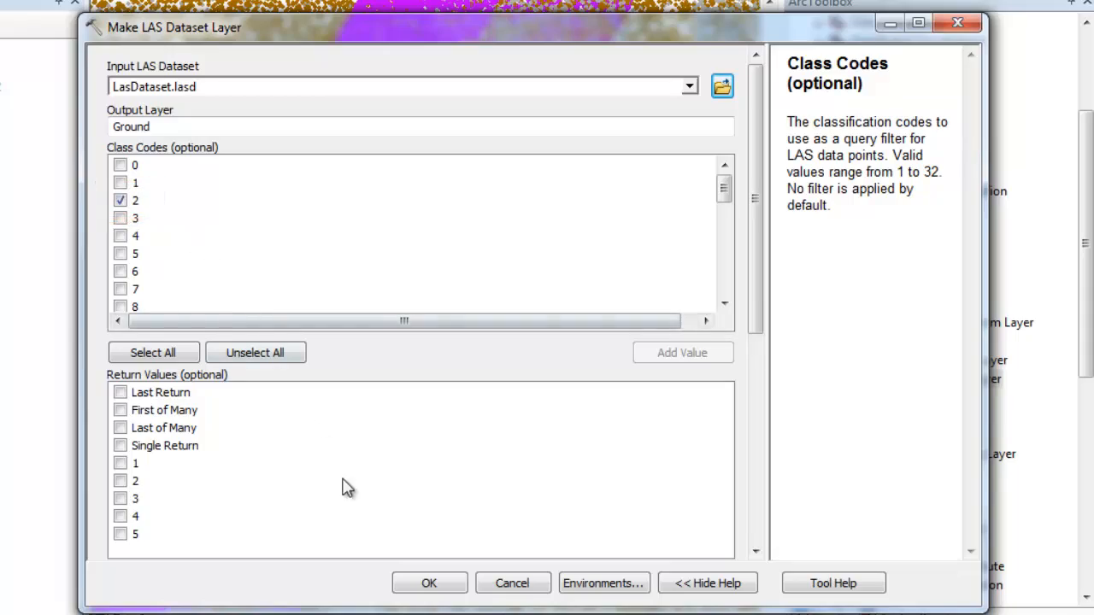
left_click(430, 583)
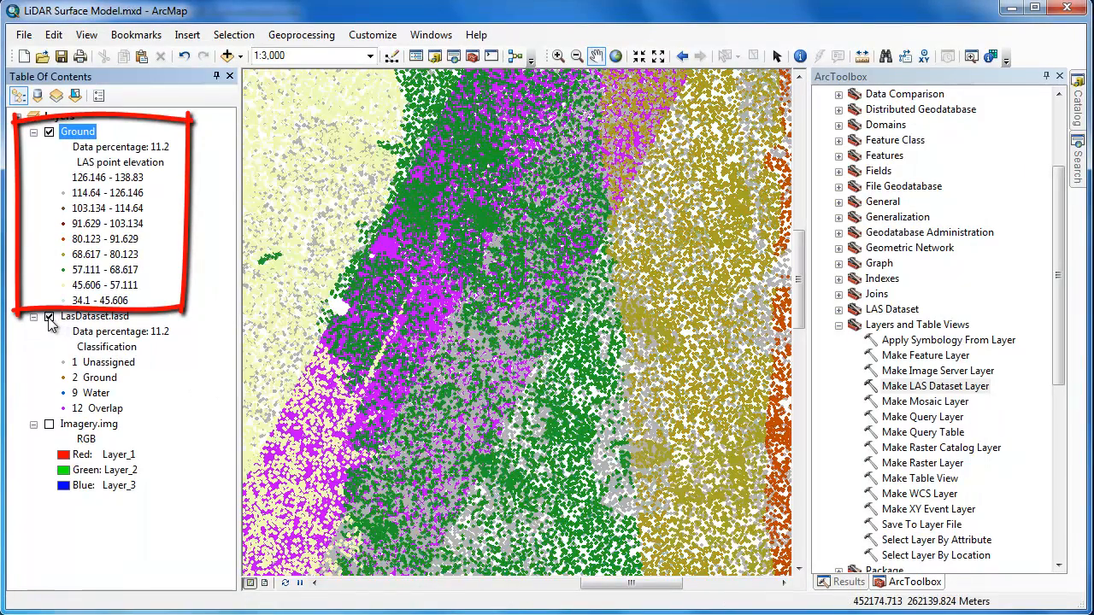
Step: Hide LasDataset.lasd and select Conversion Tools > To Raster > LAS Dataset to Raster
left_click(49, 316)
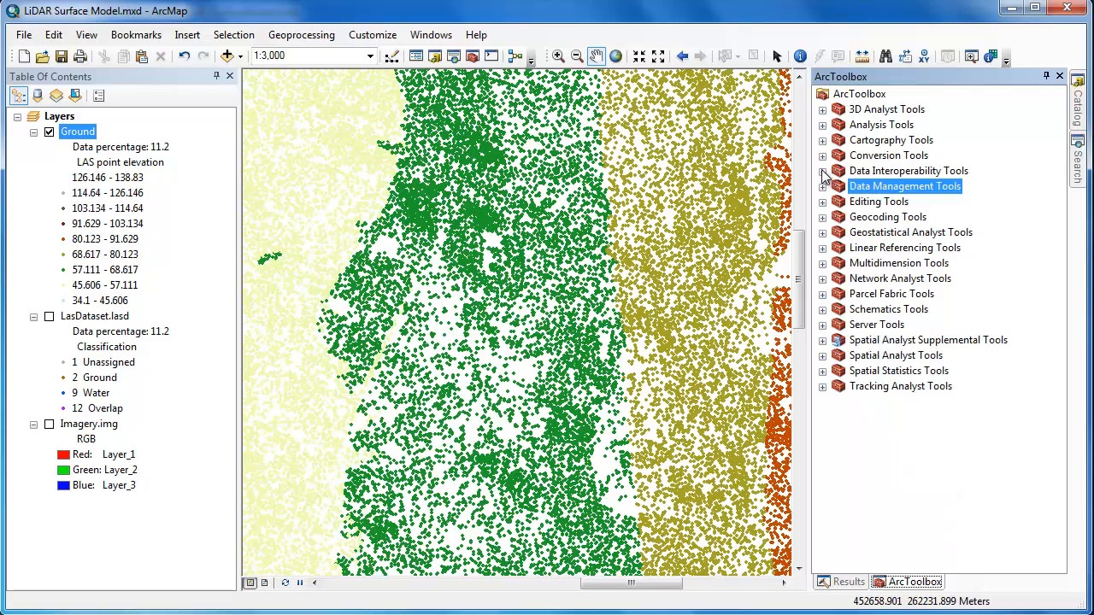
left_click(823, 154)
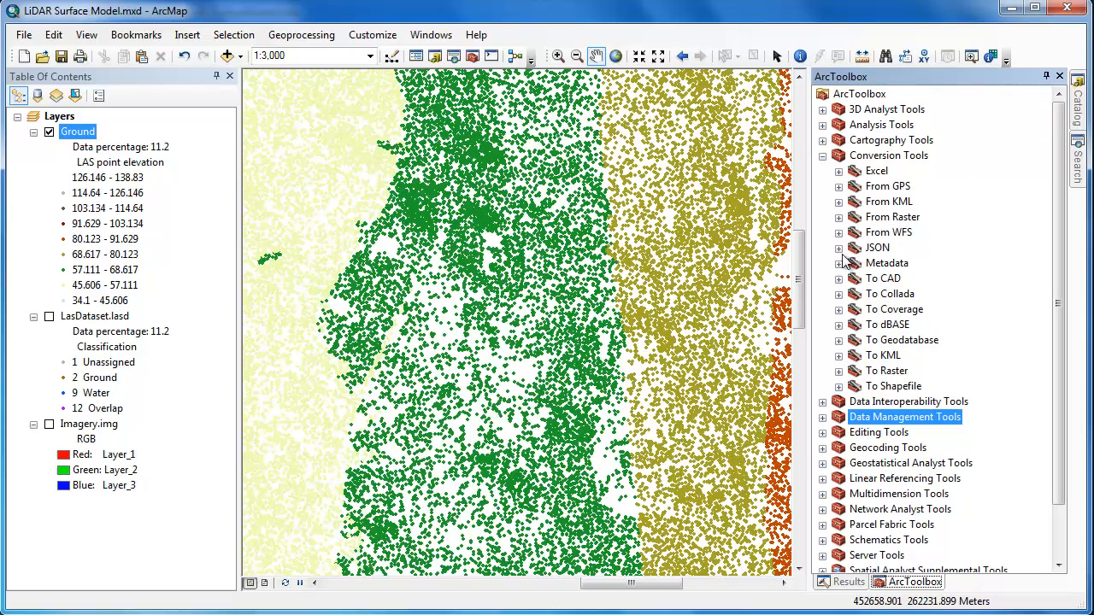
left_click(839, 371)
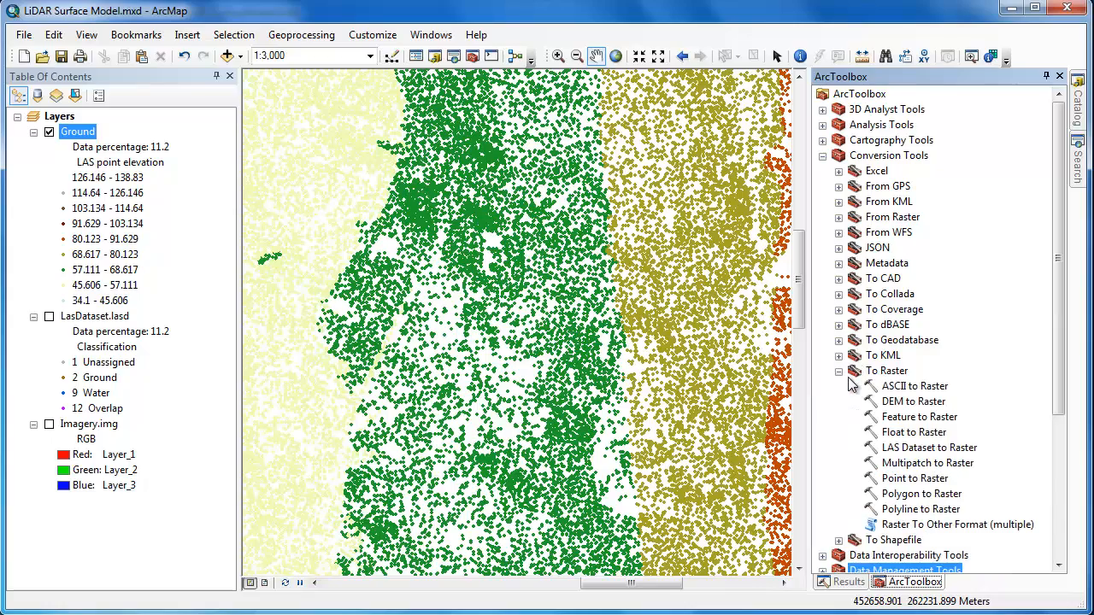
left_click(929, 448)
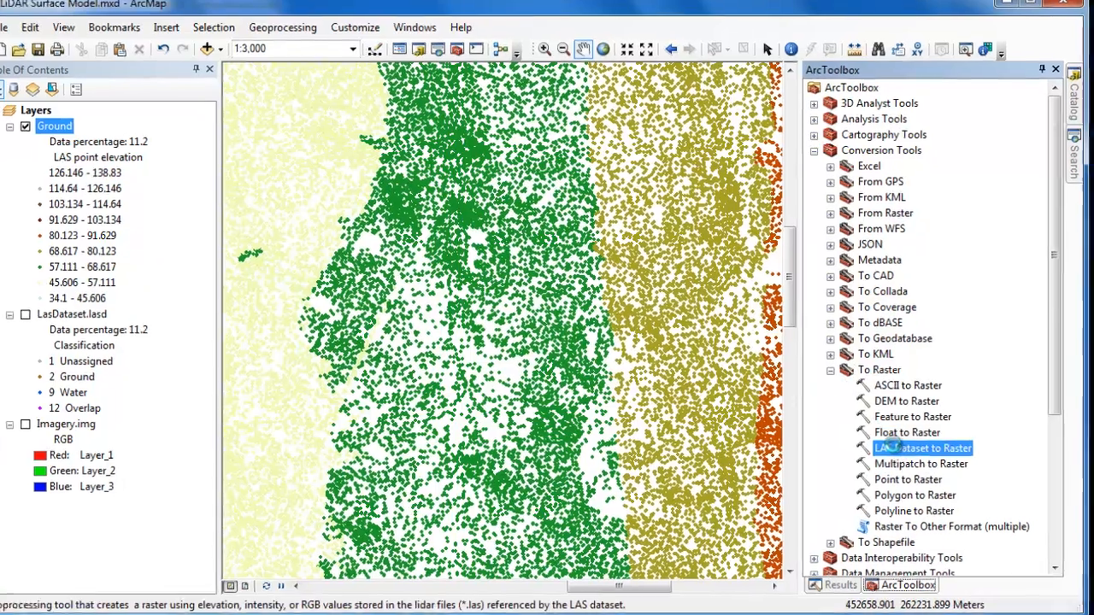
Step: In LAS Dataset to Raster, set input Ground and output Data\DEM.img
double_click(921, 448)
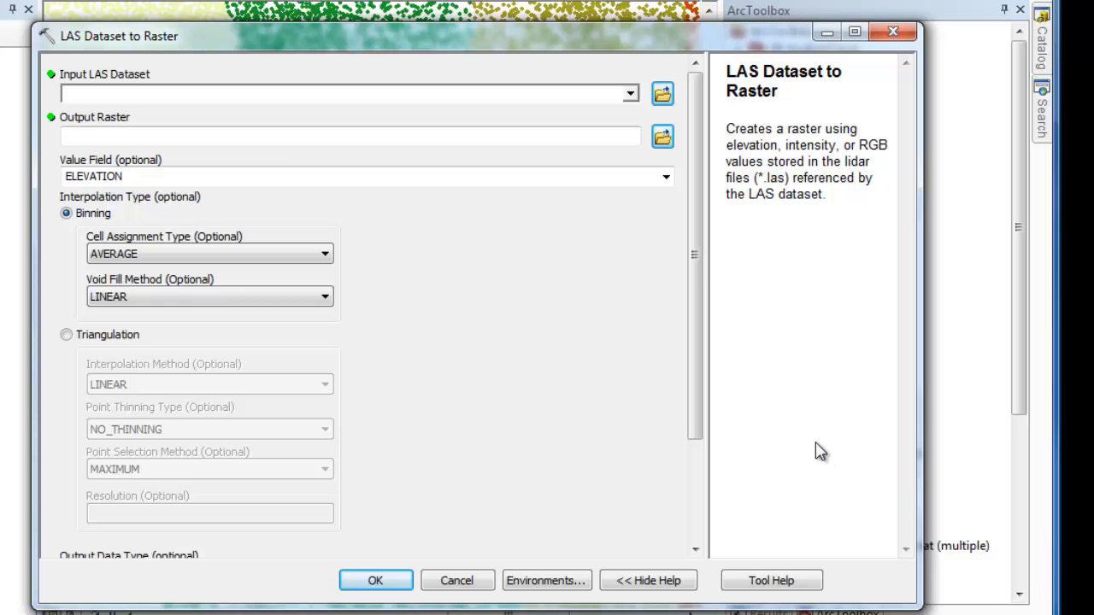
mouse_move(104, 181)
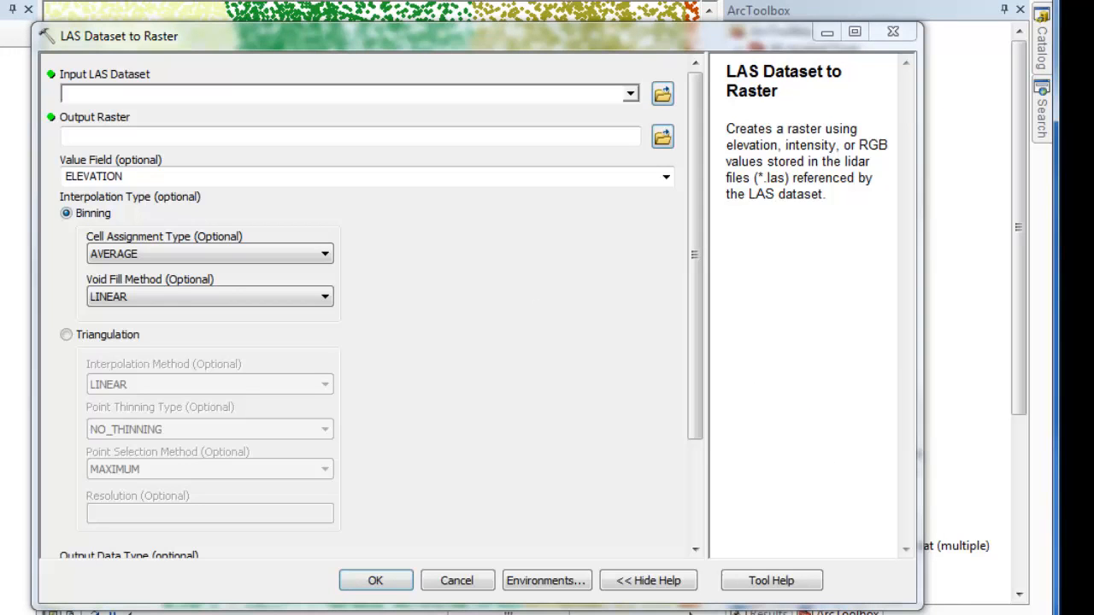
left_click(81, 93)
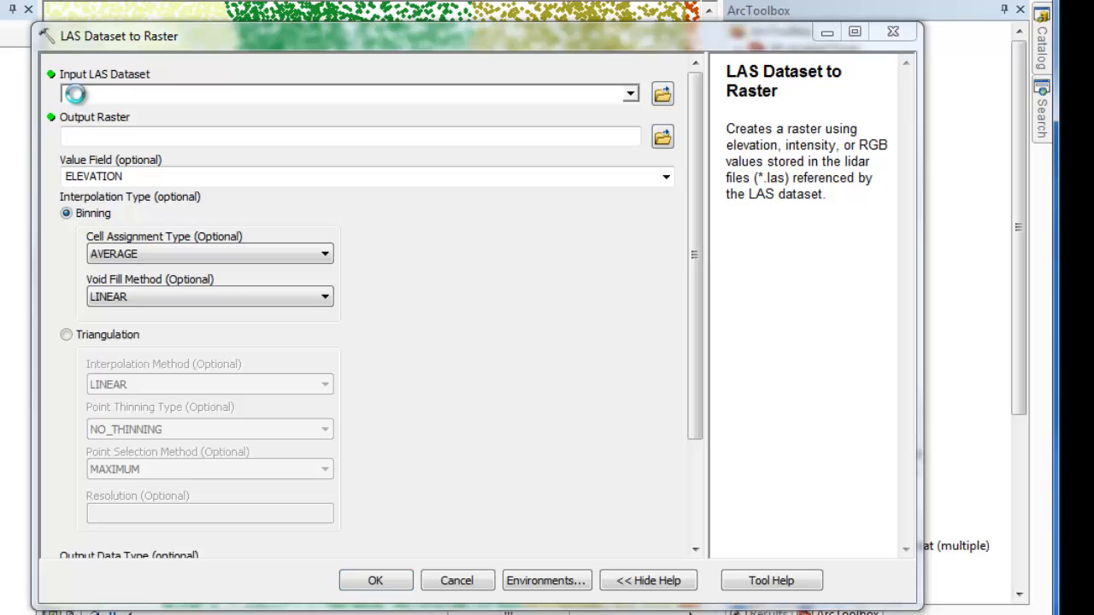
left_click(333, 92)
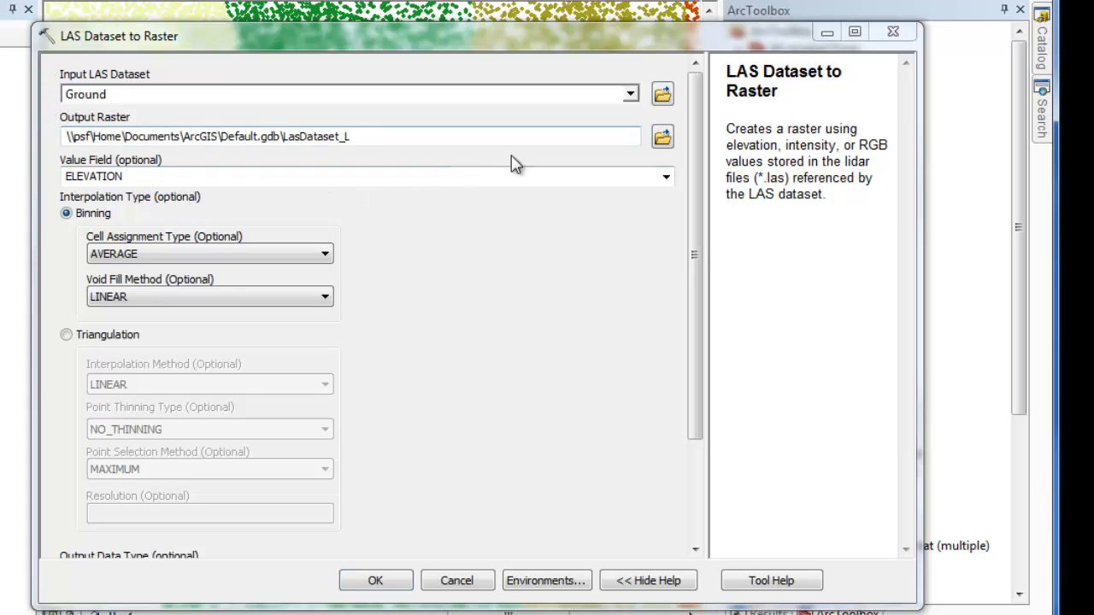
mouse_move(661, 139)
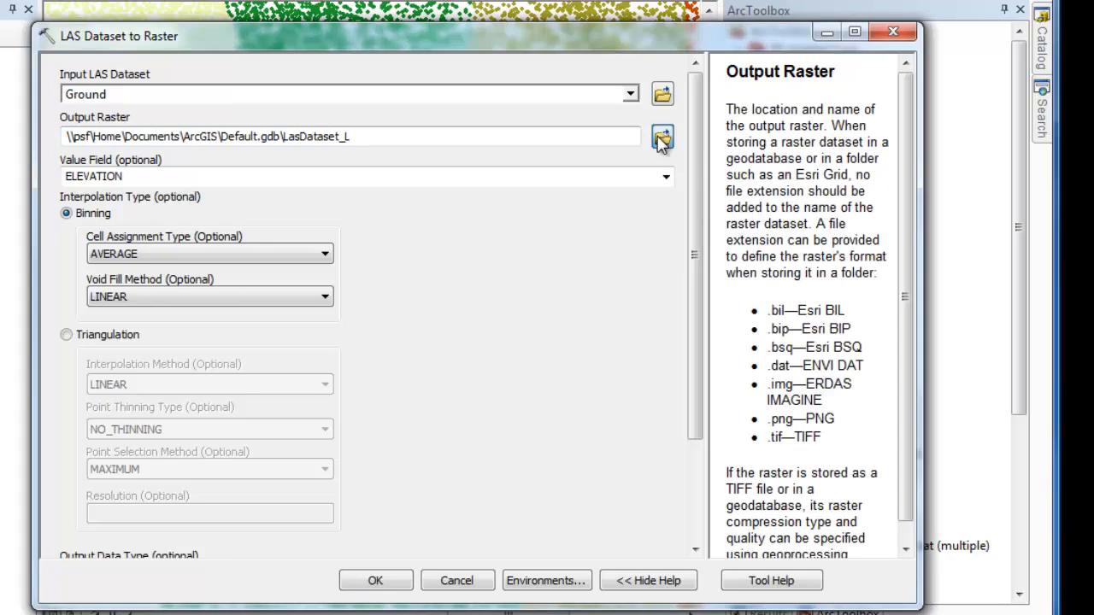
left_click(662, 136)
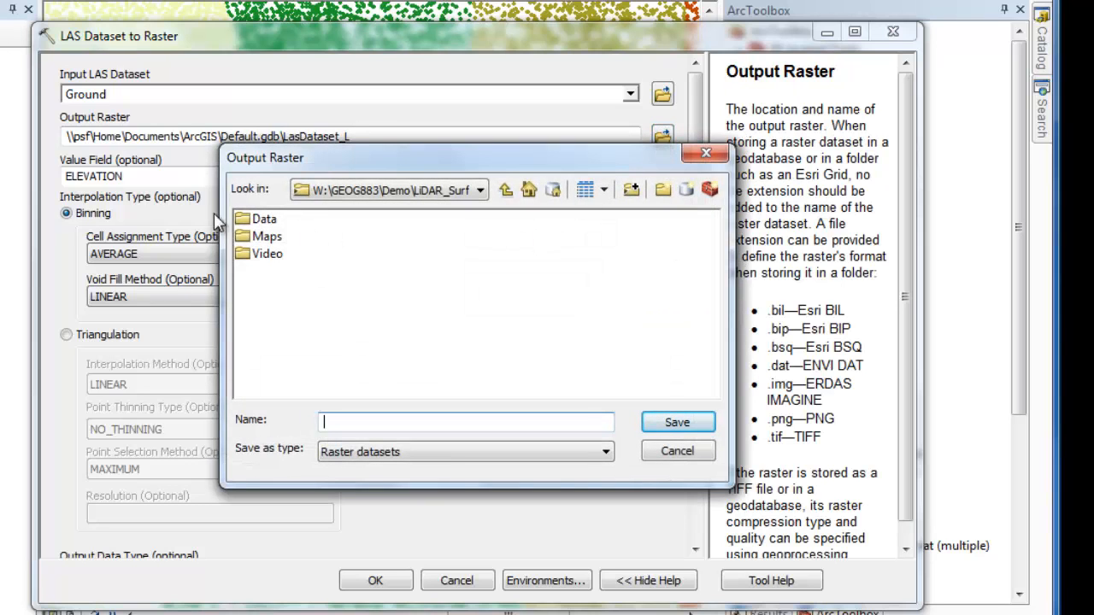
double_click(265, 218)
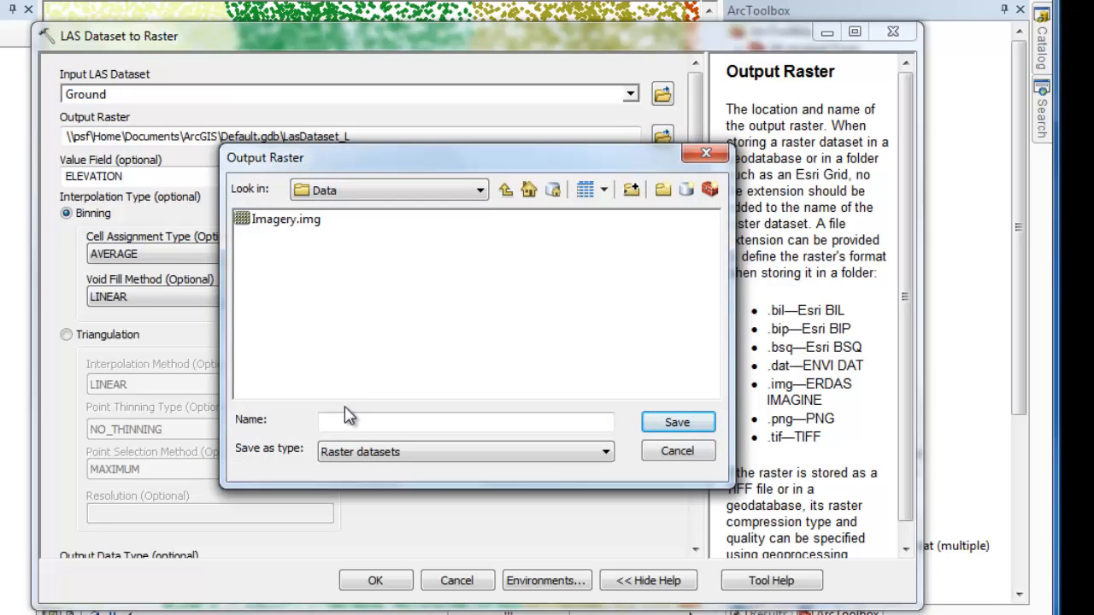
type("DEM")
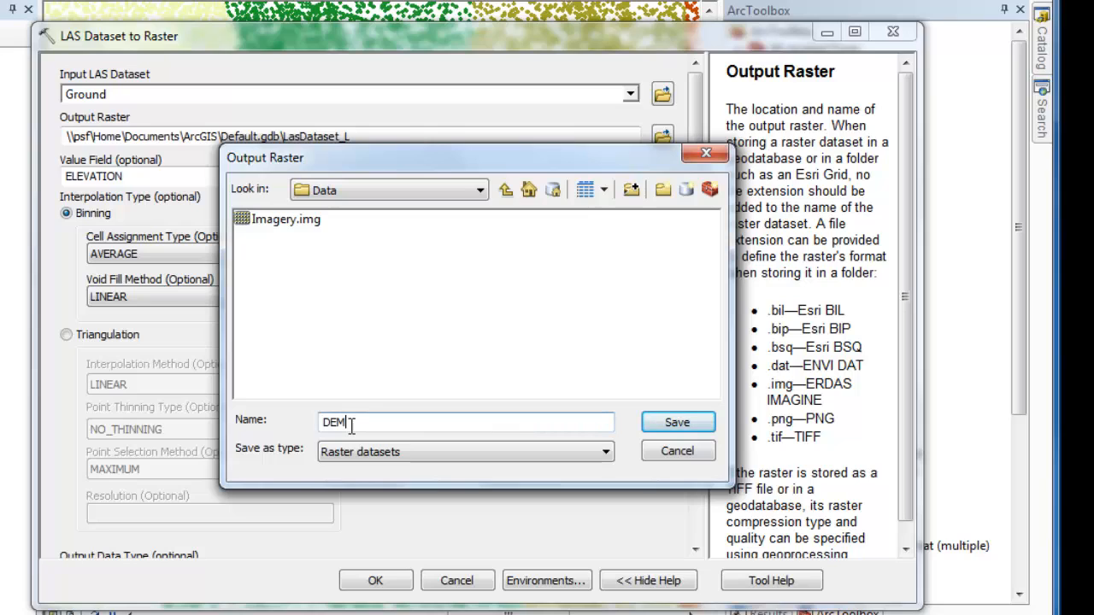
type(".img")
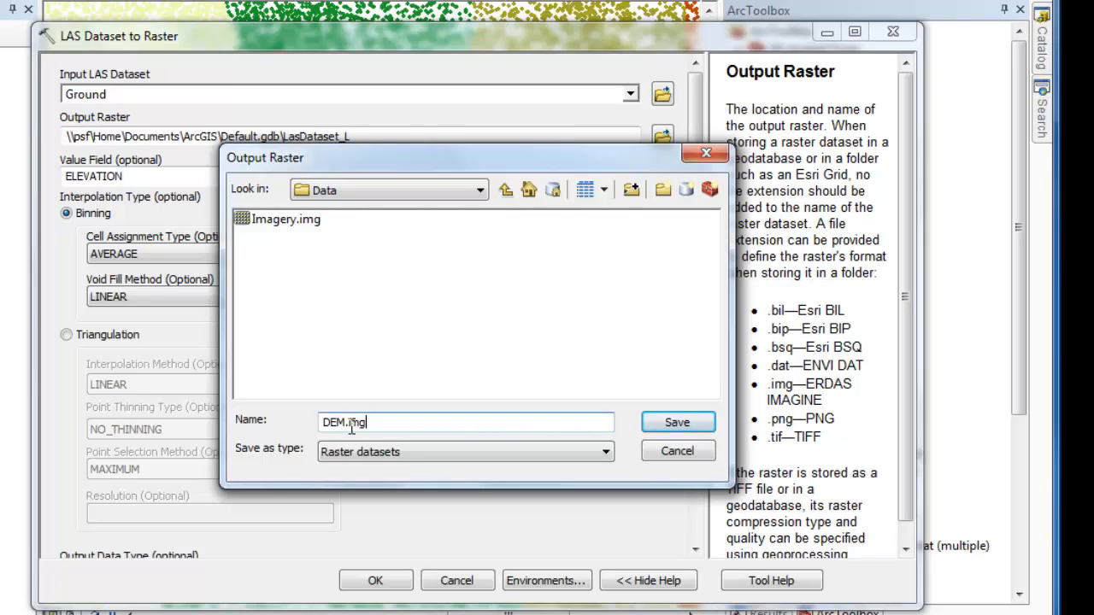
left_click(677, 421)
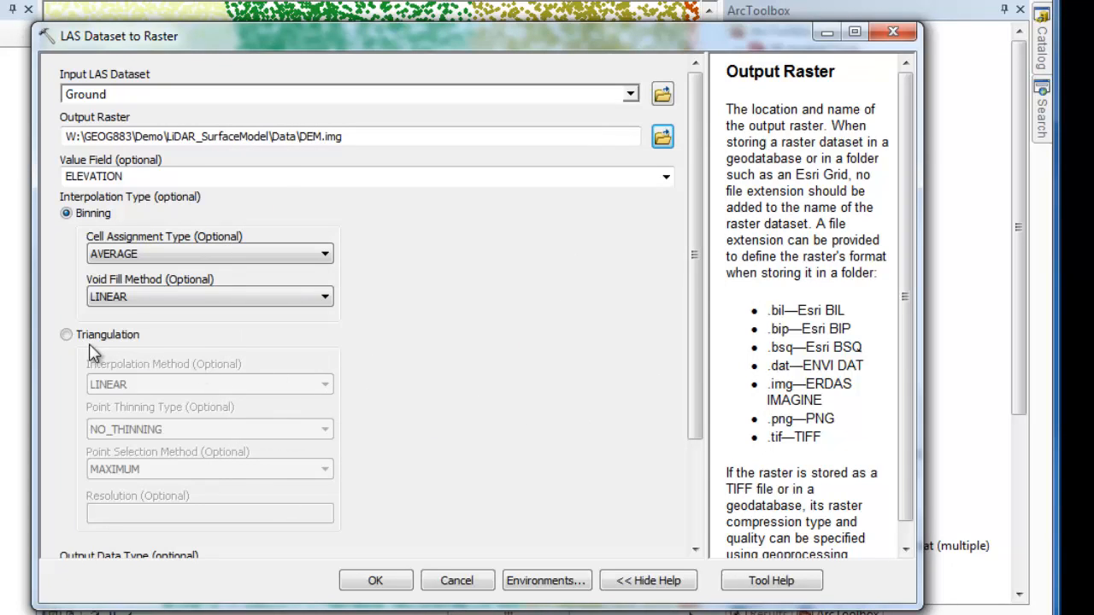
Step: Use Triangulation with natural neighbor and sampling value 1.5, then run
left_click(63, 335)
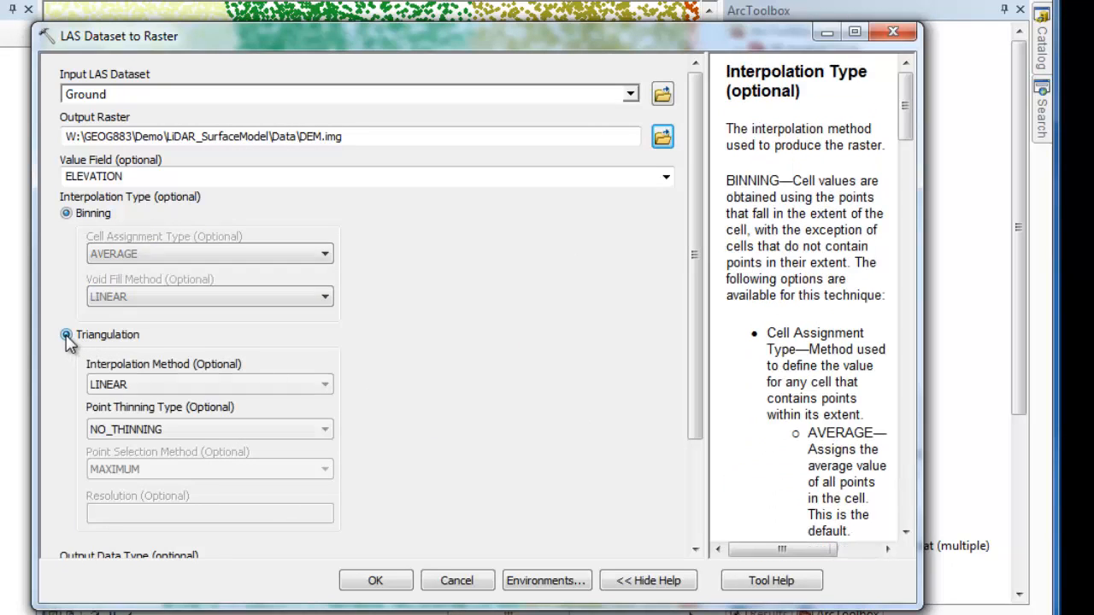
left_click(65, 334)
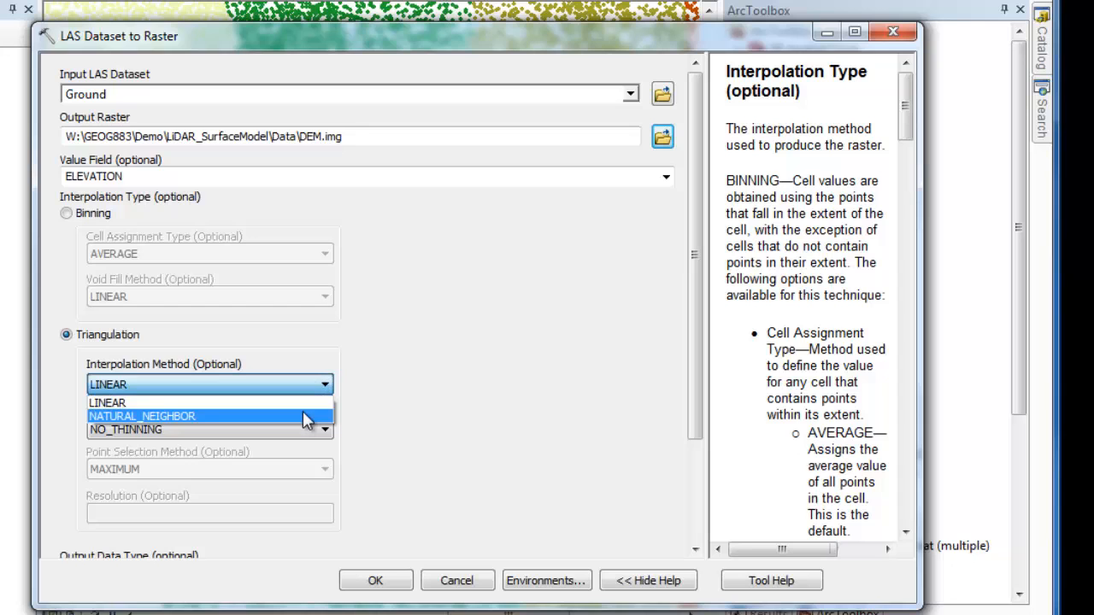
left_click(136, 415)
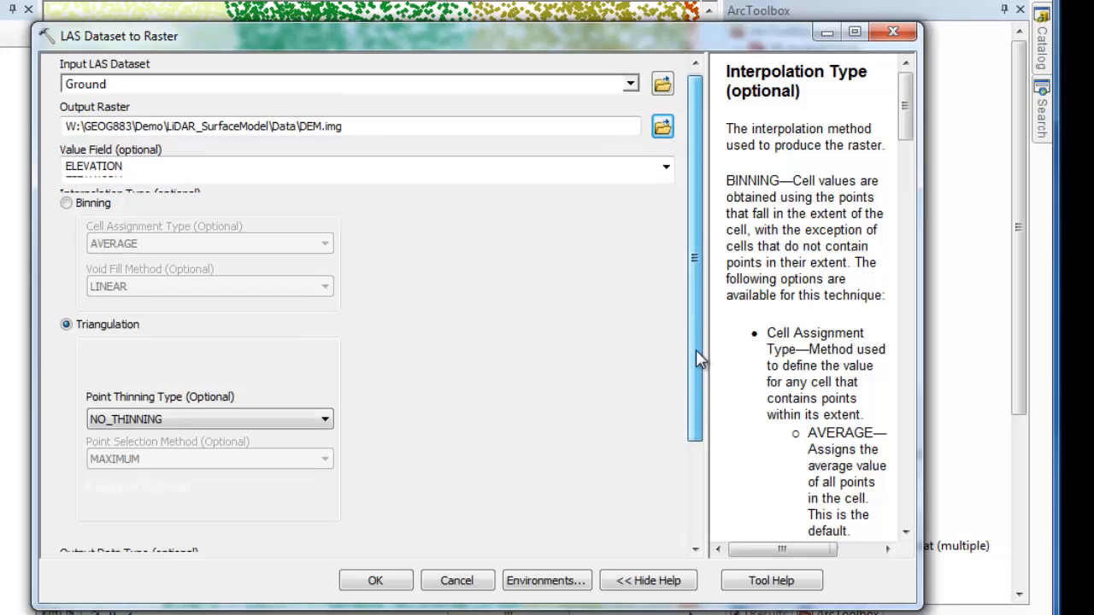
scroll("down", 3)
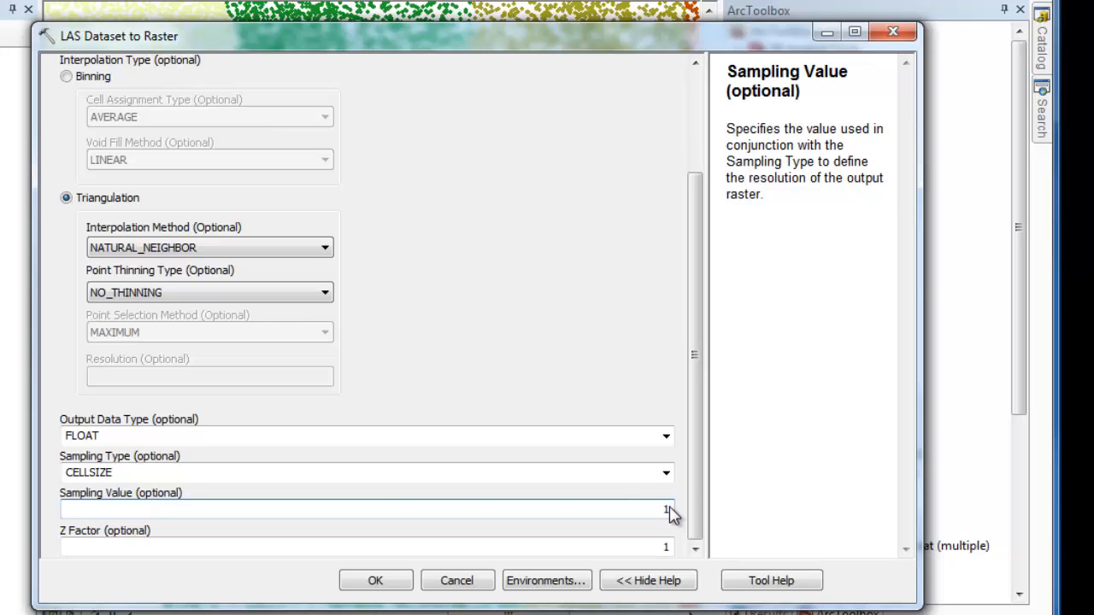
type(".5")
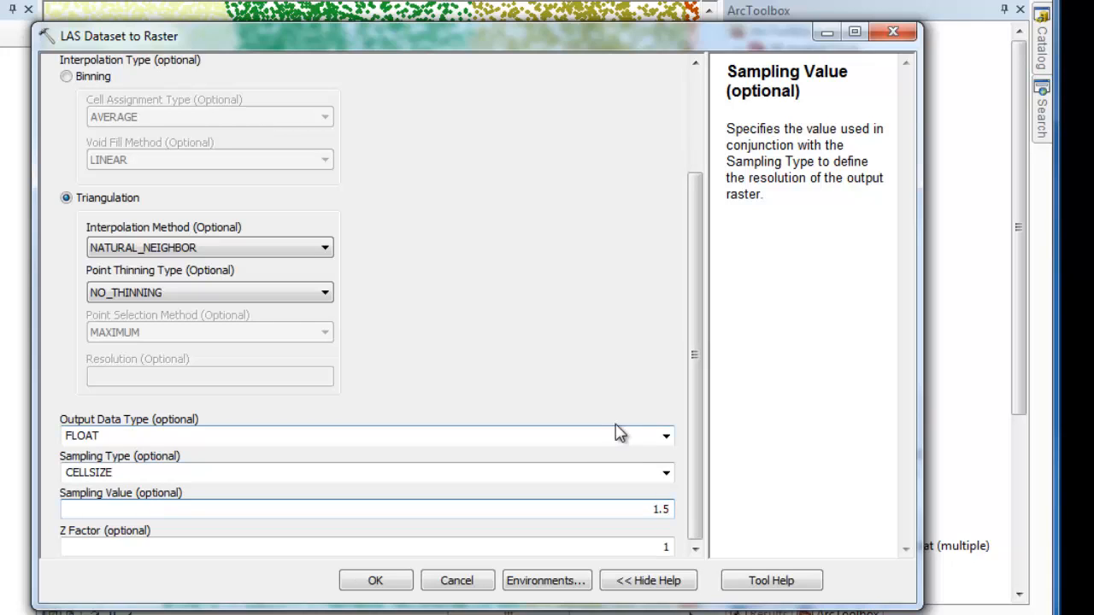
mouse_move(637, 523)
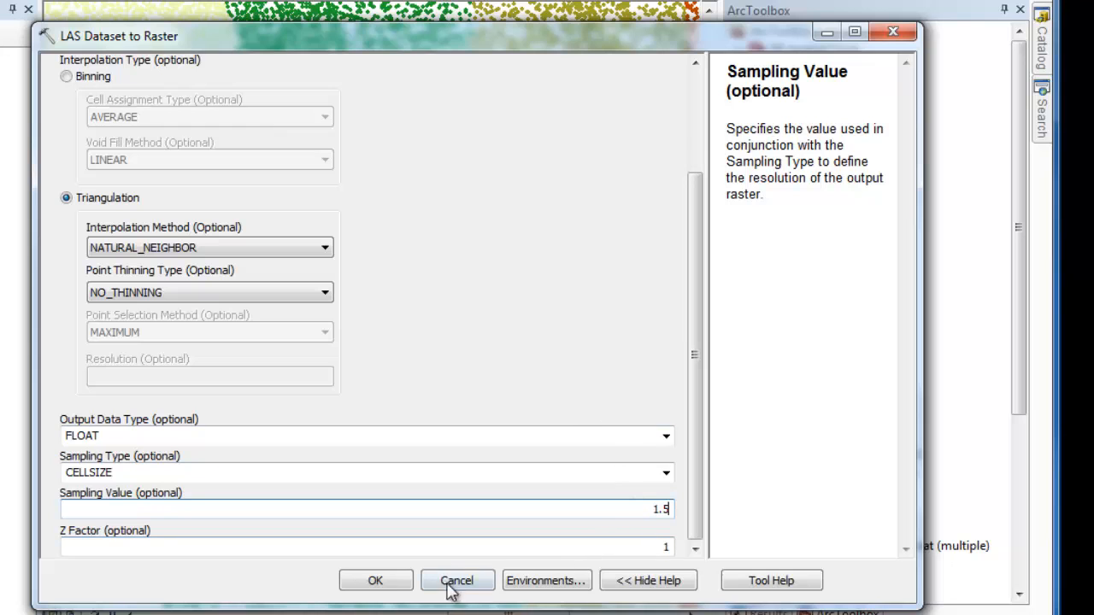
mouse_move(375, 580)
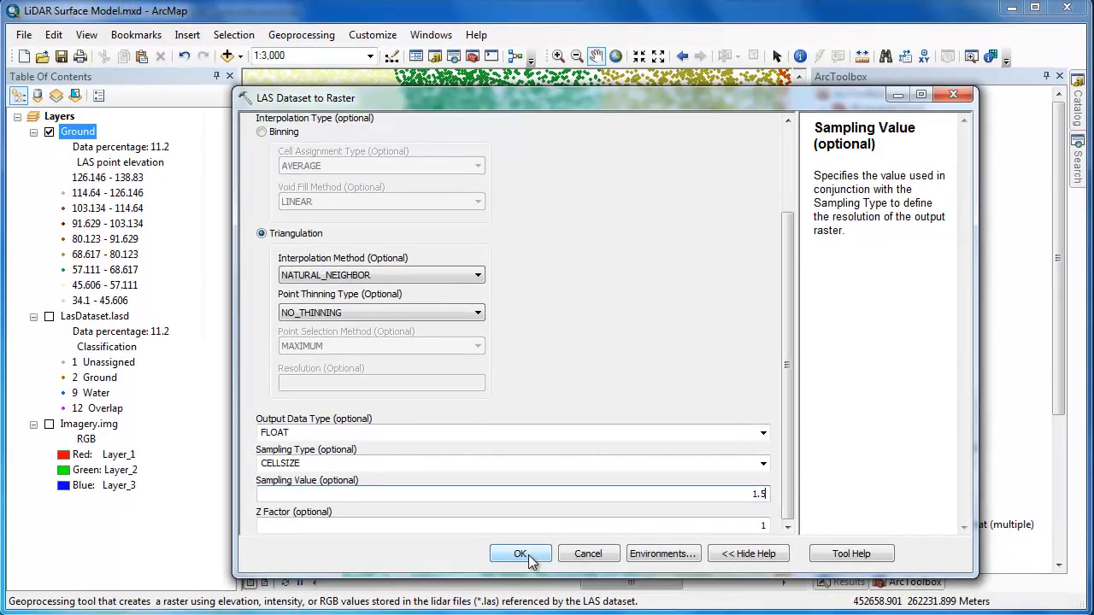
left_click(520, 553)
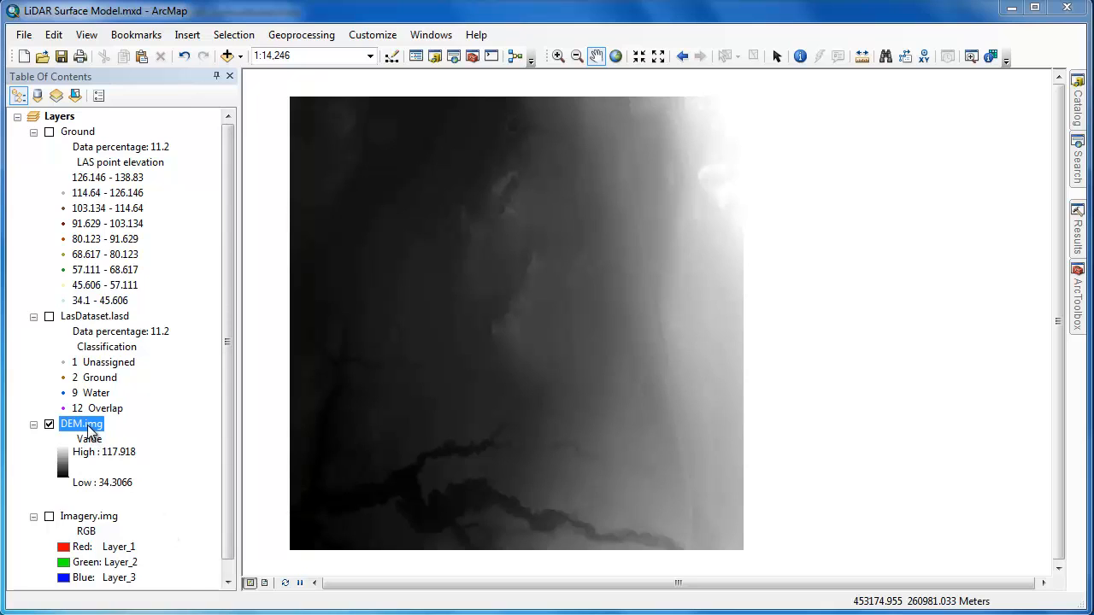
Step: Apply the green-brown-white elevation colour ramp to DEM.img in Symbology
double_click(81, 424)
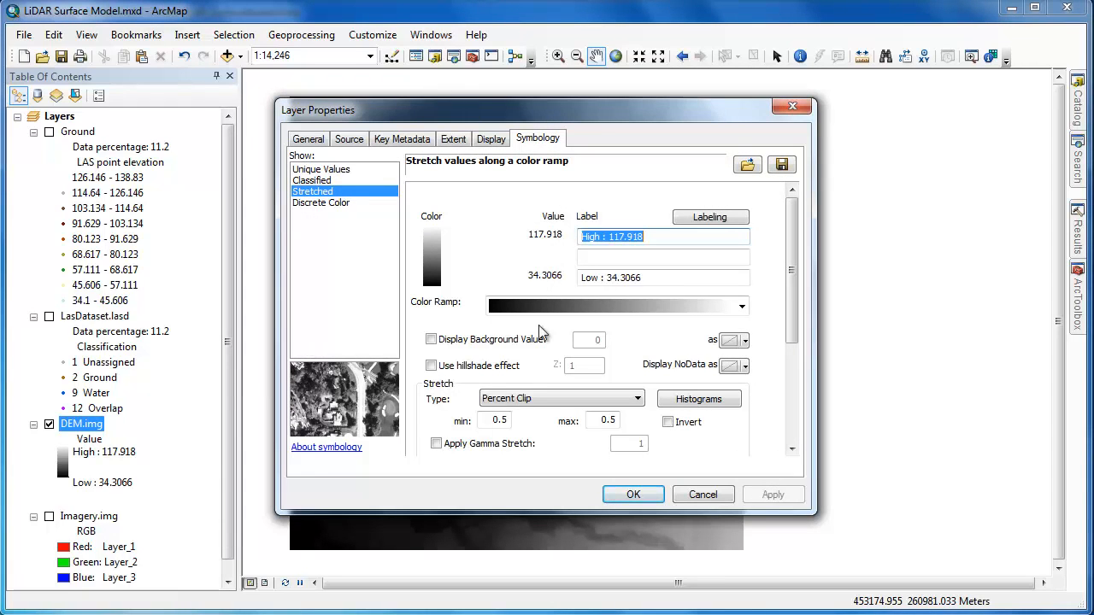
left_click(741, 305)
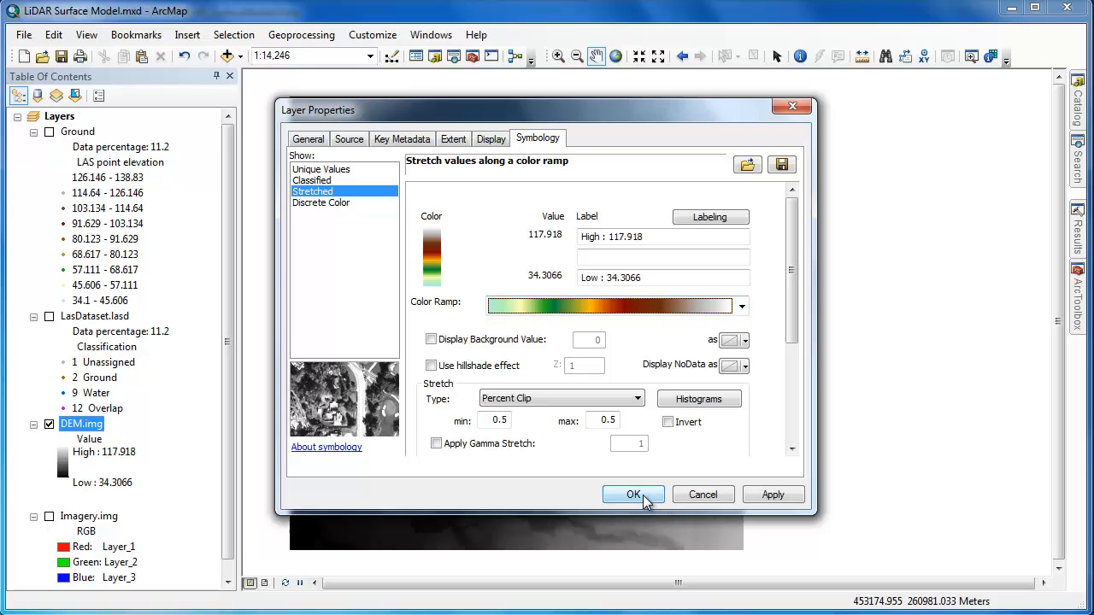
left_click(633, 495)
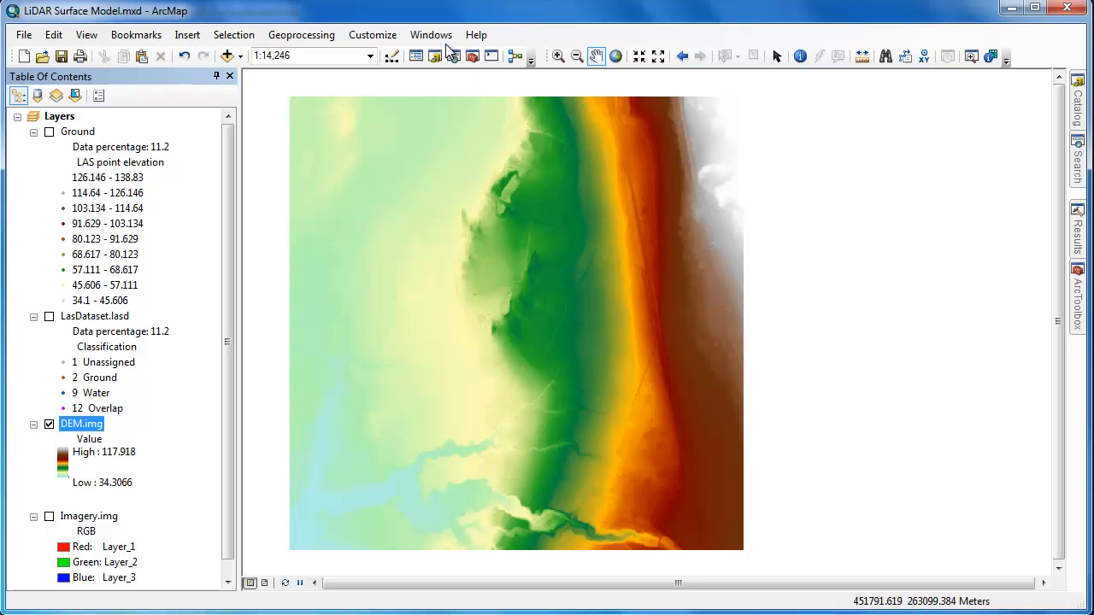
Step: Generate Hillshade_DEM.img from DEM.img using the Image Analysis window
left_click(431, 34)
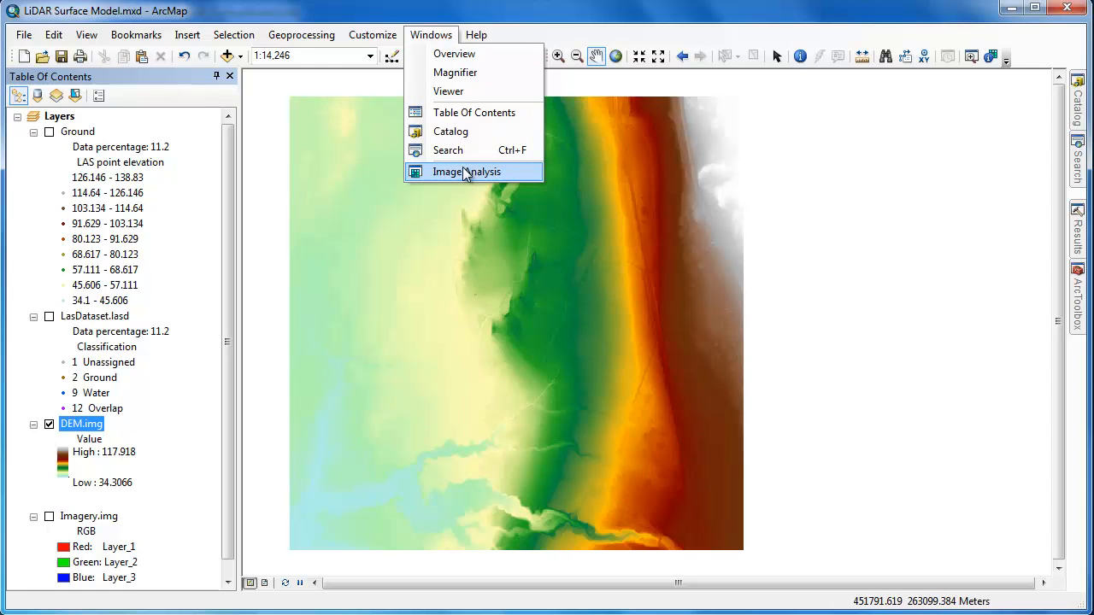
left_click(464, 172)
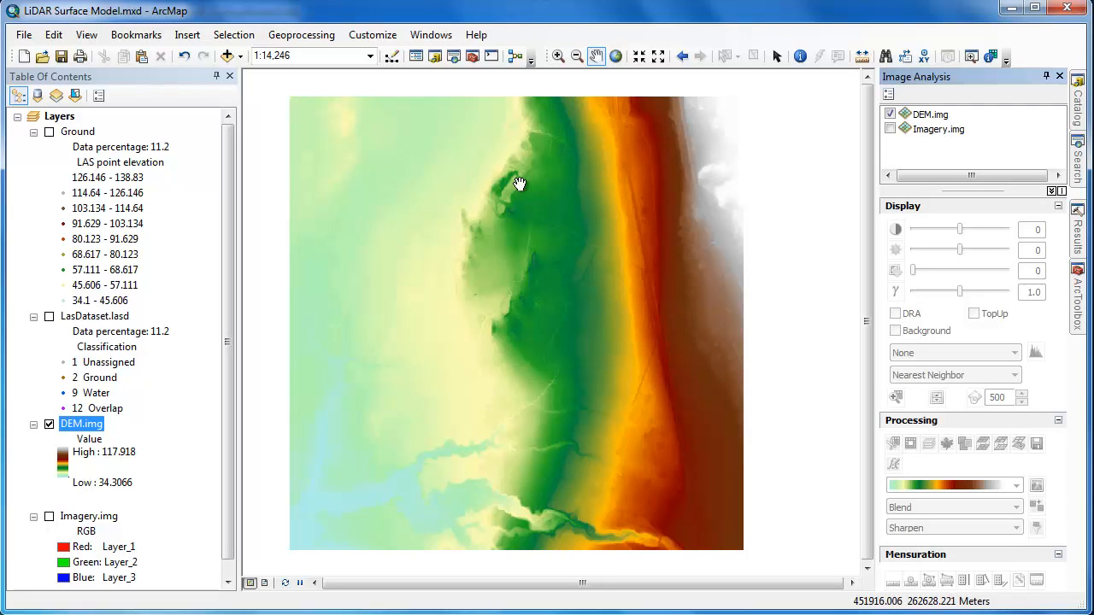
left_click(930, 114)
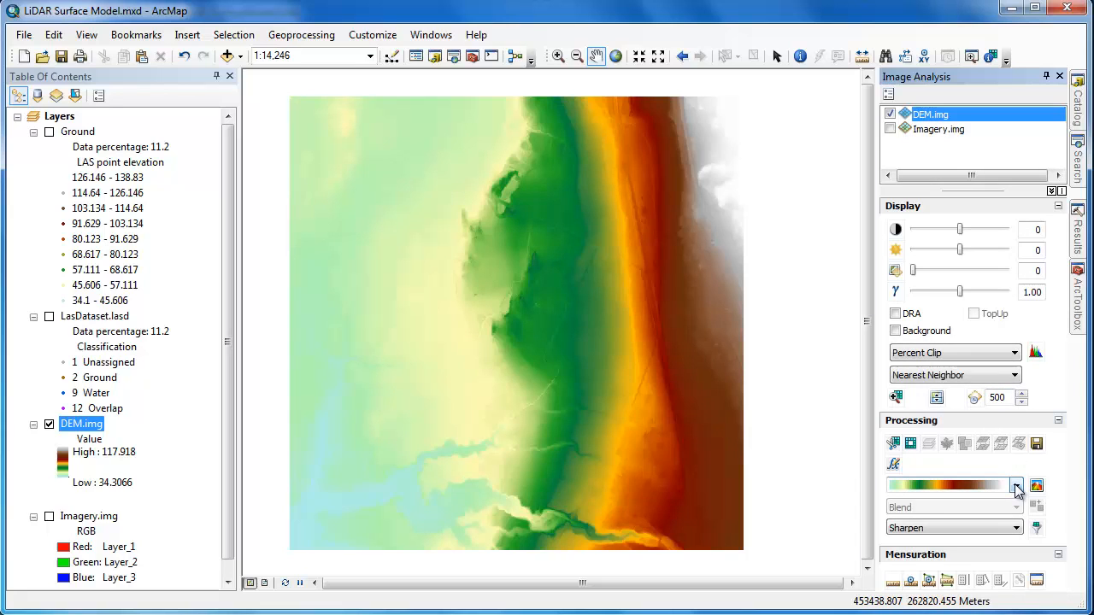
left_click(1016, 485)
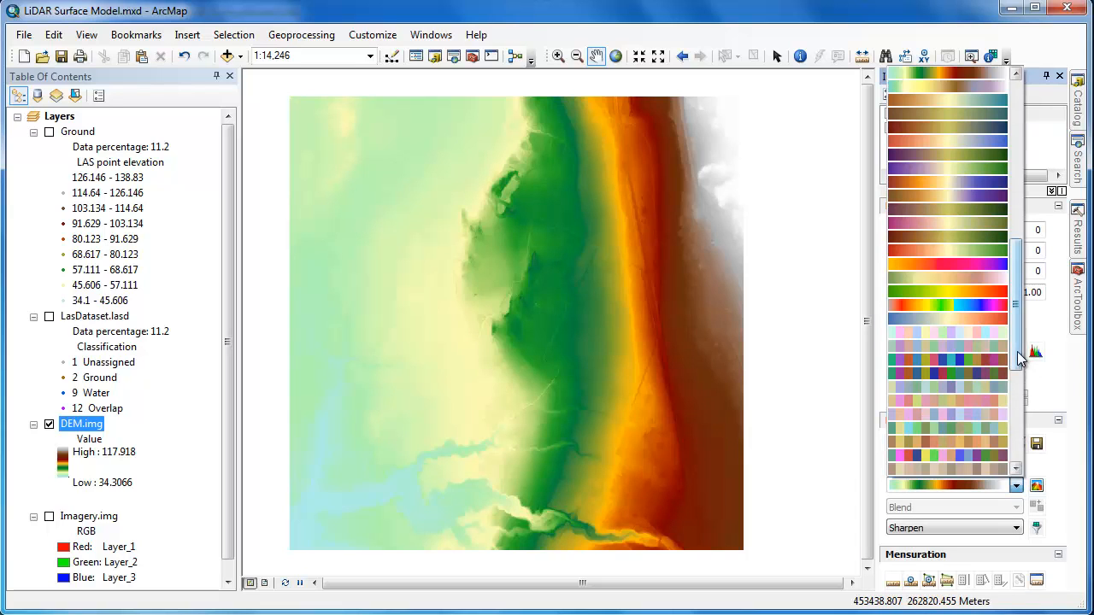
scroll("down", 3)
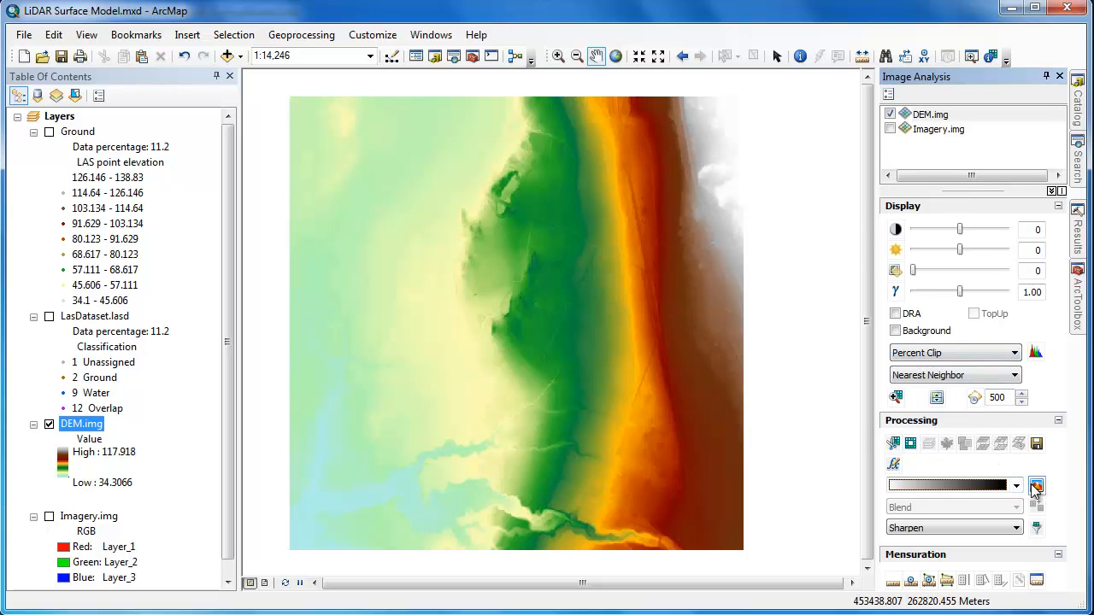
left_click(1035, 484)
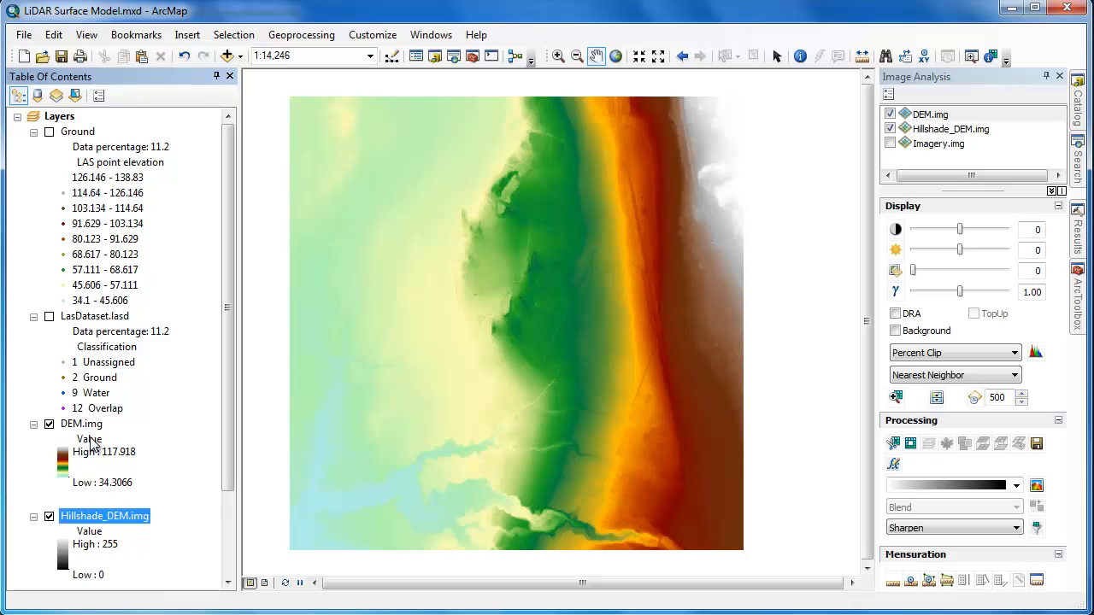
Step: Group DEM.img and Hillshade_DEM.img into a group named 'Bare Earth'
right_click(77, 423)
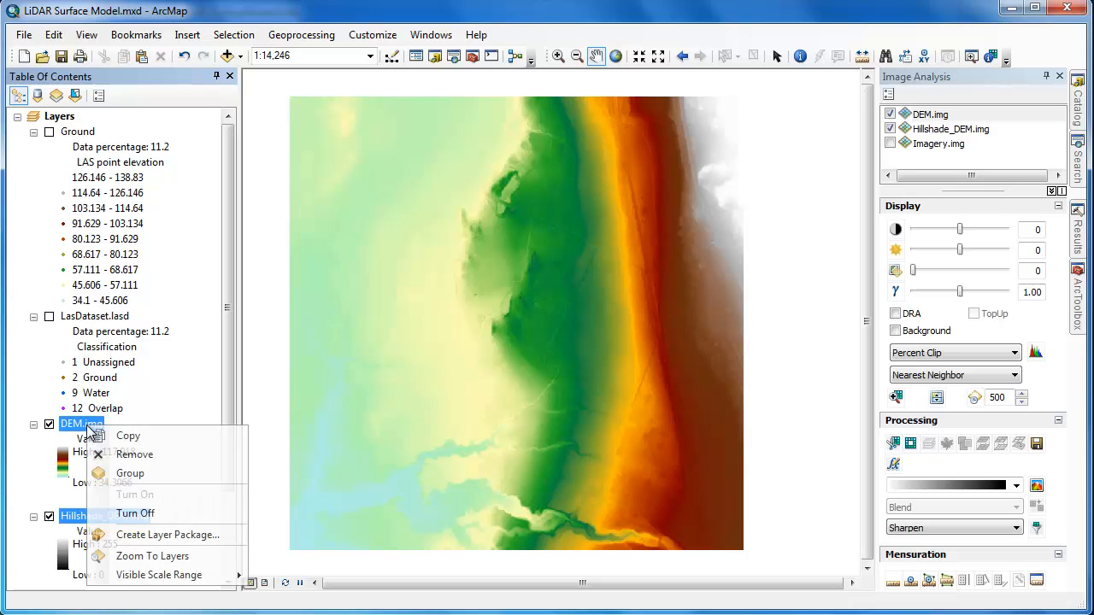
left_click(130, 472)
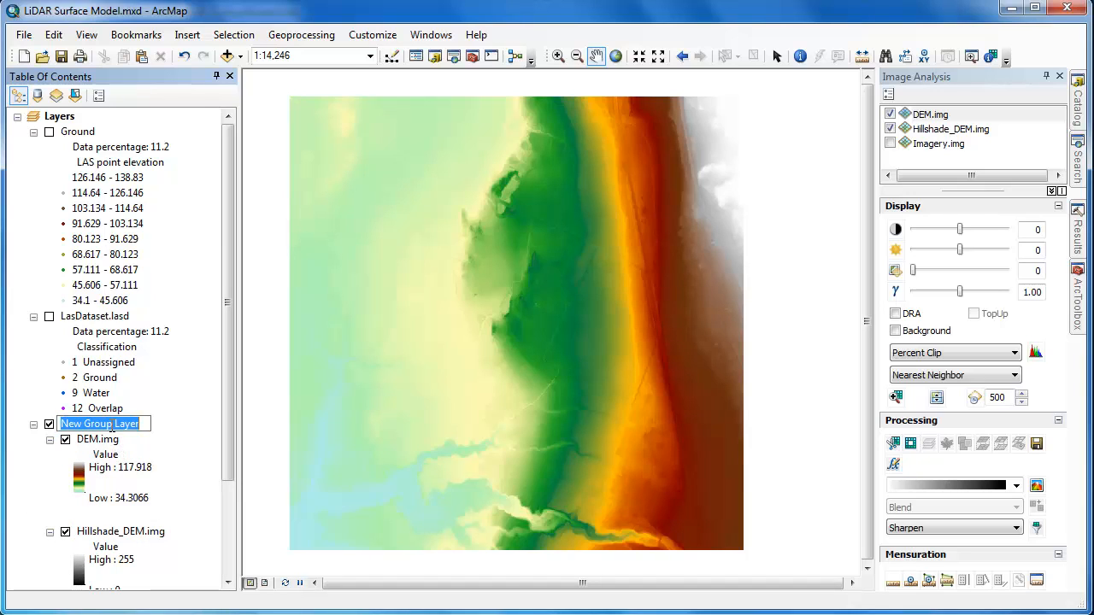
type("Ba")
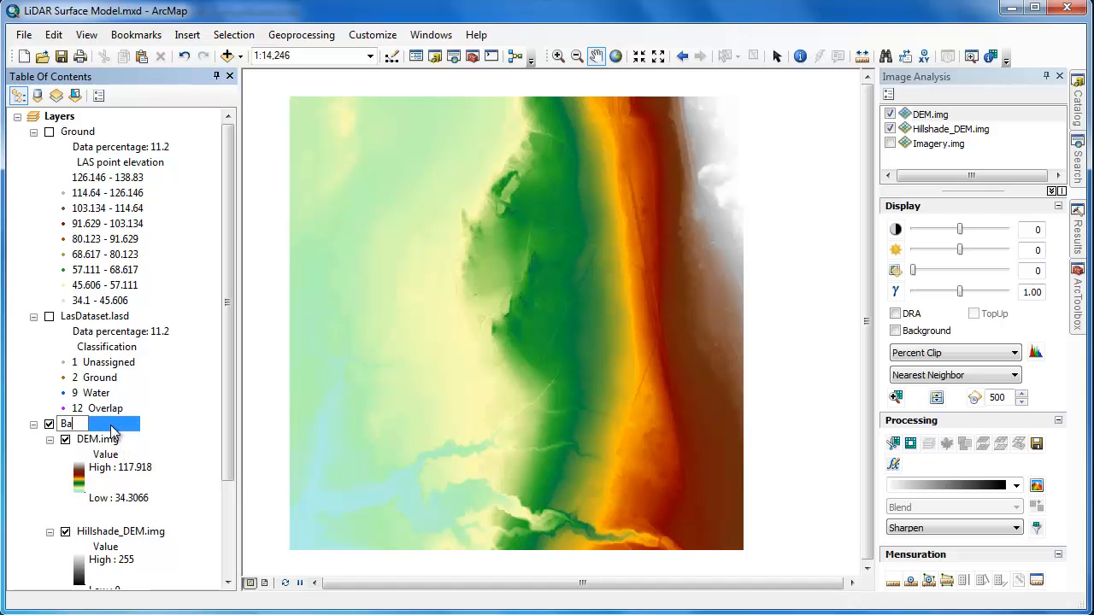
type("Bare Earth")
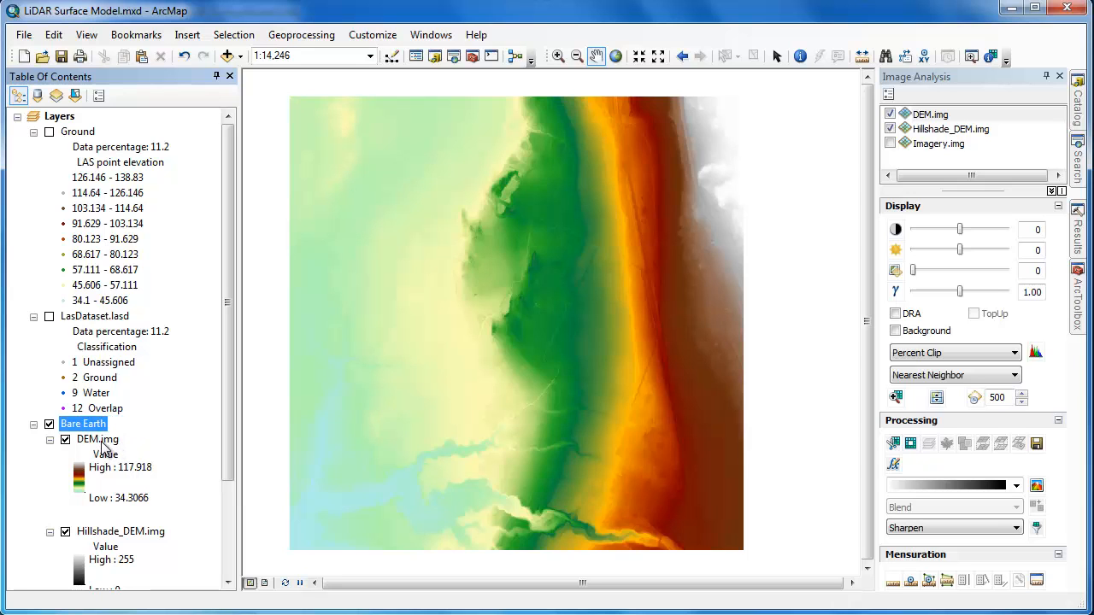
Step: Set DEM.img display transparency to 35%
double_click(96, 440)
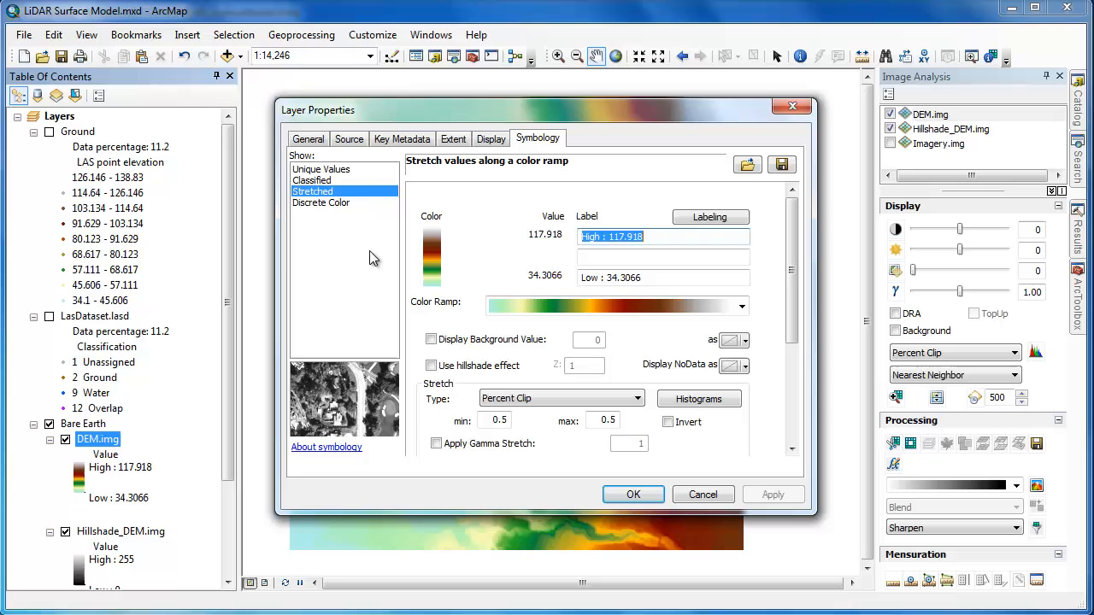
left_click(490, 139)
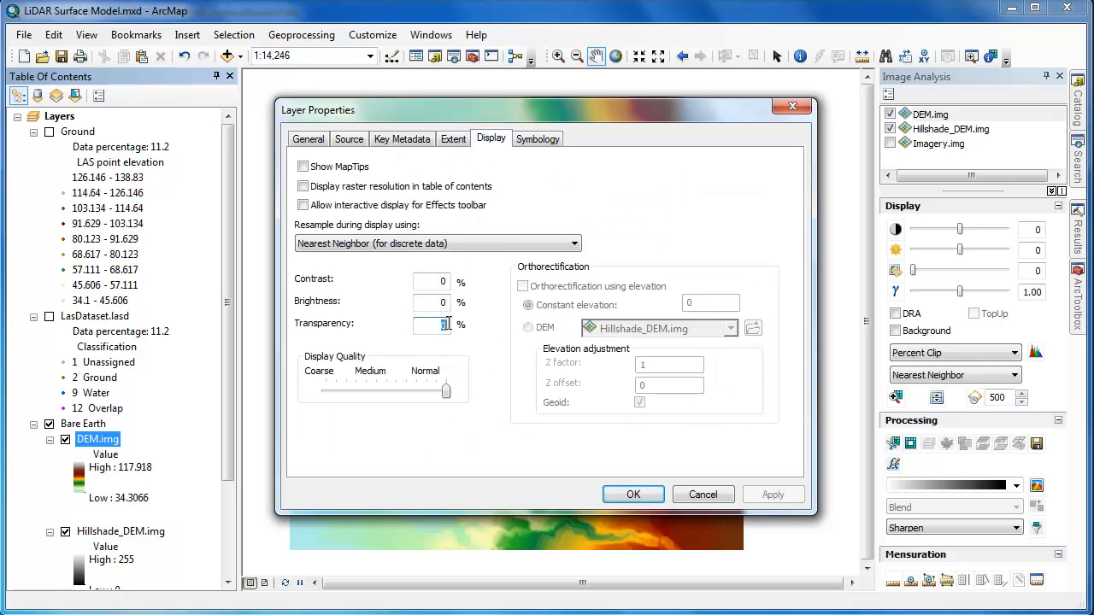
type("35")
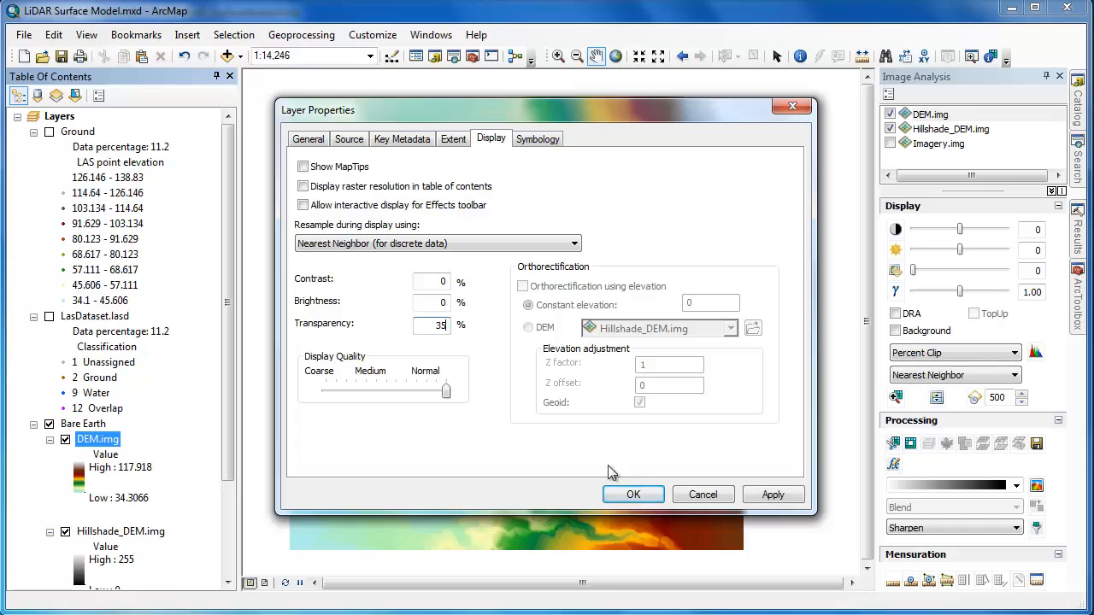
left_click(632, 494)
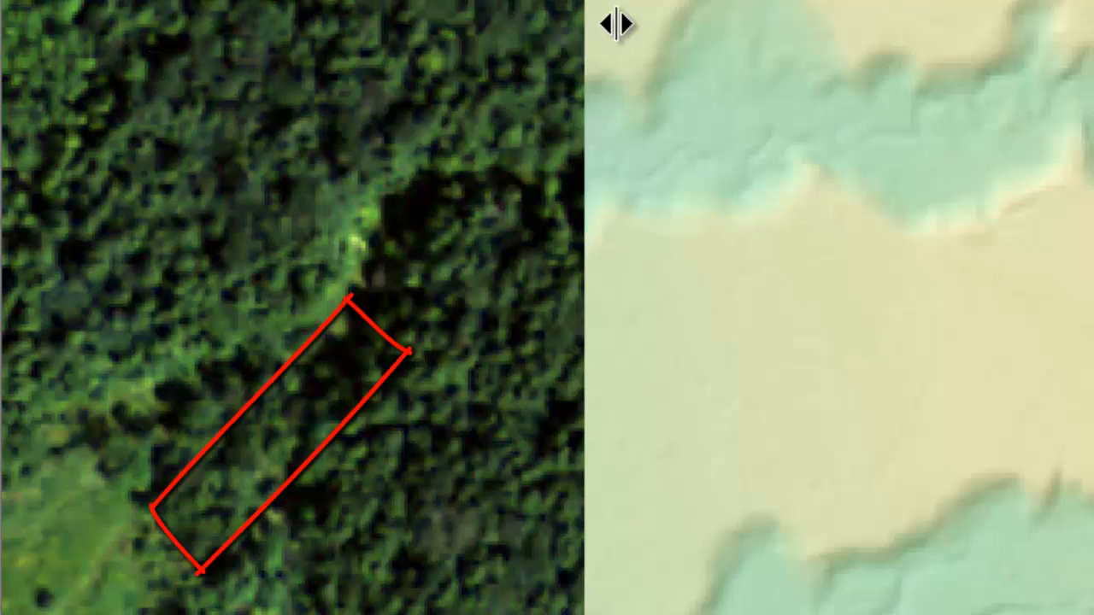
Step: Swipe Imagery.img against the bare-earth surface to see where trees disappear
left_click_drag(614, 23, 785, 12)
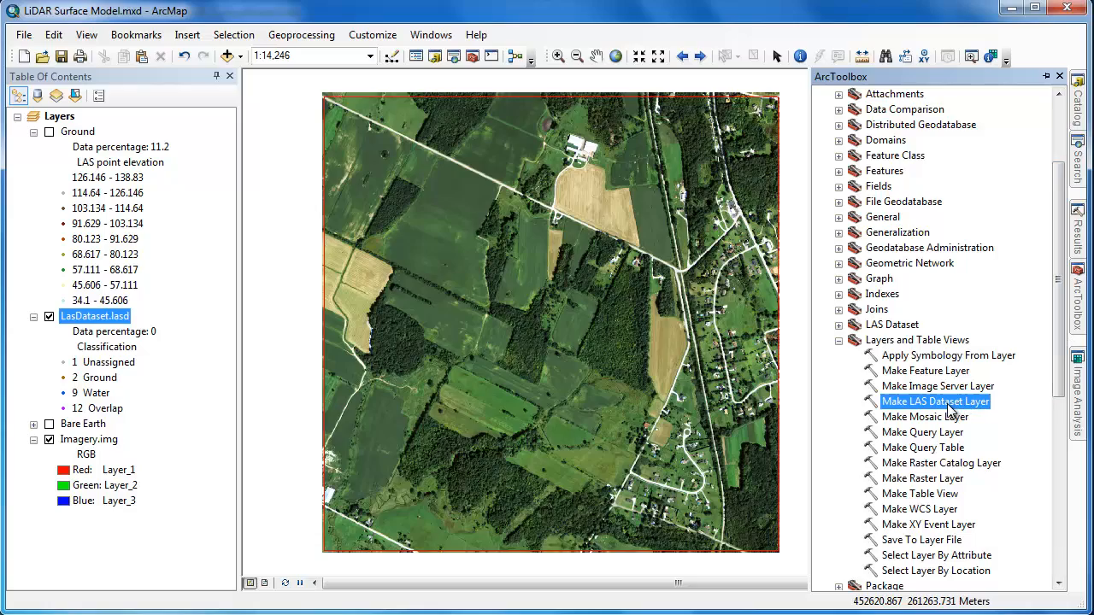
Step: Make LAS Dataset Layer 'FirstReturn' keeping only return value 1
double_click(935, 400)
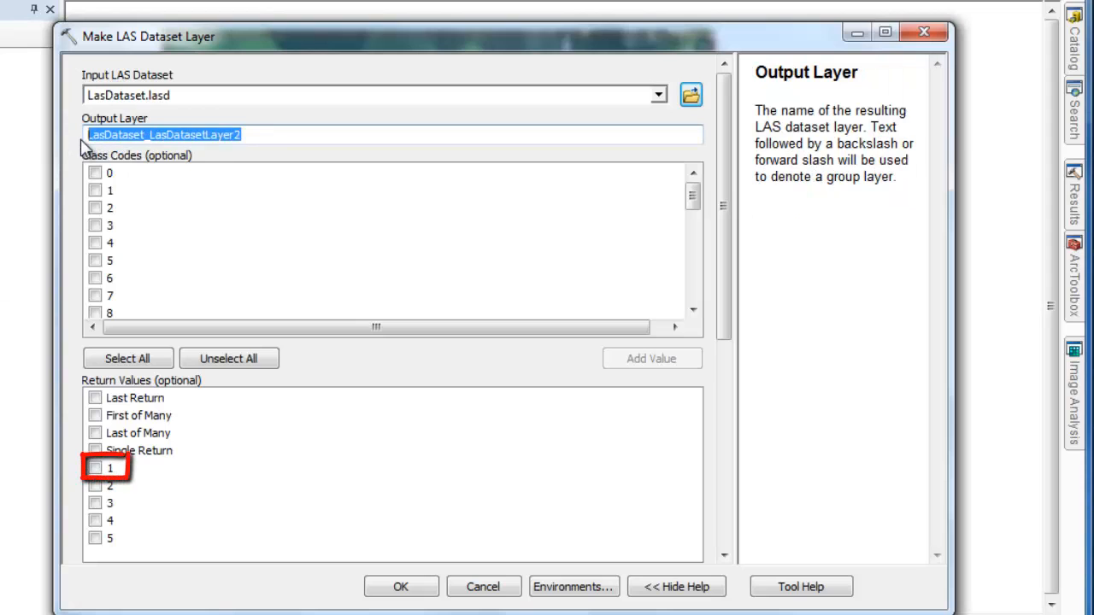
type("FirstR")
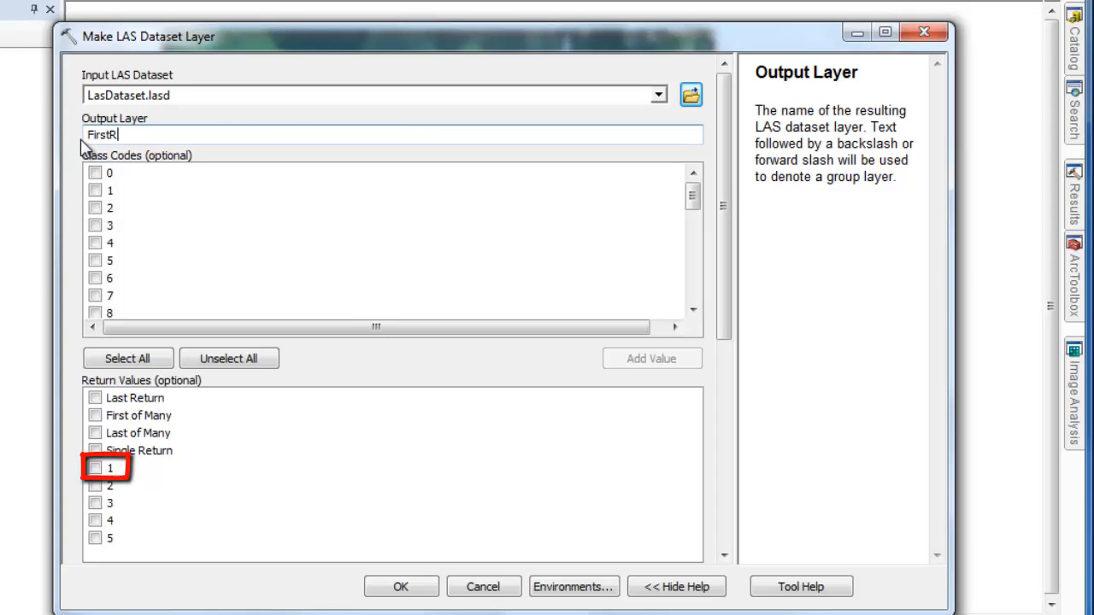
type("eturn")
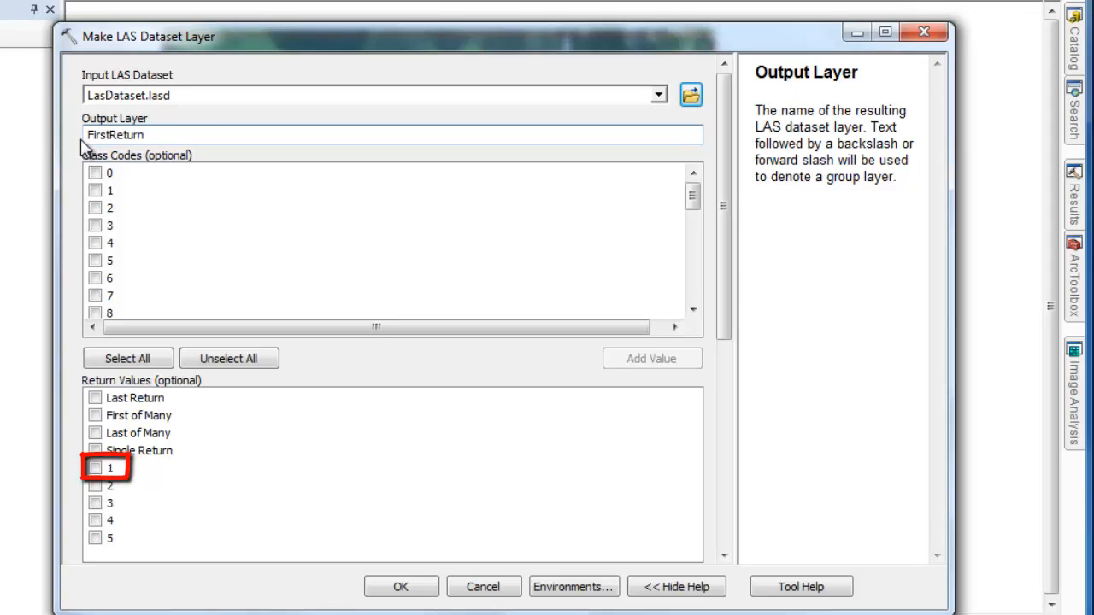
left_click(90, 472)
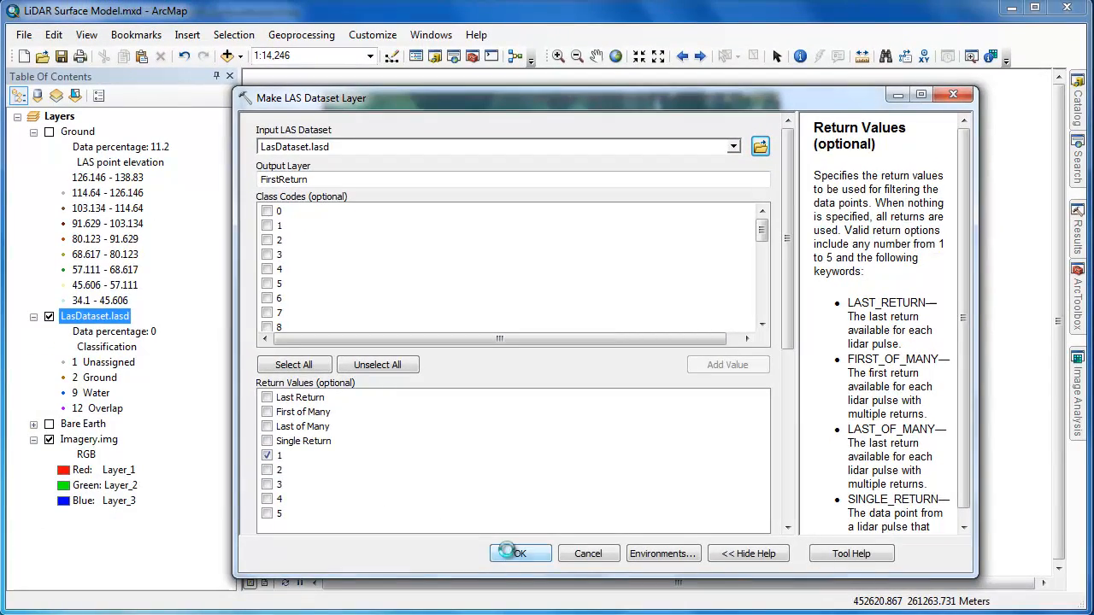
left_click(520, 553)
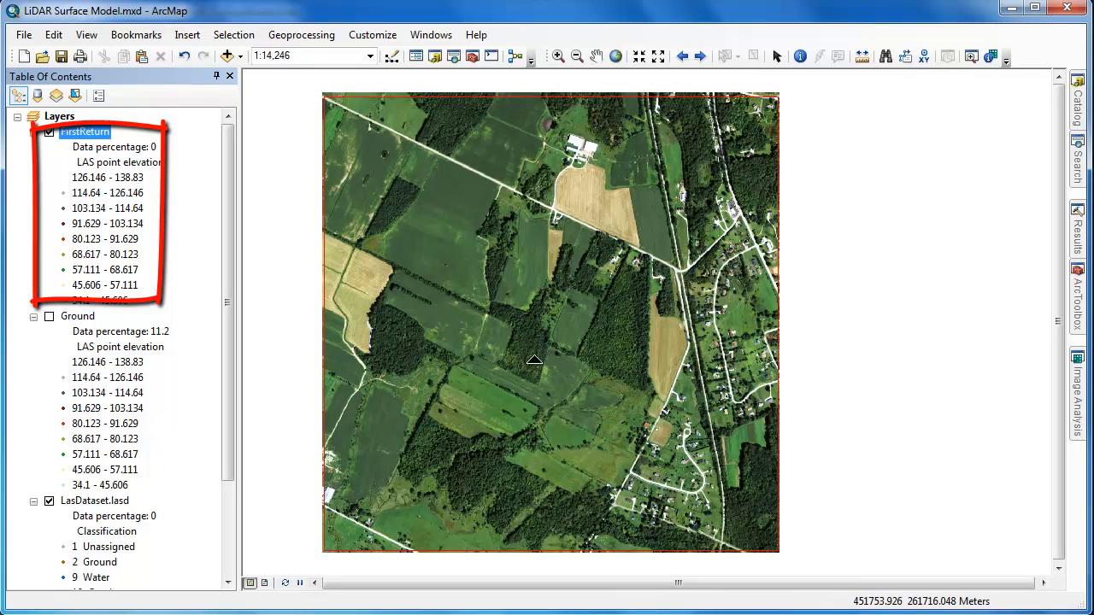
mouse_move(740, 247)
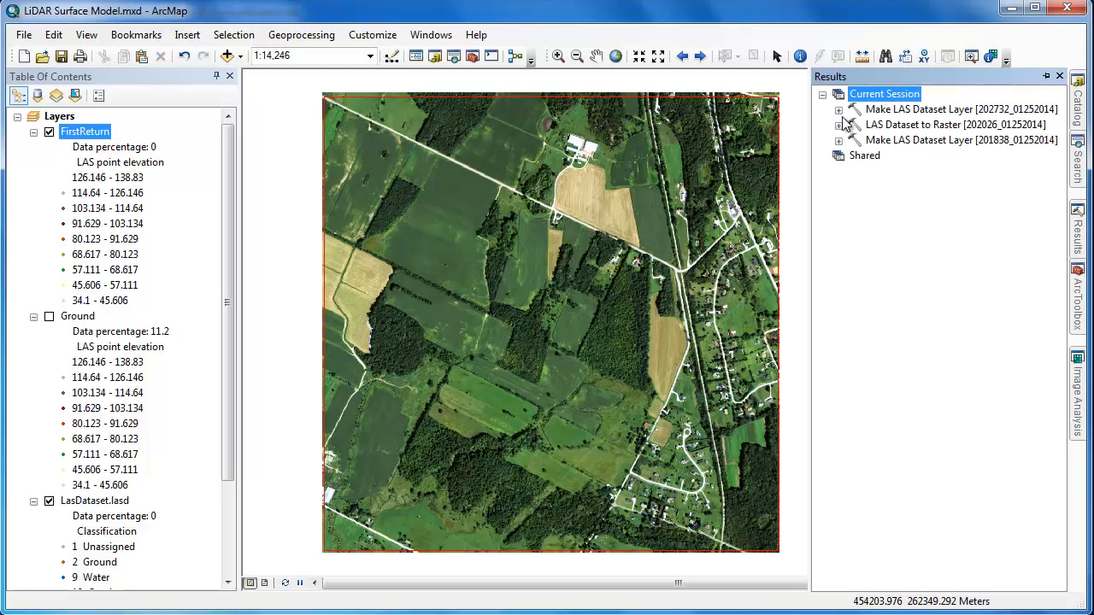
Step: Rerun LAS Dataset to Raster on FirstReturn, saving Data\DSM.img
left_click(953, 124)
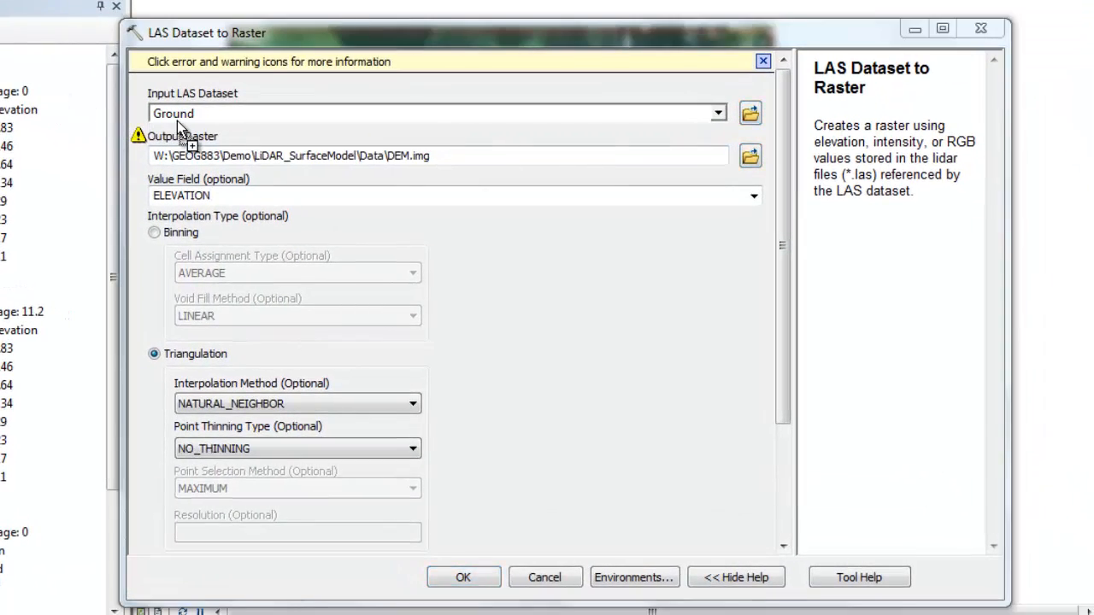
mouse_move(192, 119)
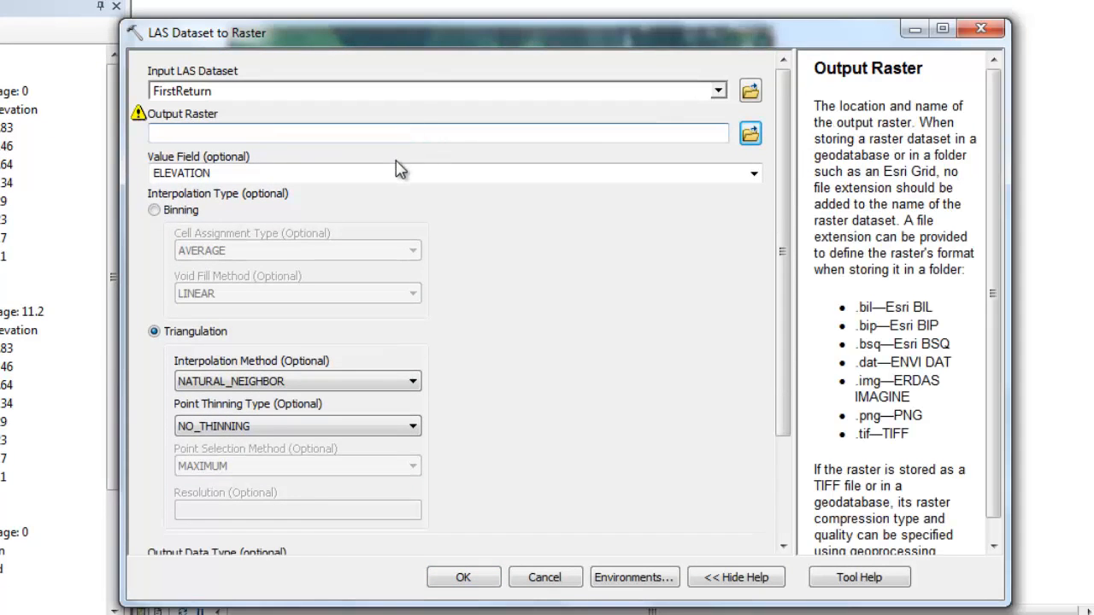
type("W:\\GEOG883\\Demo\\LiDAR_SurfaceModel\\Data\\DSM.img")
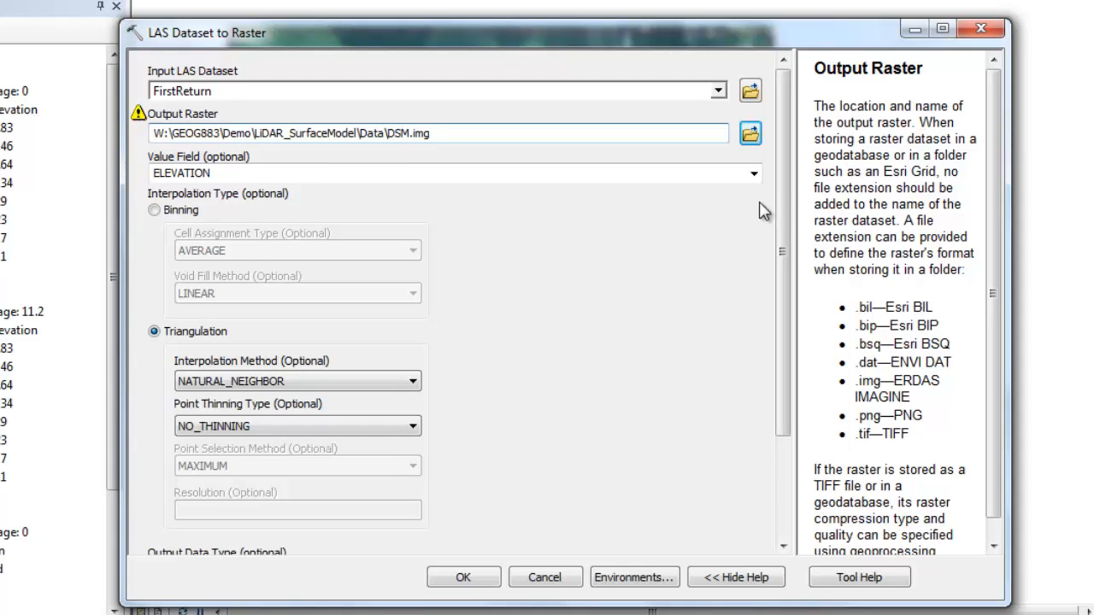
scroll("down", 3)
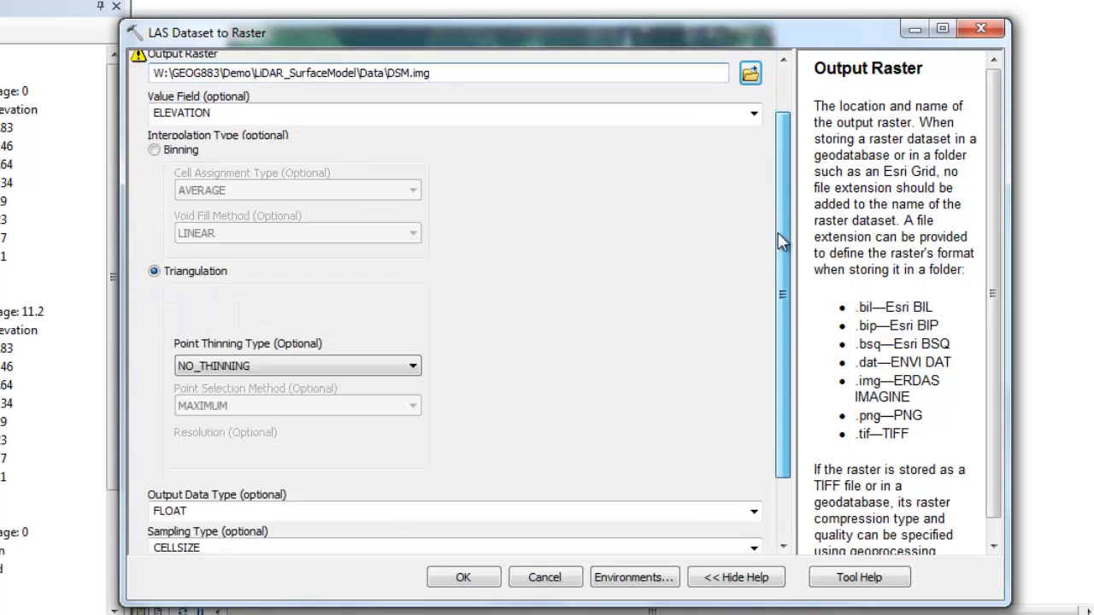
scroll("down", 3)
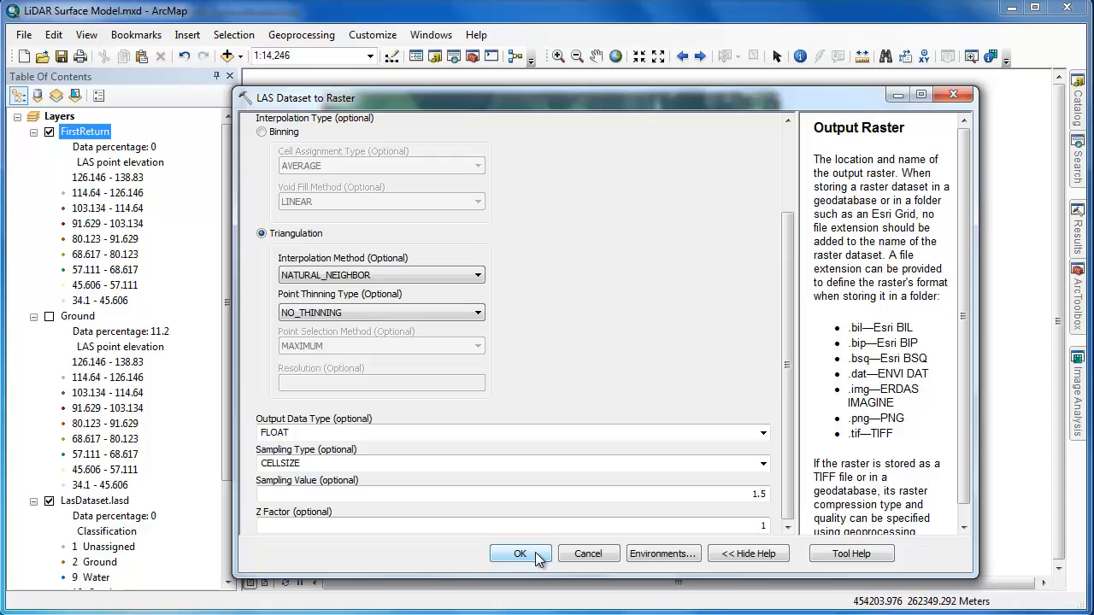
left_click(520, 552)
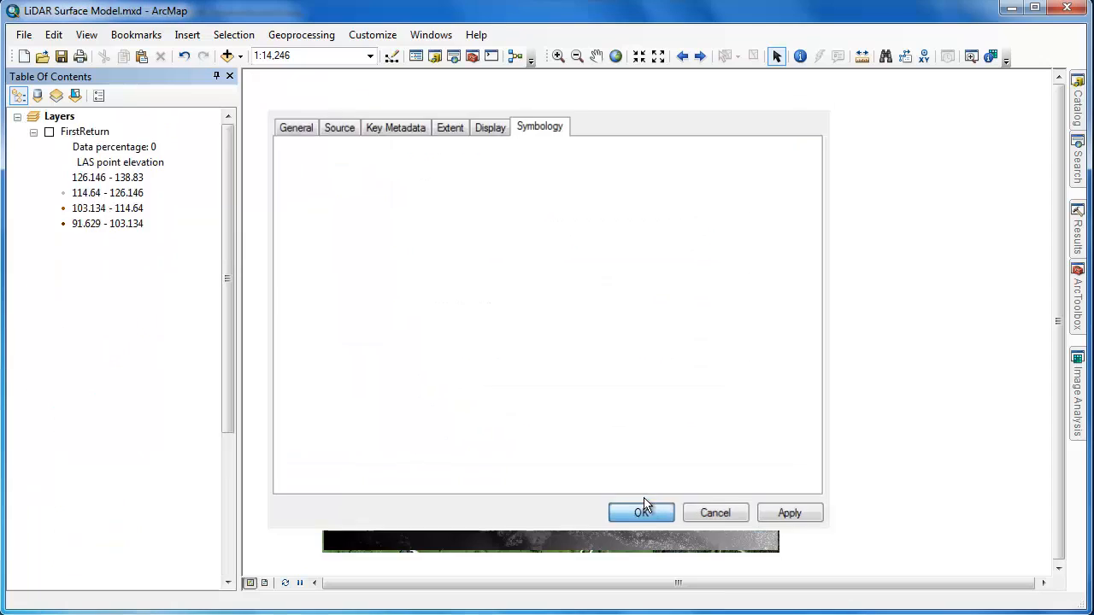
left_click(641, 513)
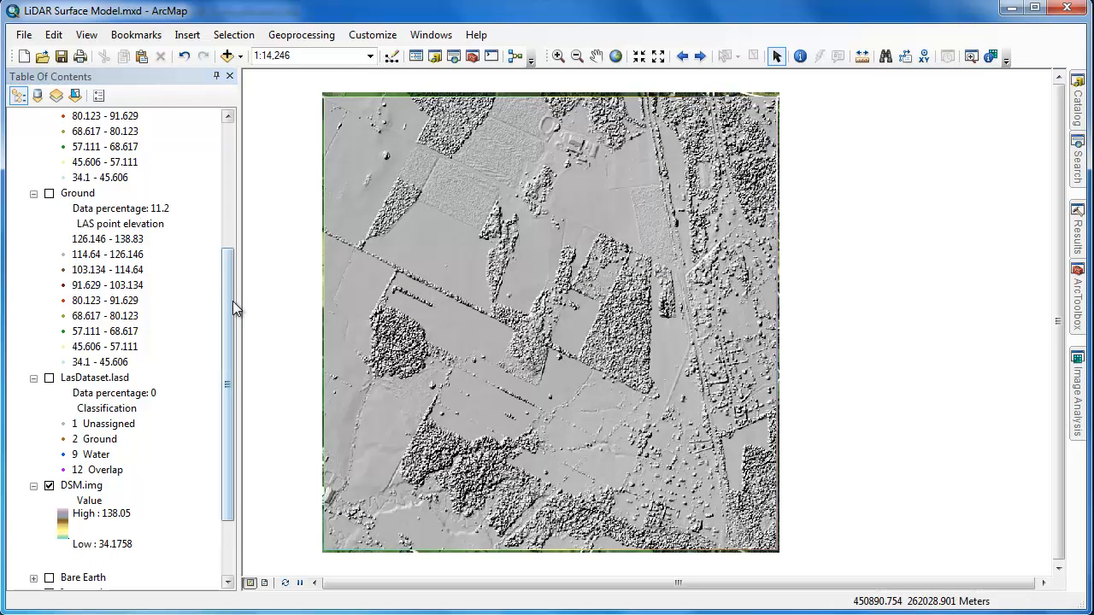
Step: Group DSM.img and Hillshade_DSM.img as 'First Returns'
scroll("down", 3)
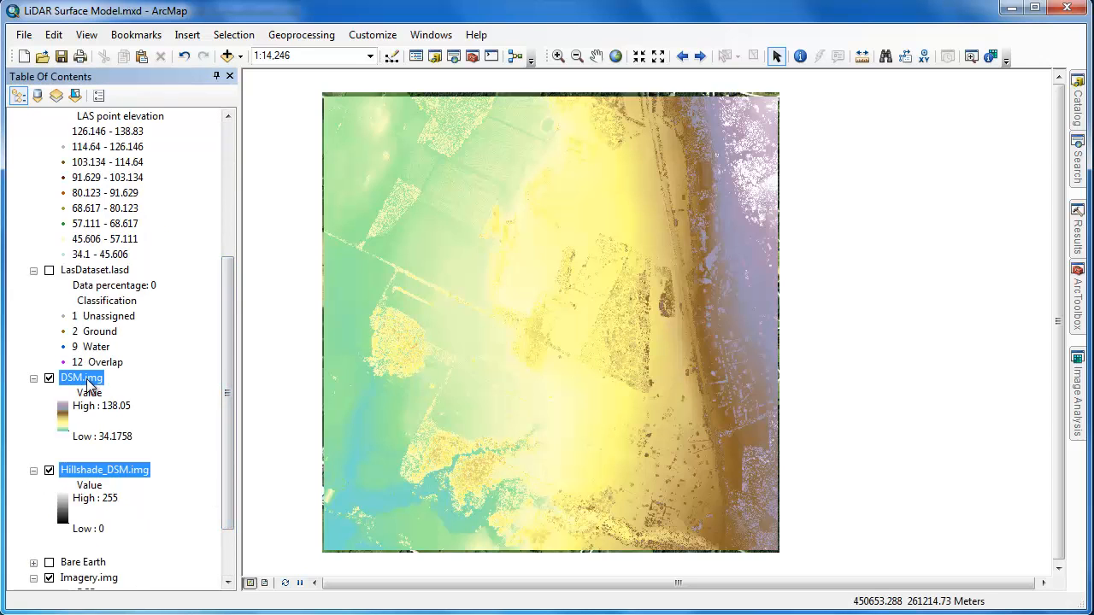
right_click(81, 377)
type("First Return")
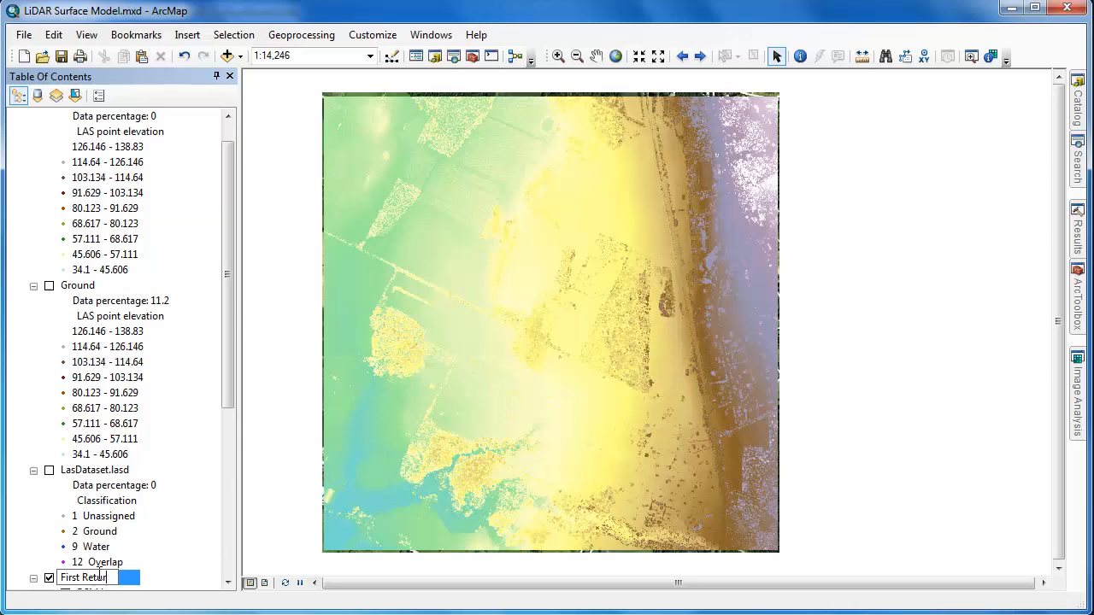
scroll("down", 3)
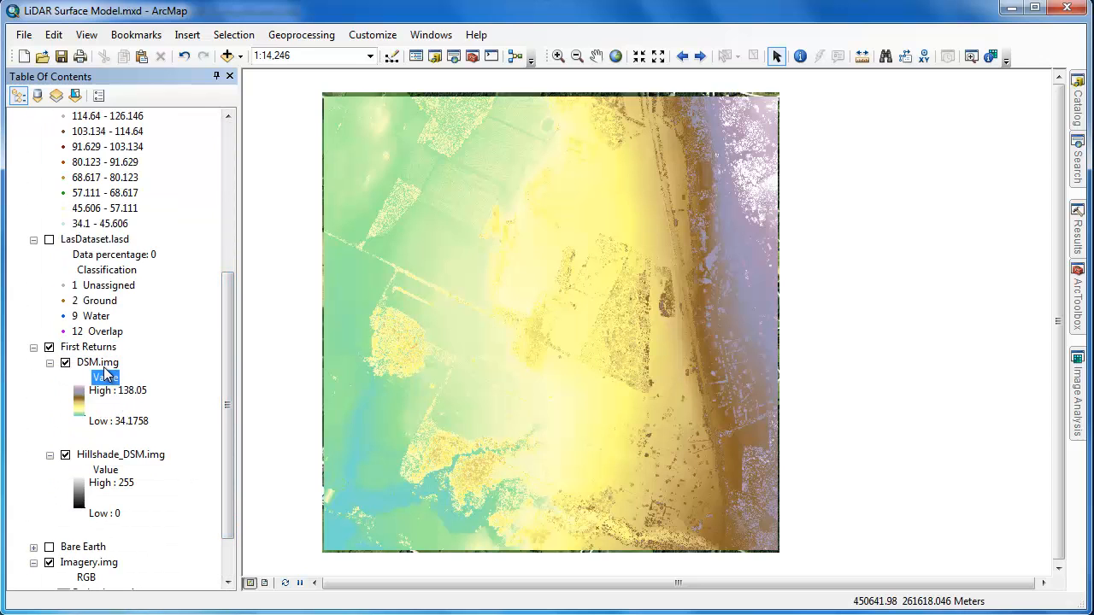
Step: Set DSM.img's display transparency to 35% in its layer properties
double_click(95, 362)
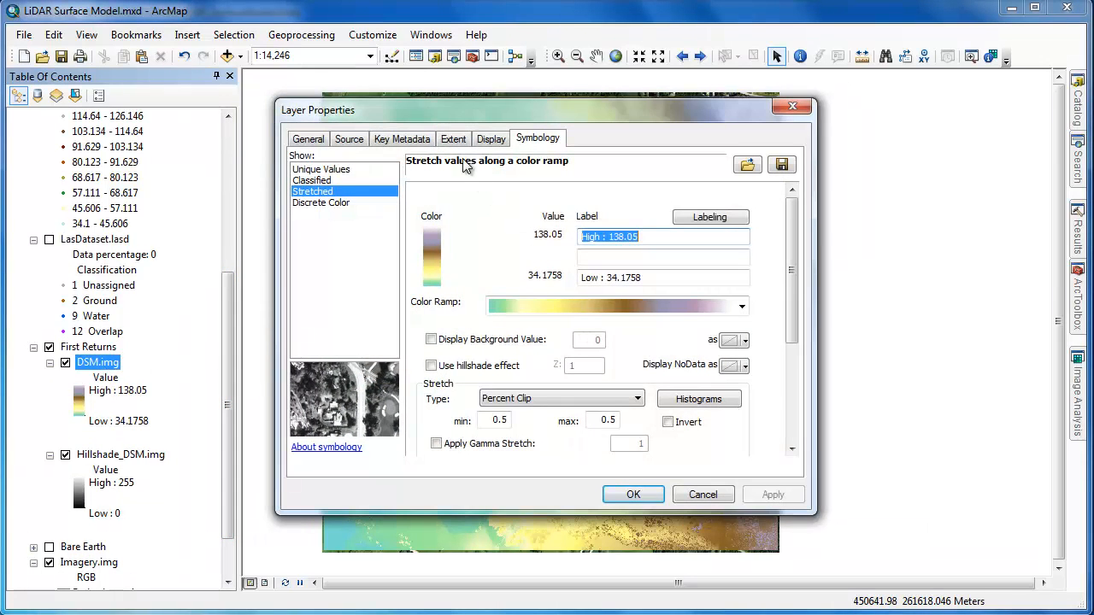
left_click(490, 139)
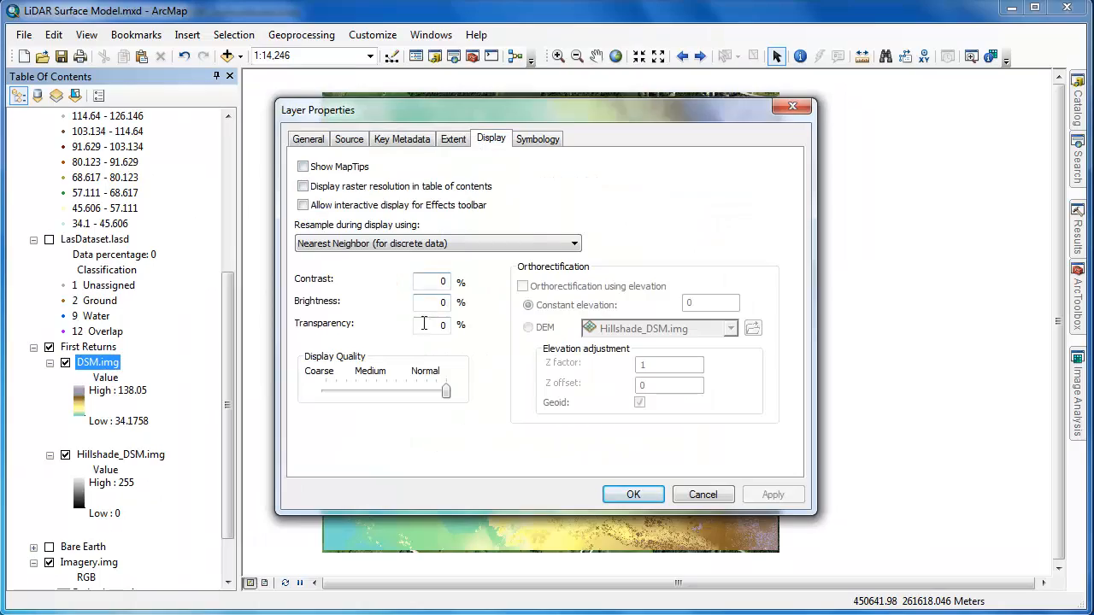
type("35")
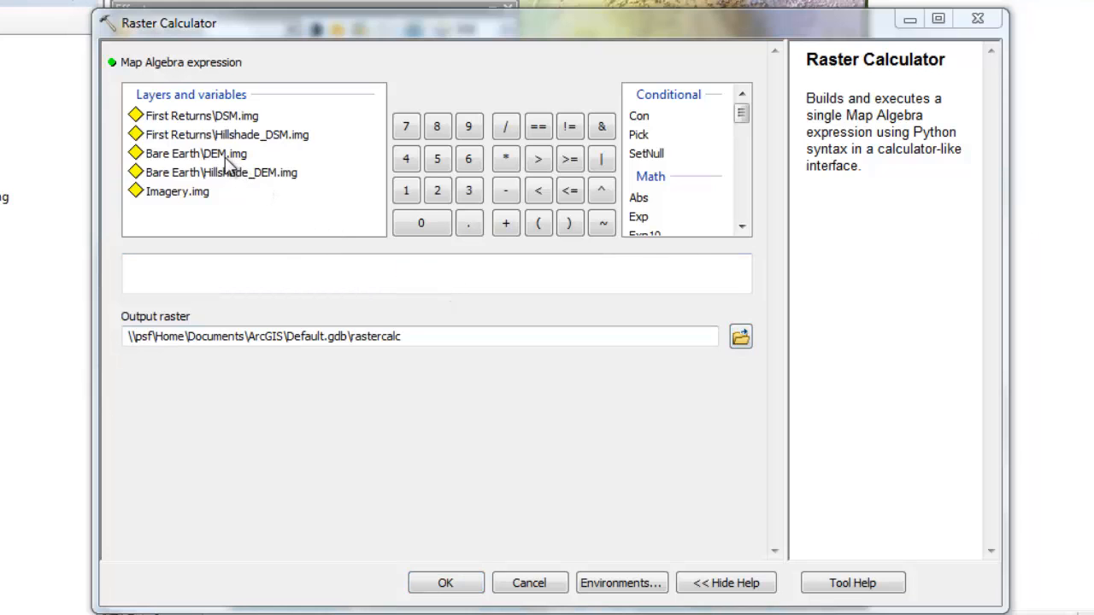
Step: Calculate First Returns DSM.img minus Bare Earth DEM.img, saving the output as nDSM.img in Data
double_click(201, 115)
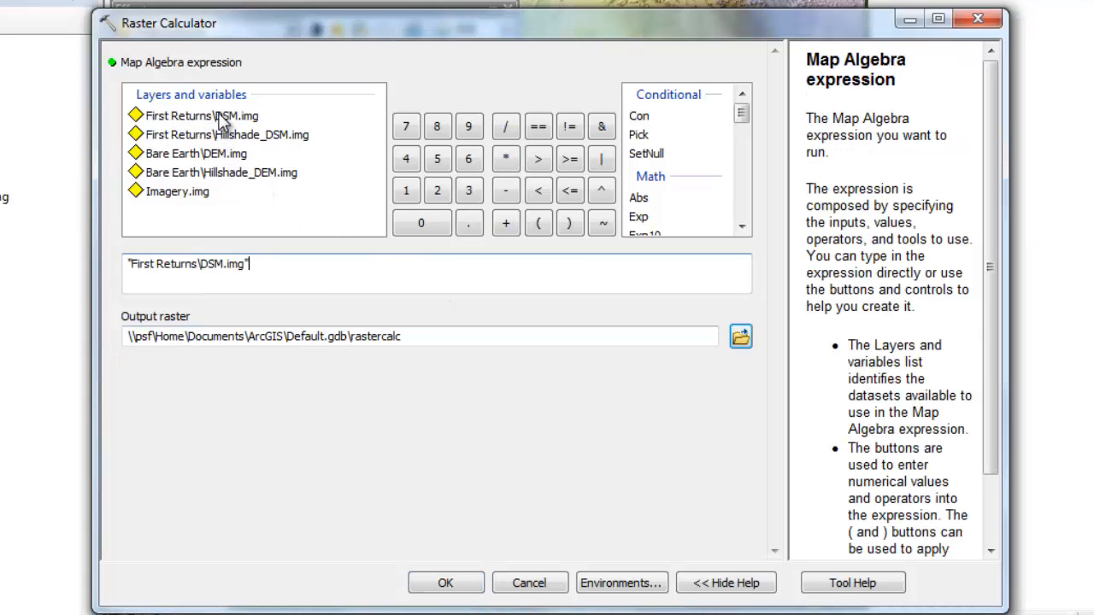
mouse_move(412, 223)
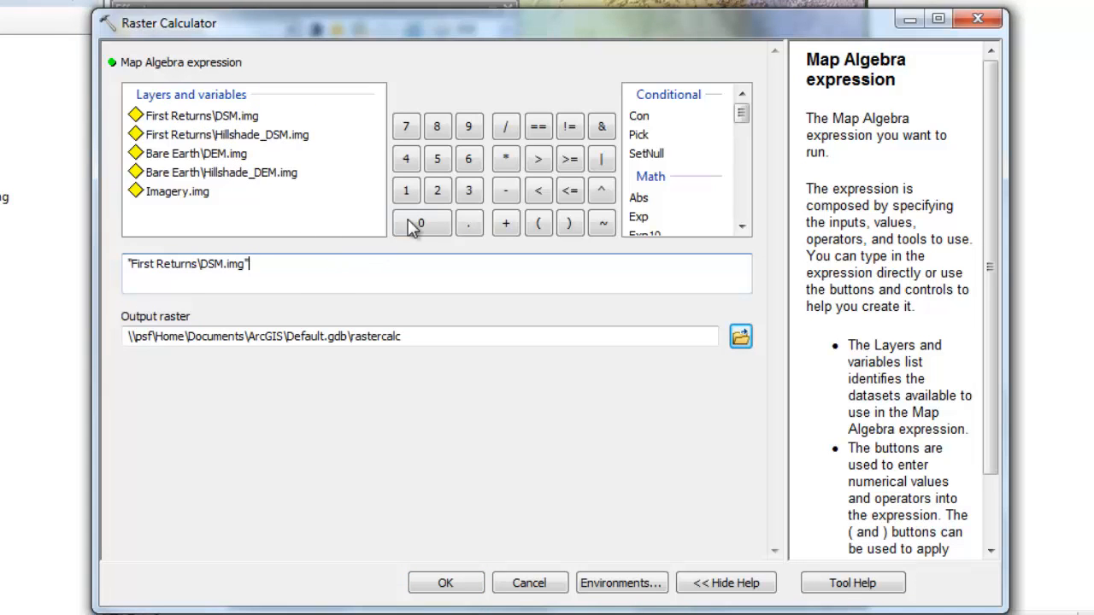
left_click(505, 191)
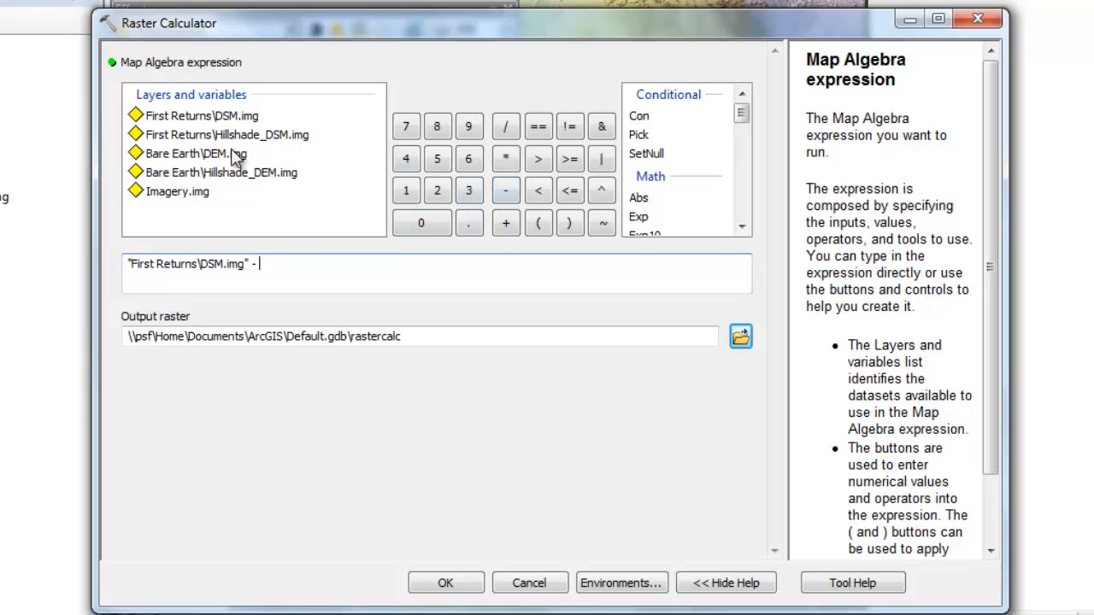
double_click(195, 153)
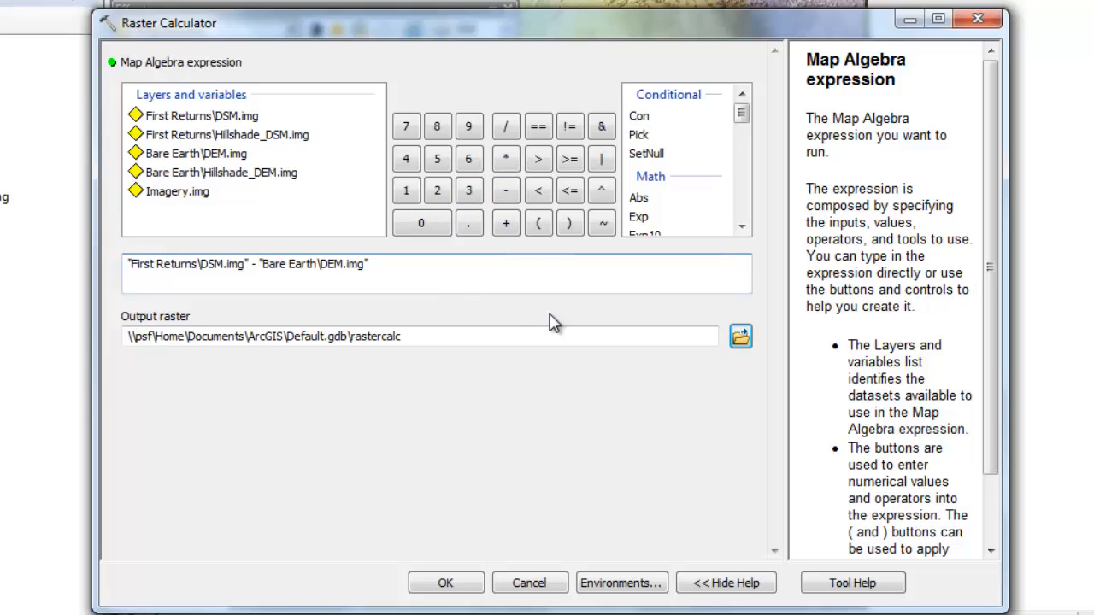
mouse_move(740, 337)
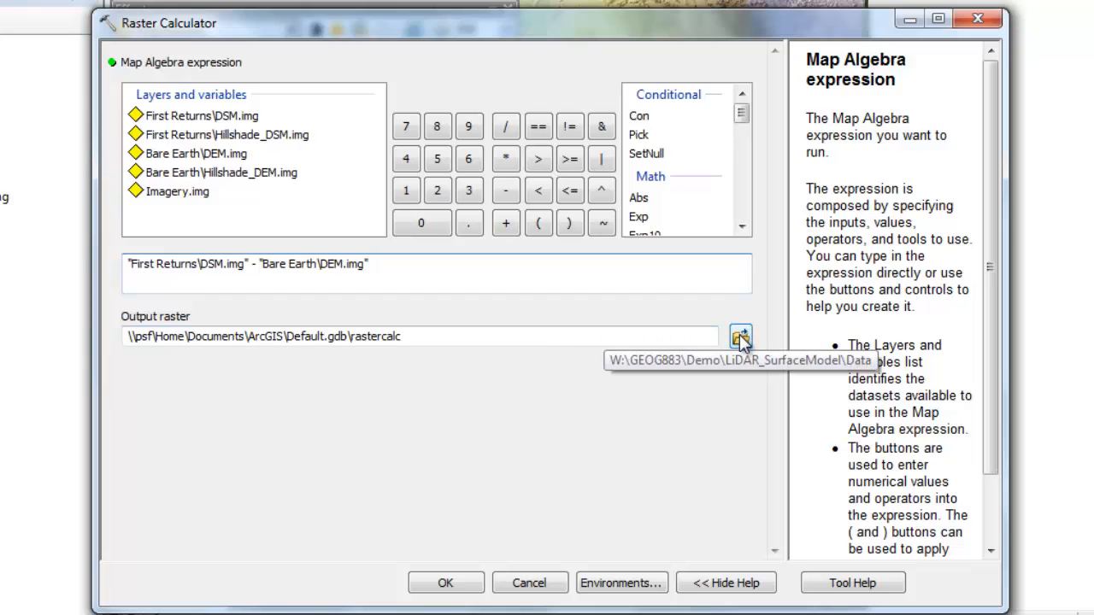
left_click(739, 333)
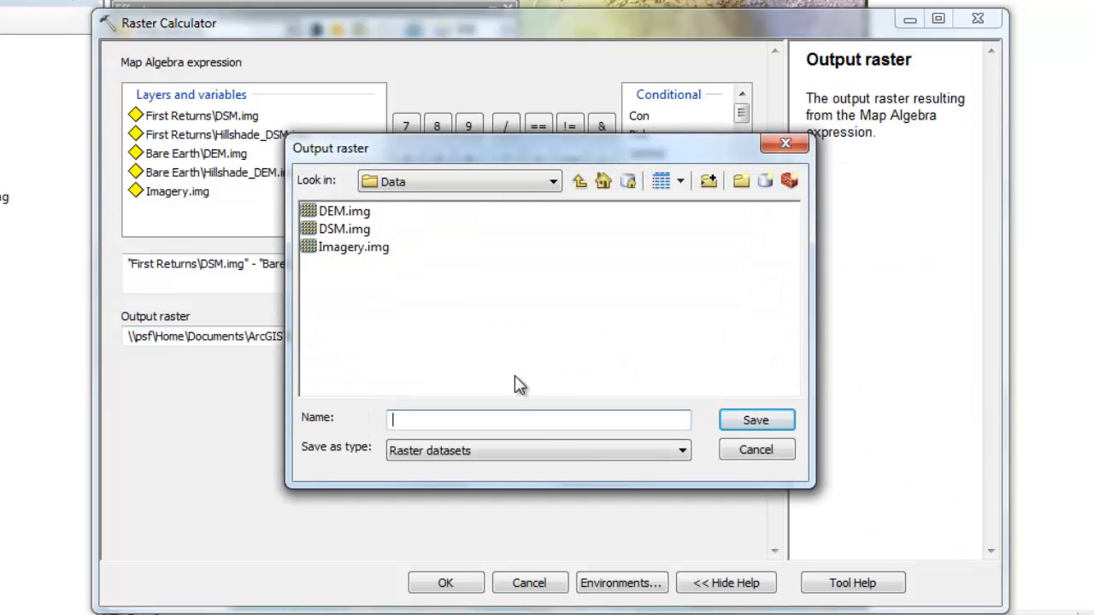
type("nDSM.img")
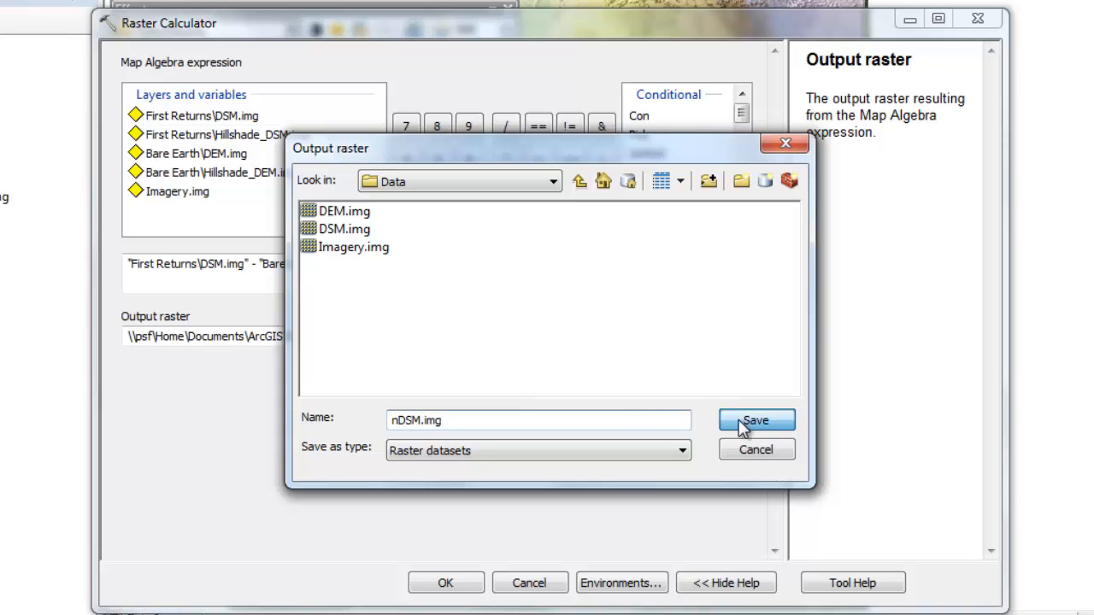
left_click(756, 420)
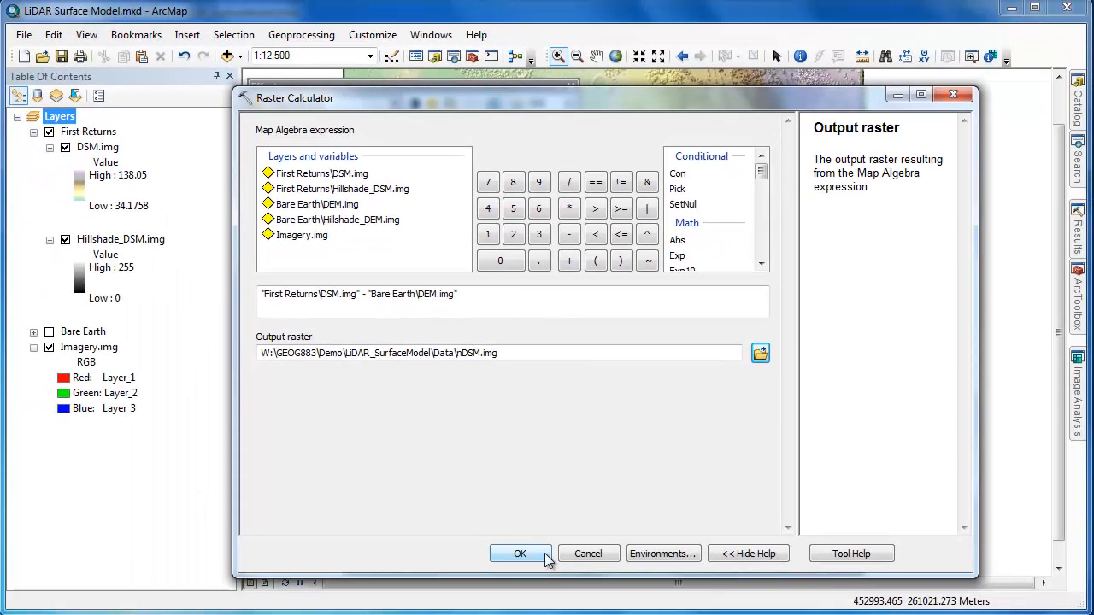
left_click(520, 553)
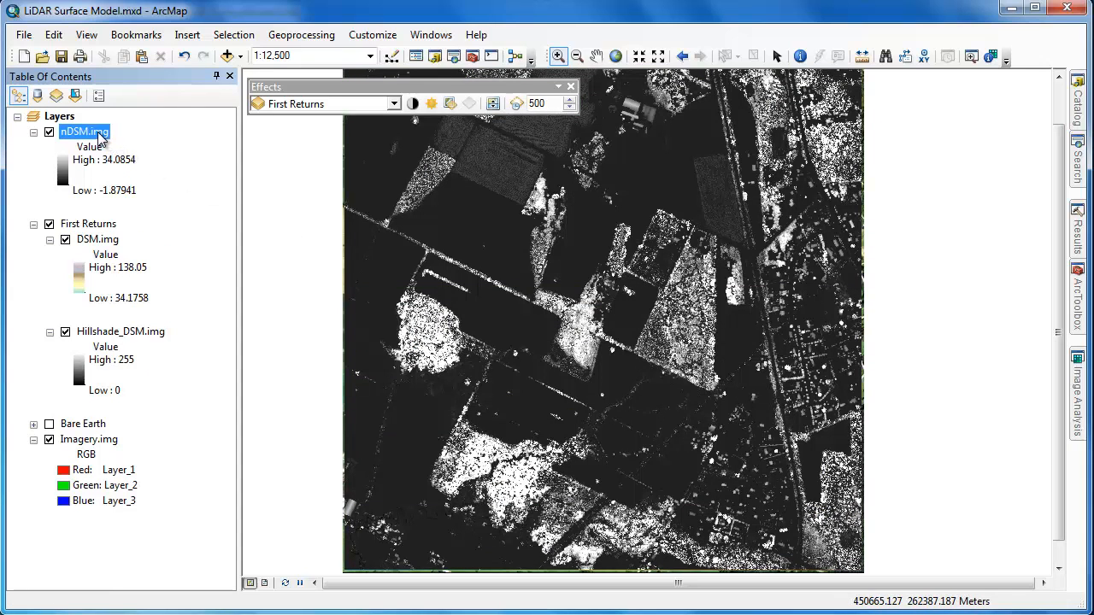
Step: Stretch nDSM.img Minimum-Maximum with low 0 and high 15, then copy the DSM hillshade layer
double_click(84, 132)
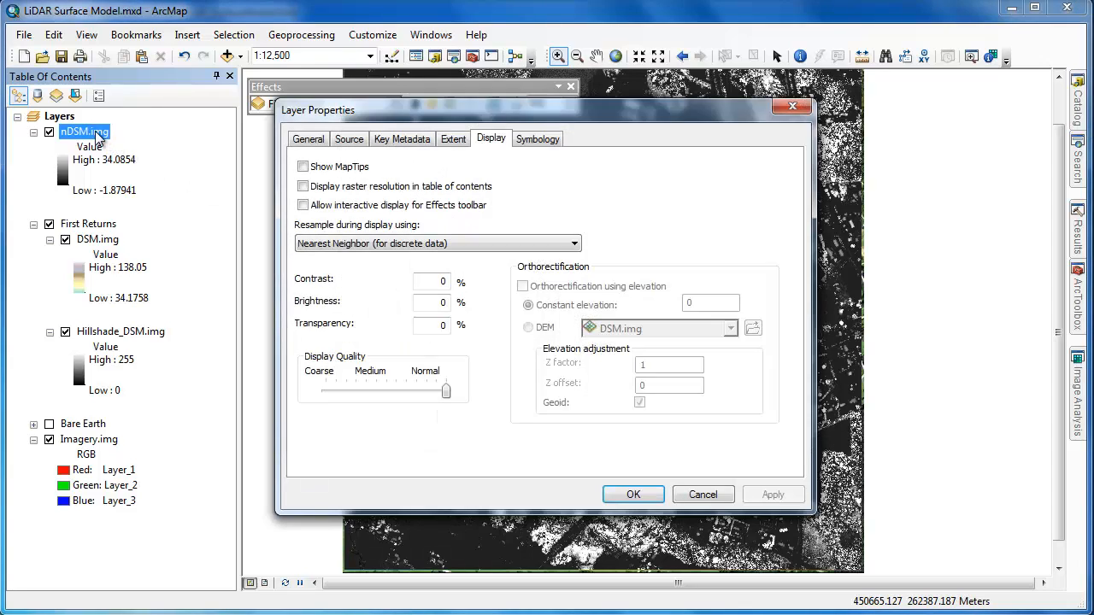
left_click(537, 139)
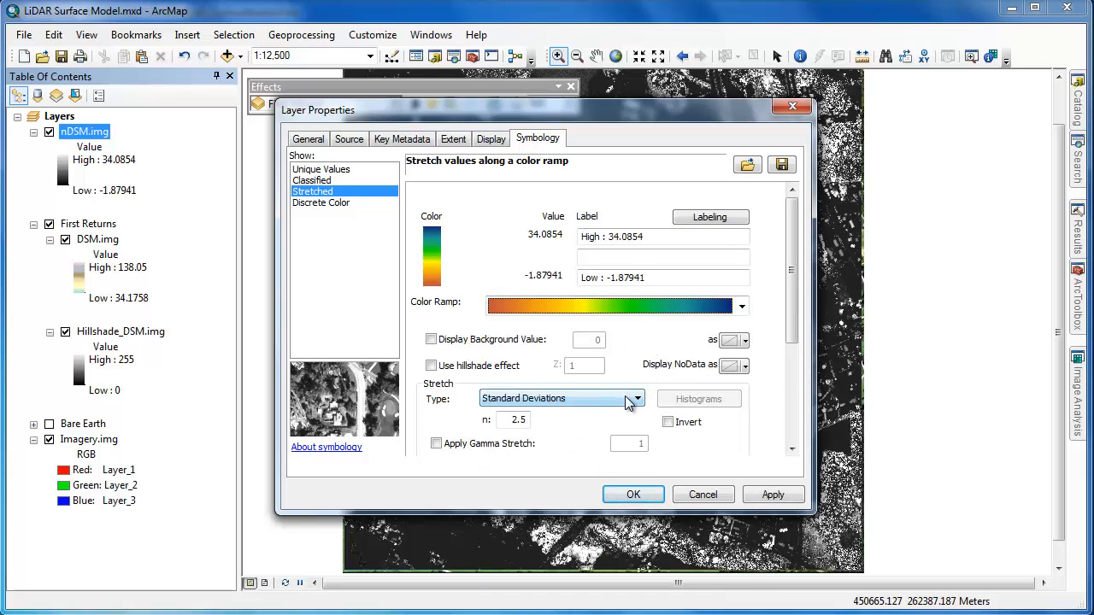
left_click(634, 398)
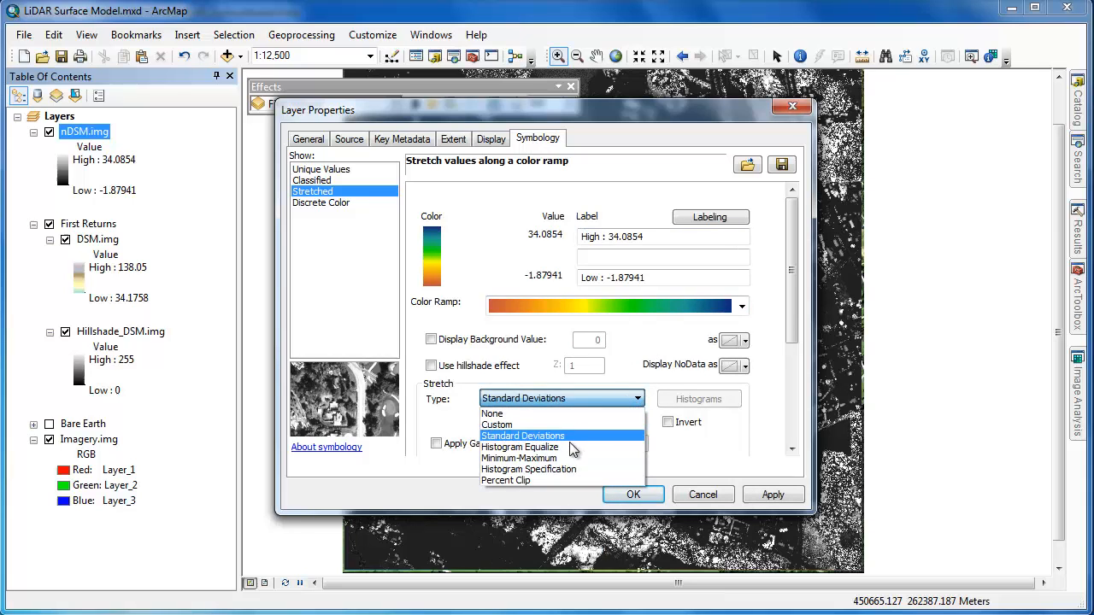
left_click(519, 458)
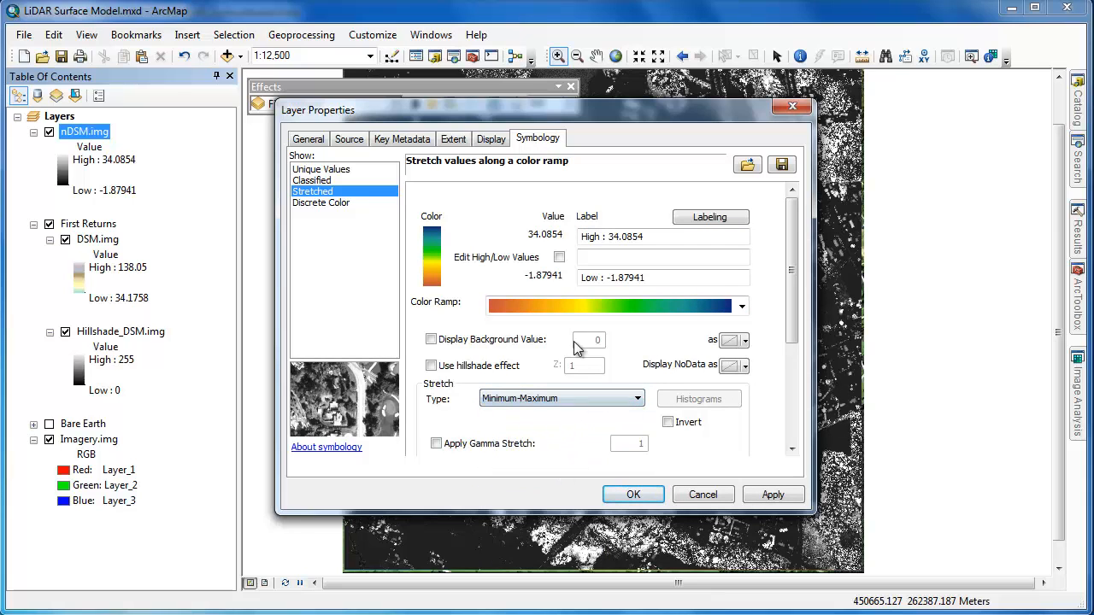
left_click(559, 257)
type("0")
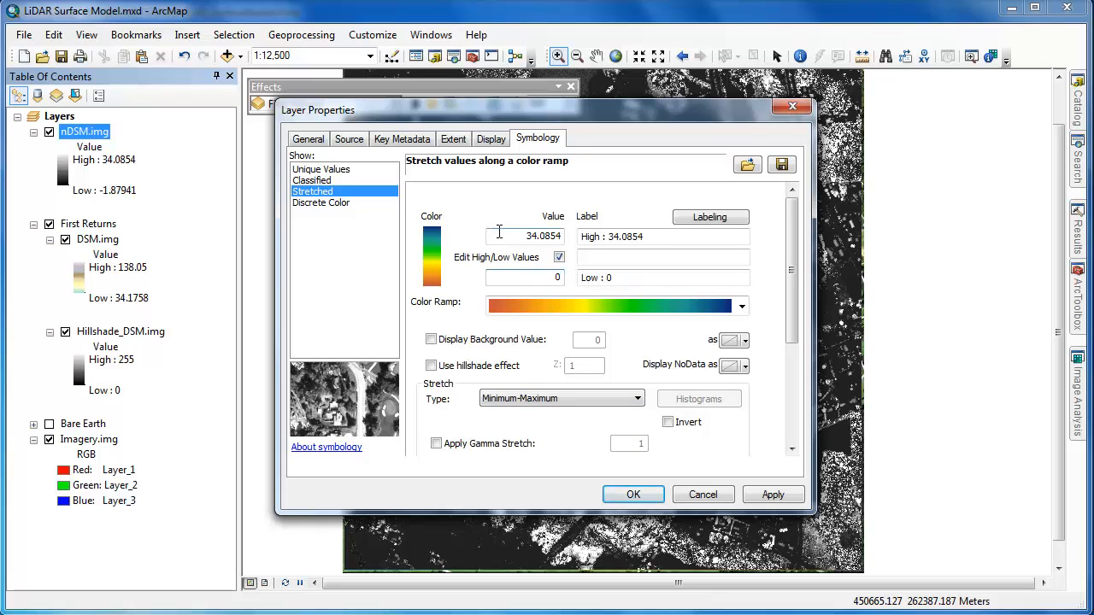
type("1")
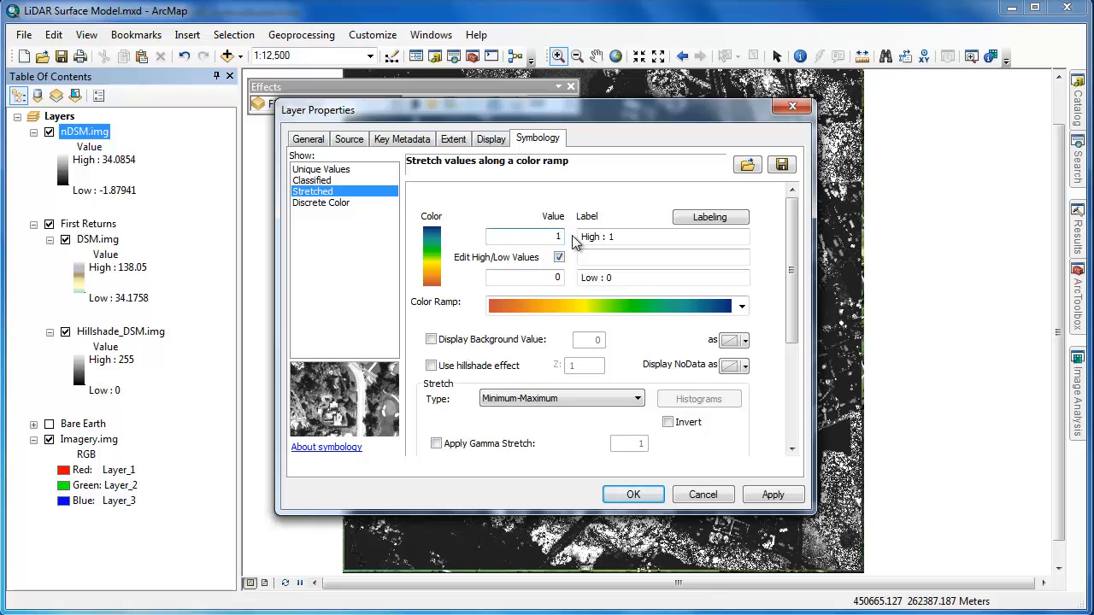
type("15")
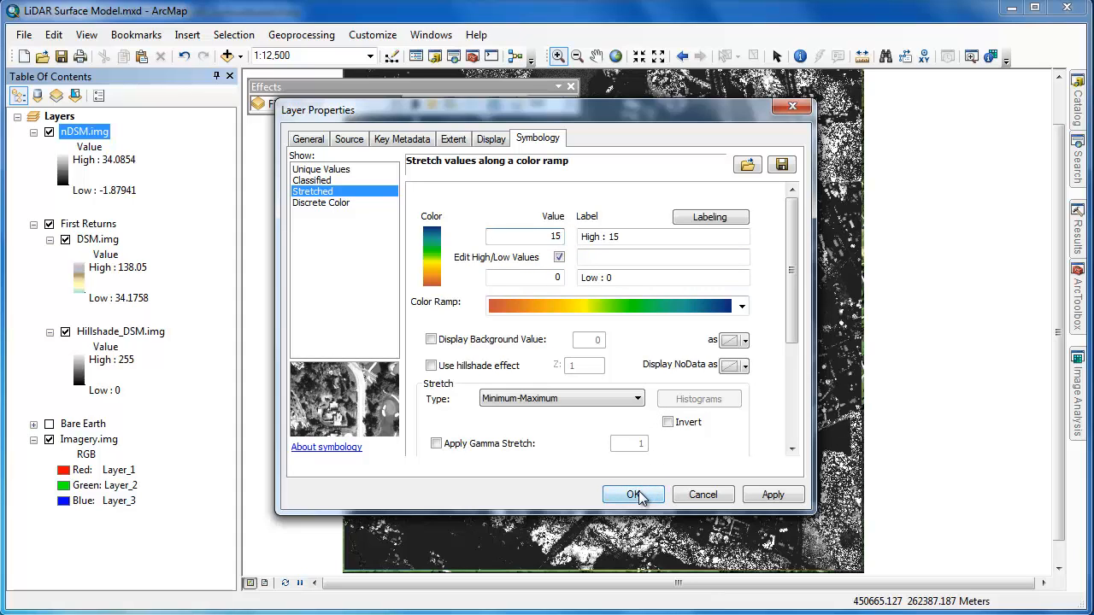
left_click(633, 494)
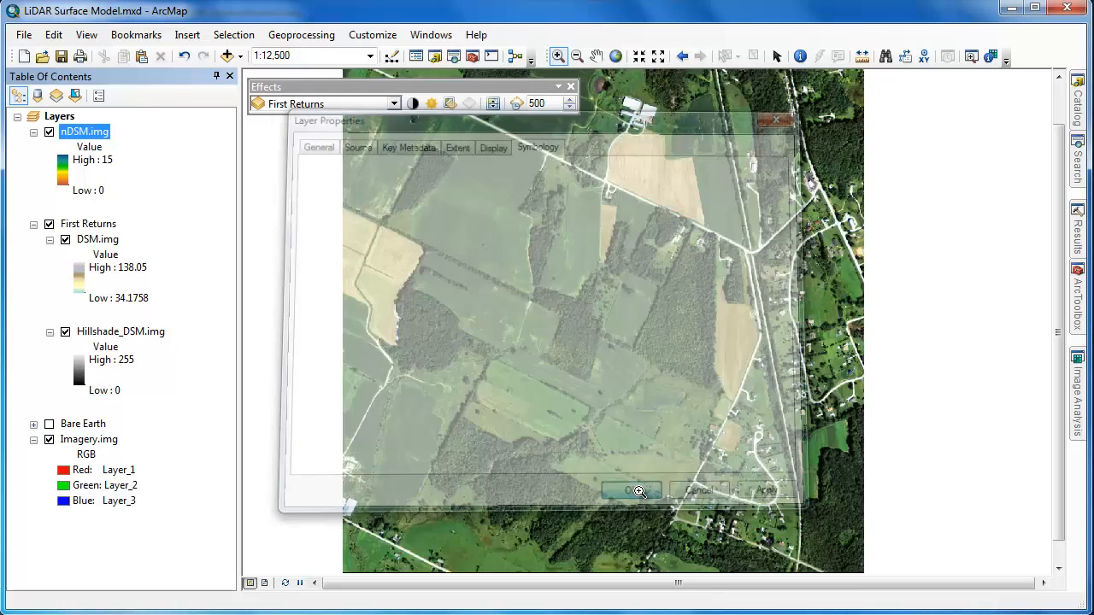
left_click(633, 491)
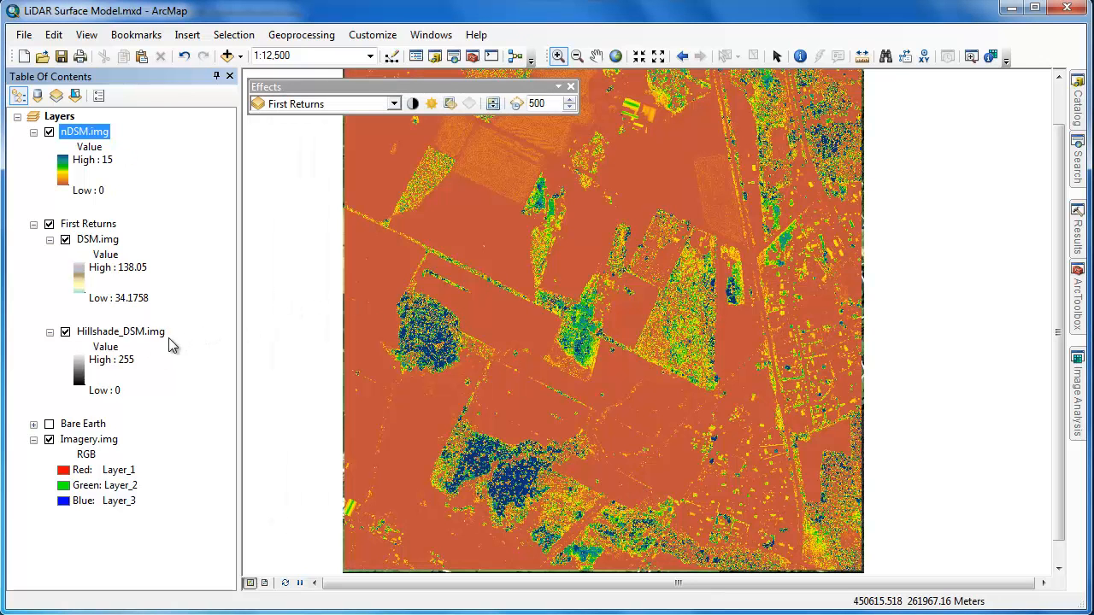
right_click(121, 331)
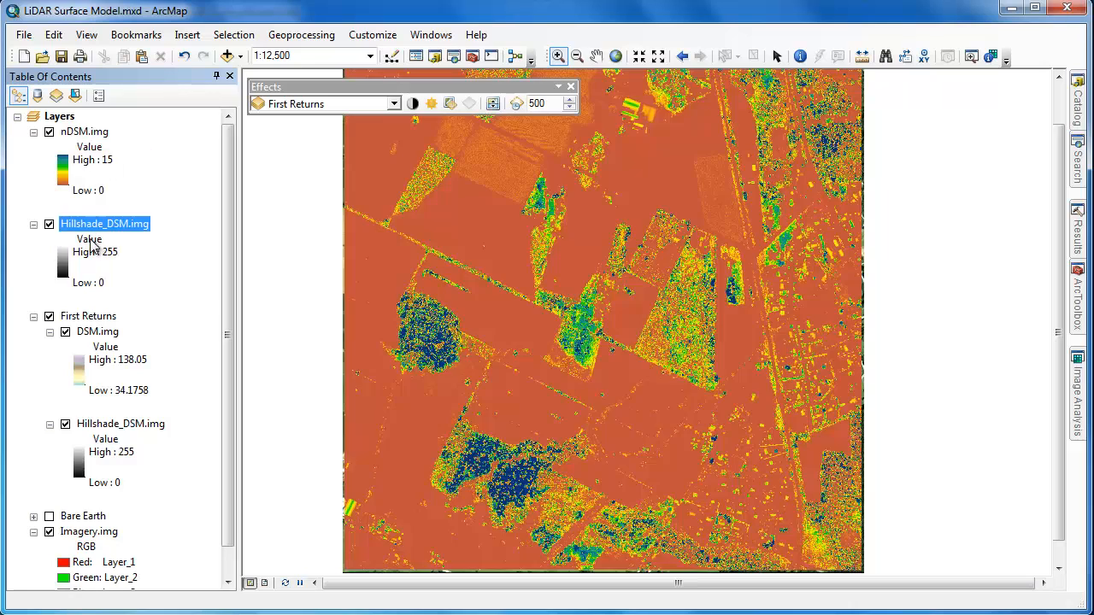
Step: Group nDSM.img and its hillshade into a group named 'Above Ground'
right_click(83, 131)
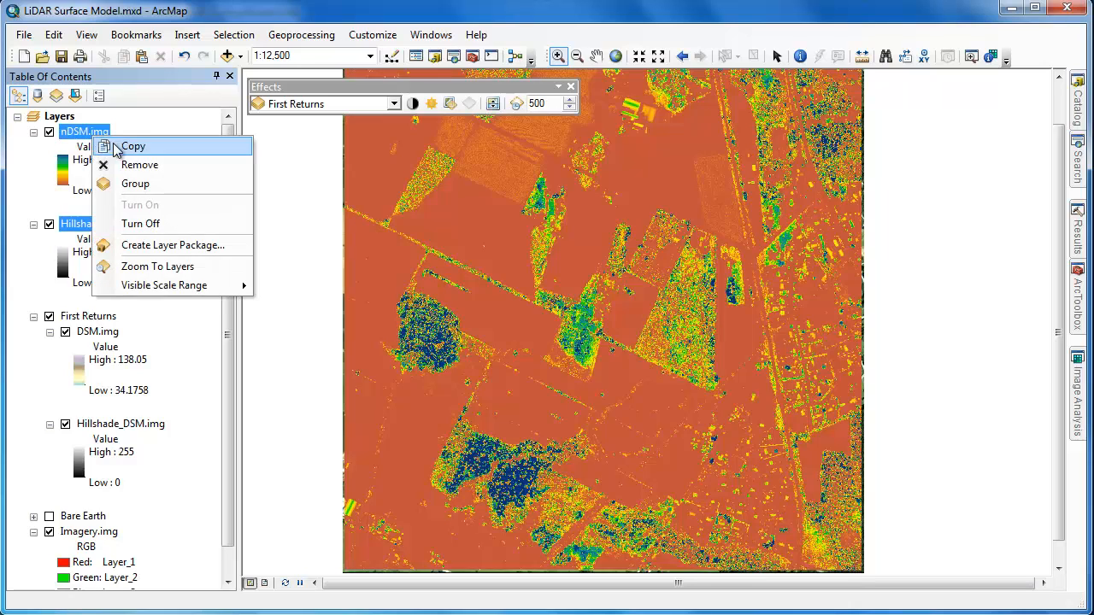
left_click(135, 184)
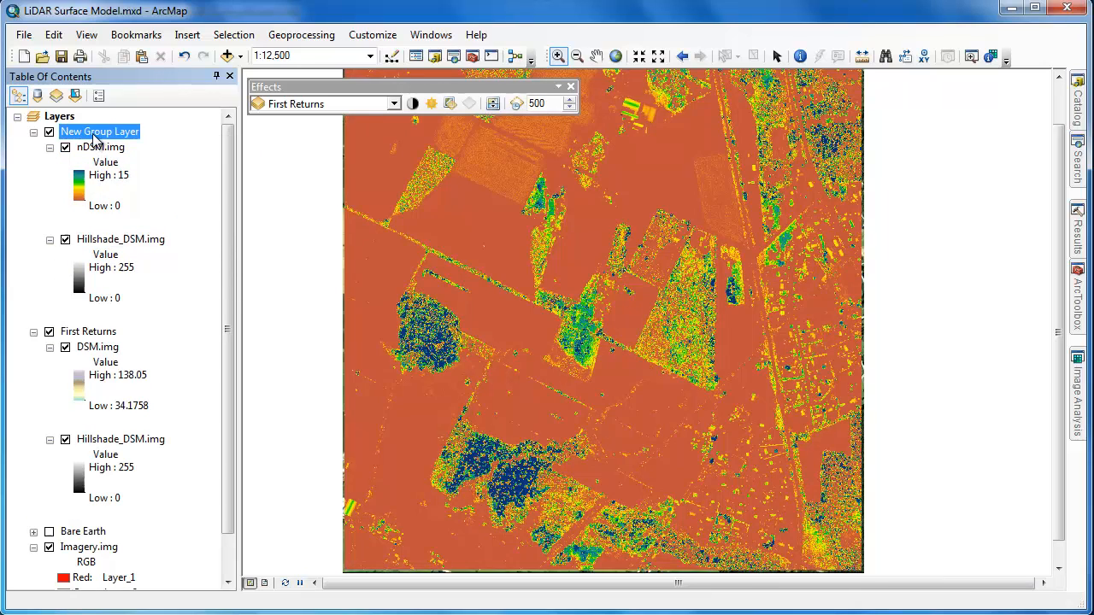
type("Above Ground")
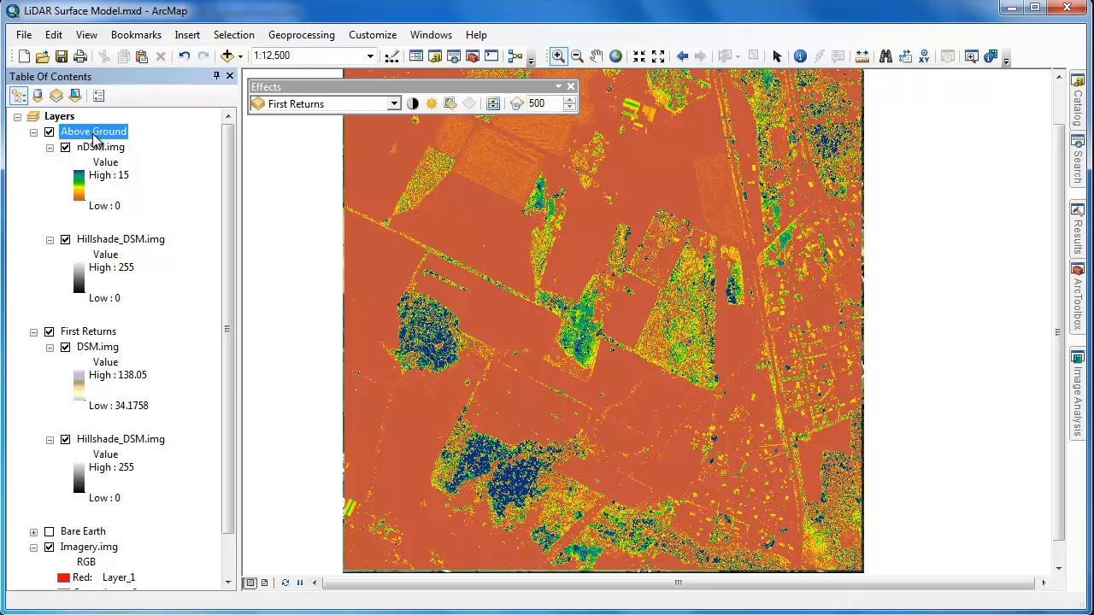
left_click(99, 146)
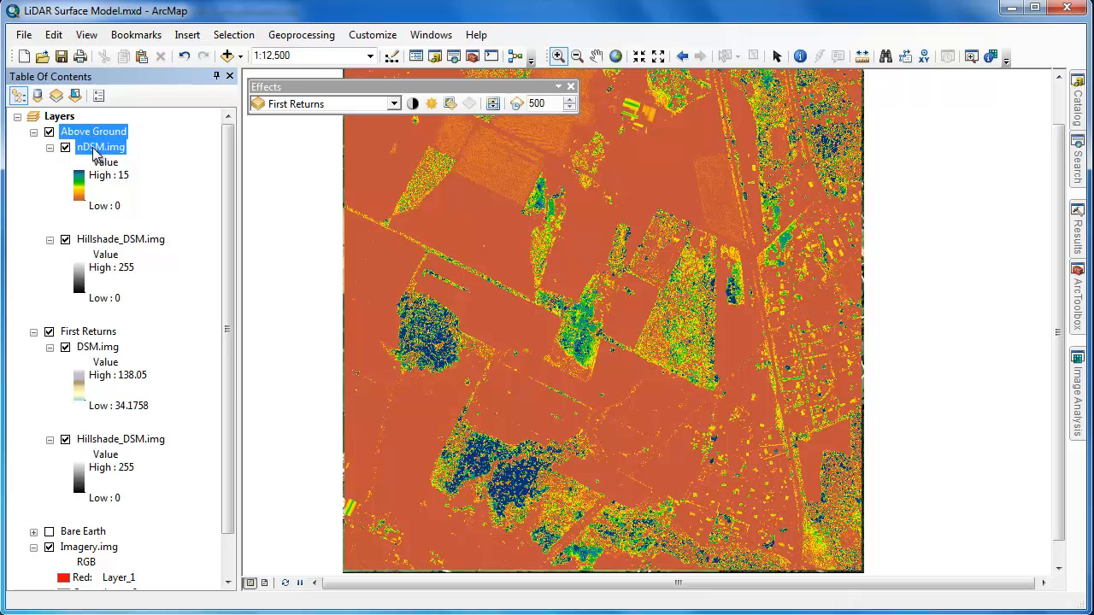
Step: Give nDSM.img 35% transparency in its layer properties
double_click(101, 147)
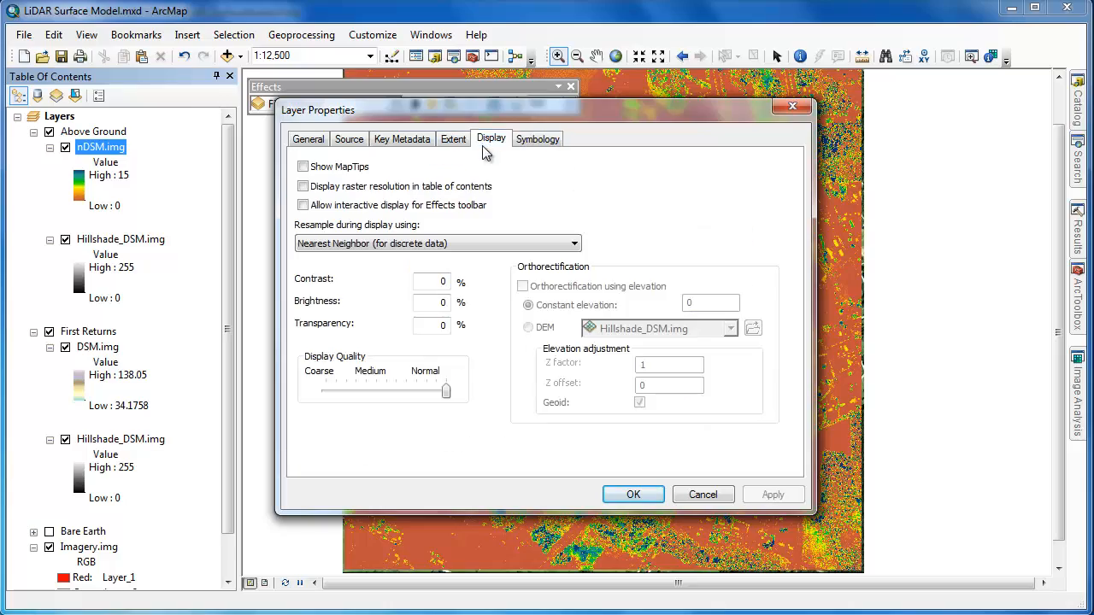
type("35")
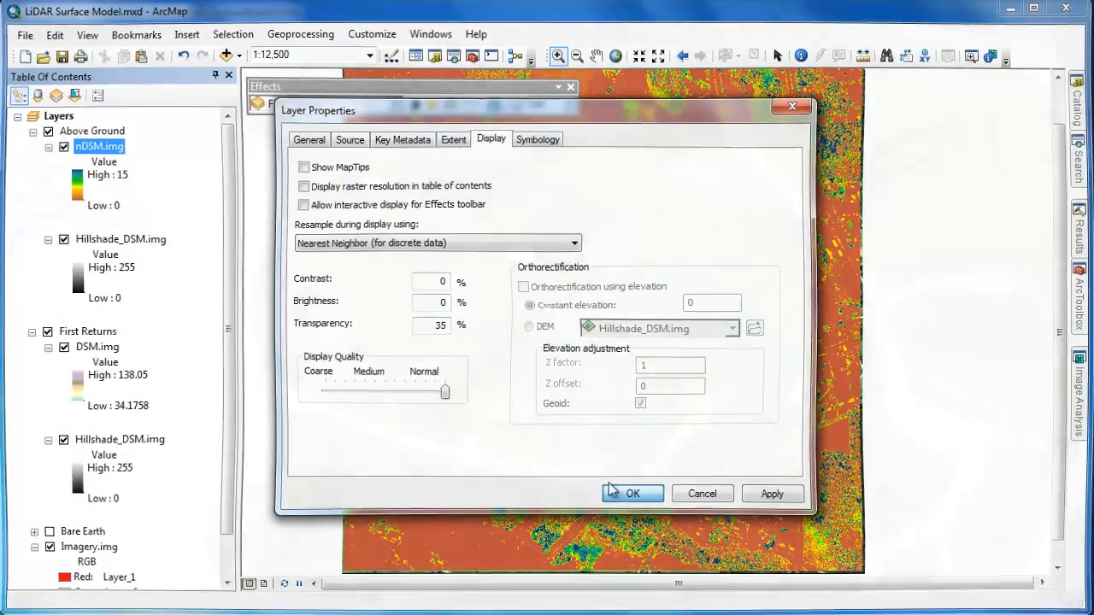
left_click(632, 493)
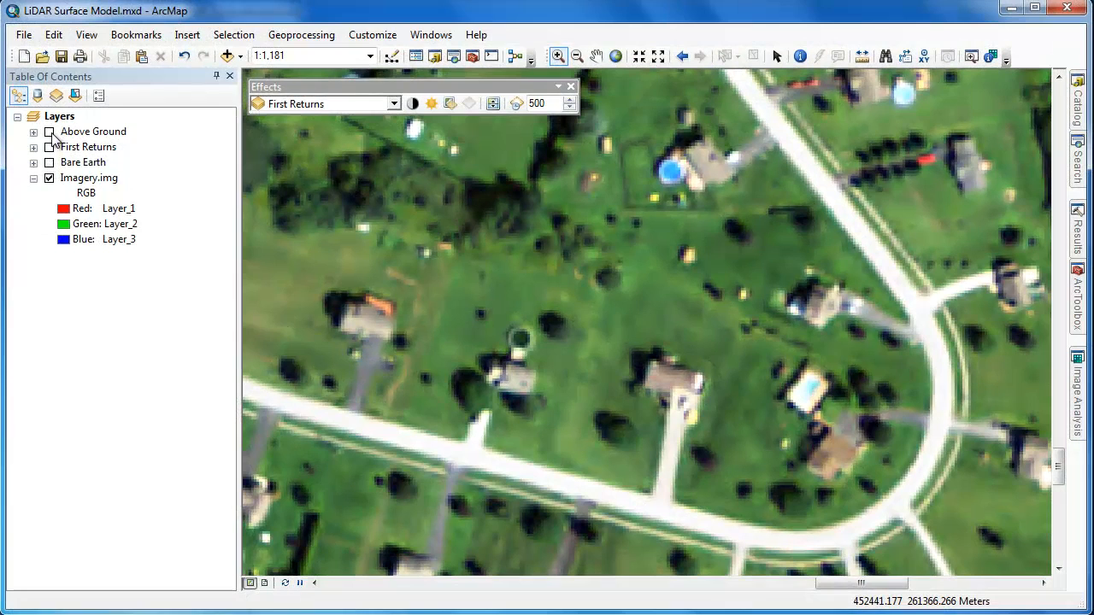
Step: Turn on Above Ground and identify a building's nDSM height, reading about 7.34
left_click(49, 130)
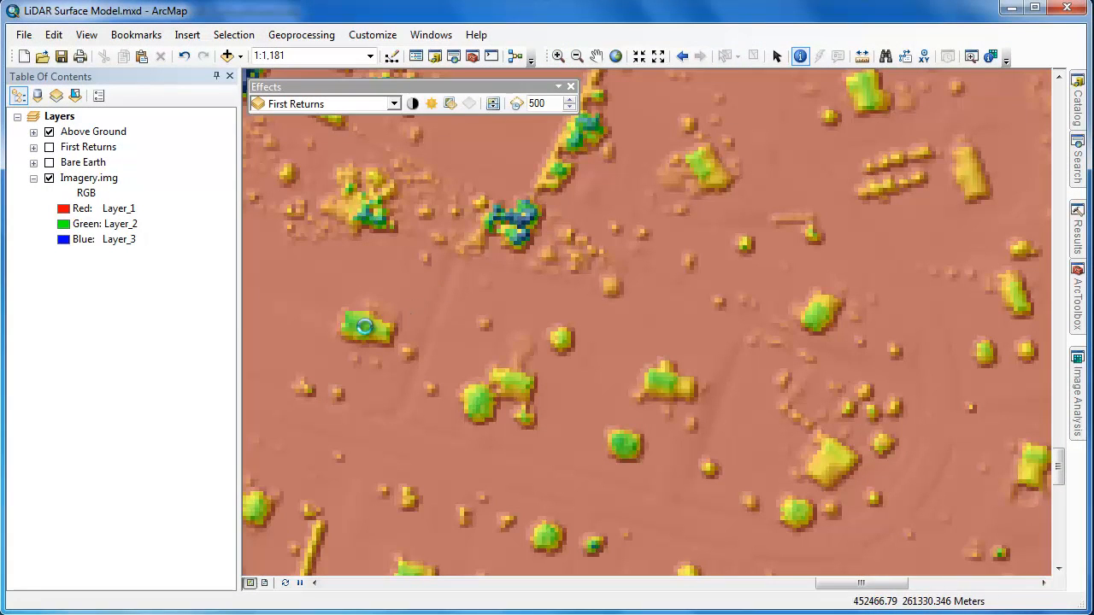
left_click(364, 327)
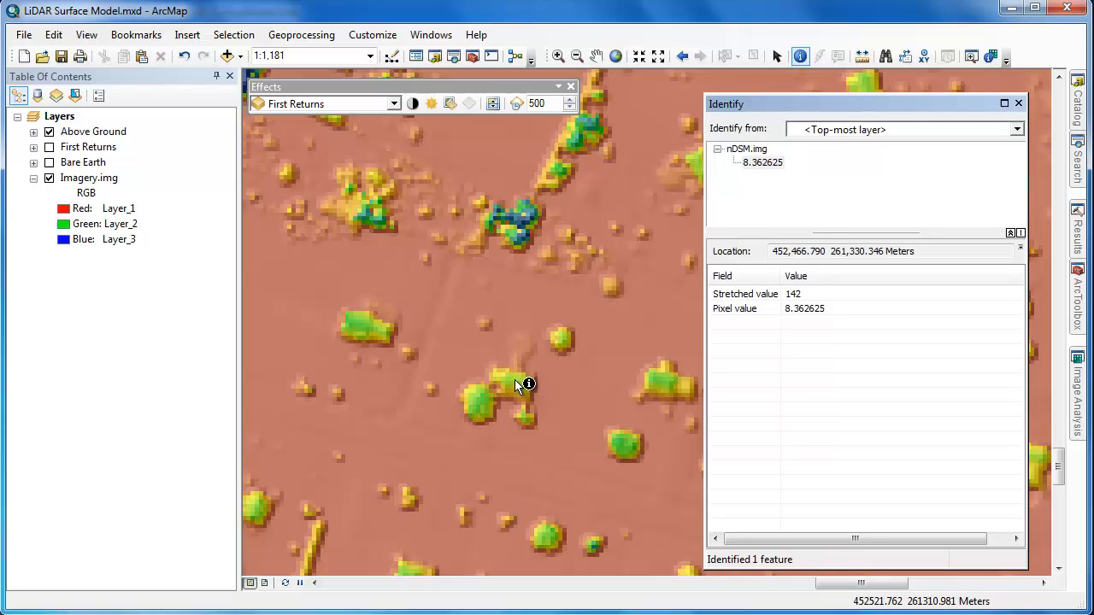
left_click(516, 384)
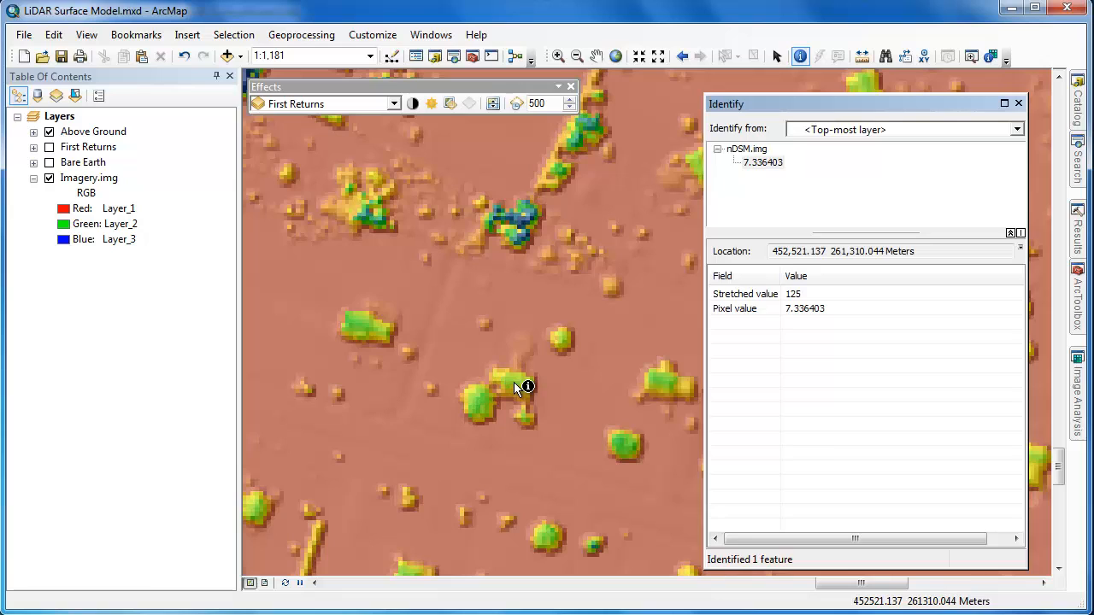
mouse_move(669, 386)
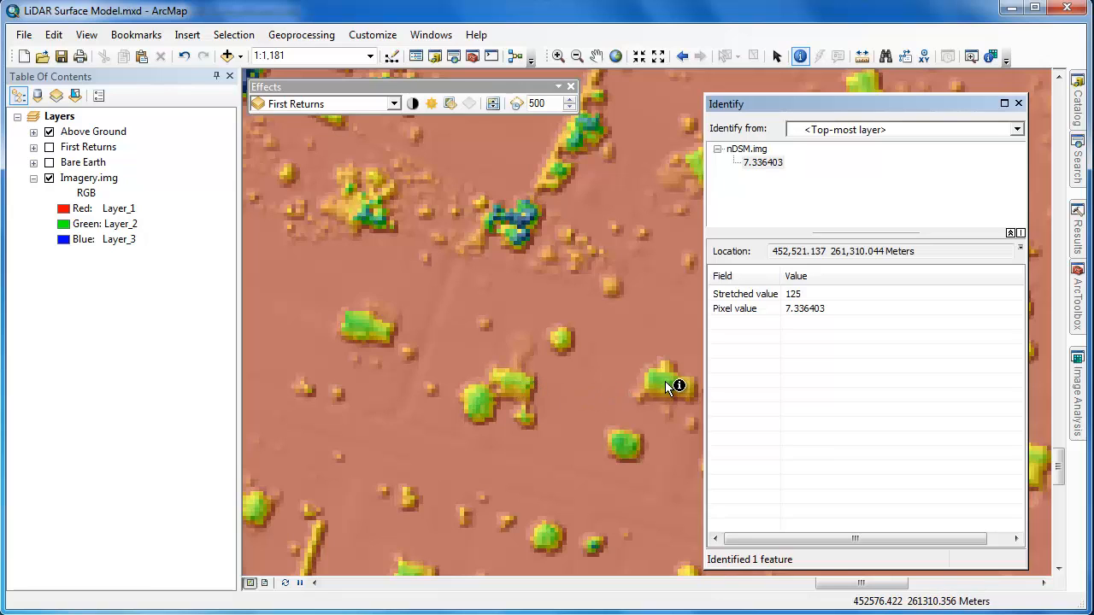